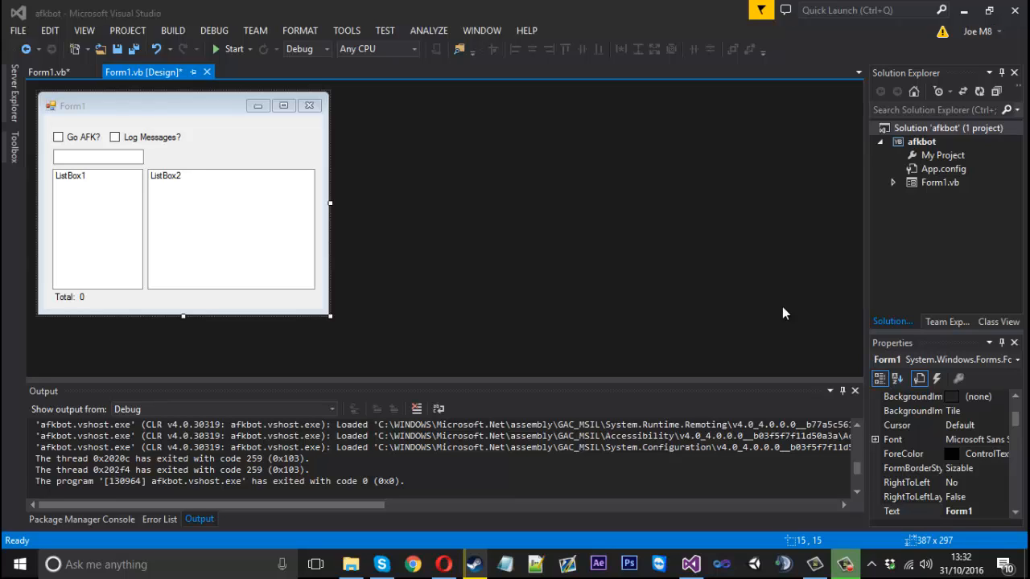
{"action": "mouse_move", "coordinate": [383, 240]}
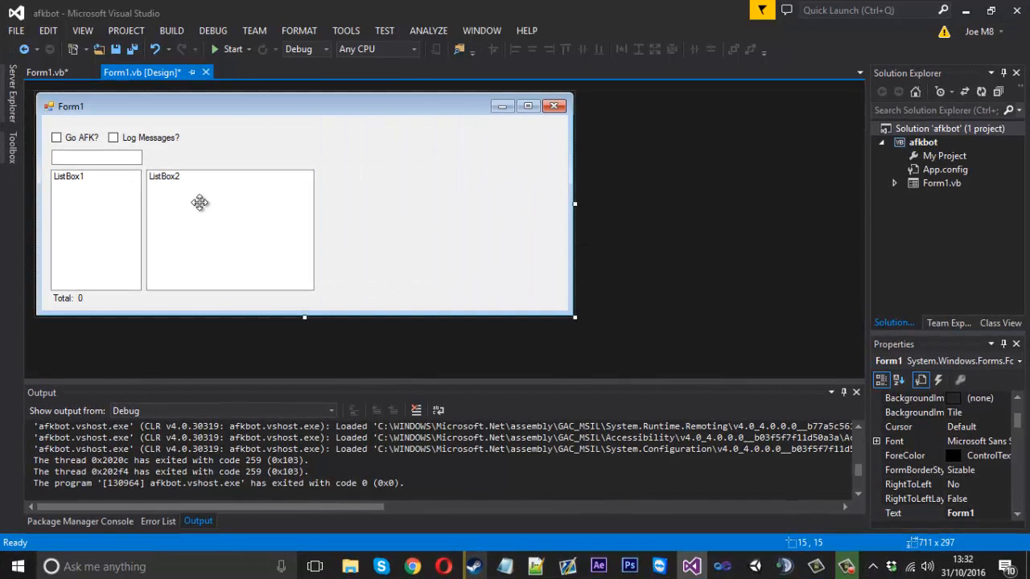
Place ListBox3 and ListBox4 beside ListBox2 and resize Form1 to fit them
{"action": "left_click", "coordinate": [11, 145]}
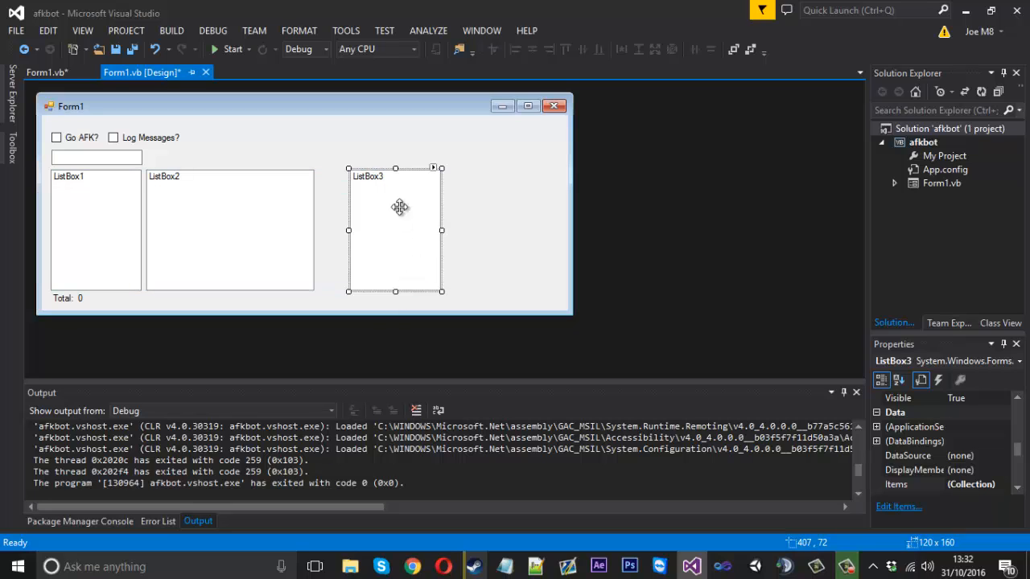
{"action": "mouse_move", "coordinate": [433, 202]}
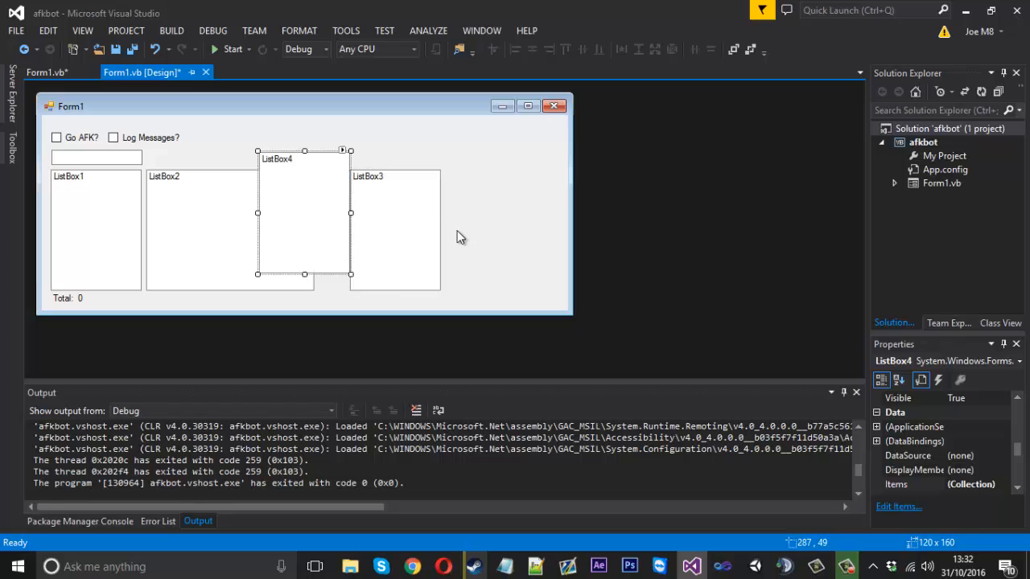
{"action": "left_click_drag", "start_coordinate": [304, 212], "coordinate": [490, 229]}
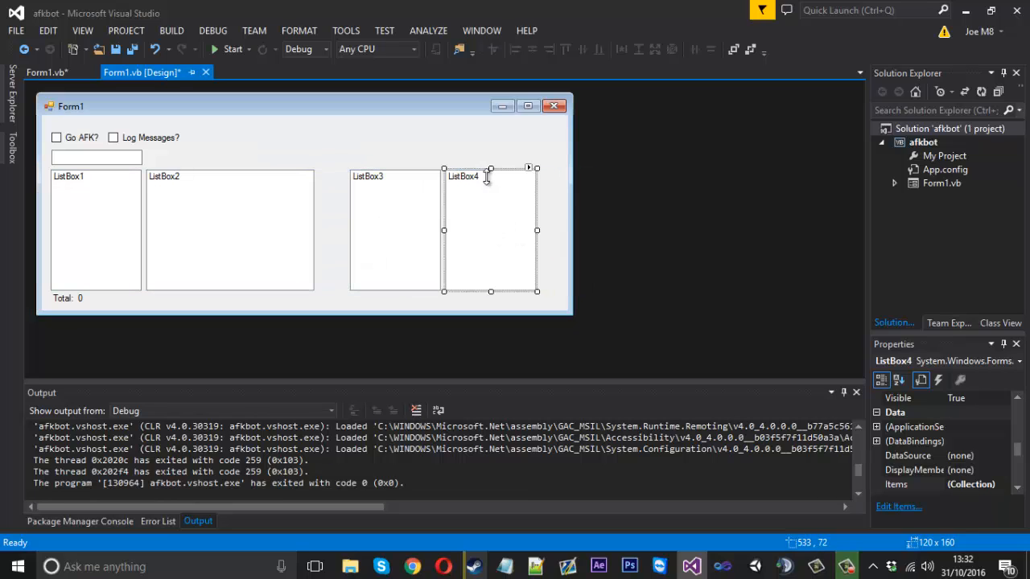
{"action": "left_click", "coordinate": [305, 315]}
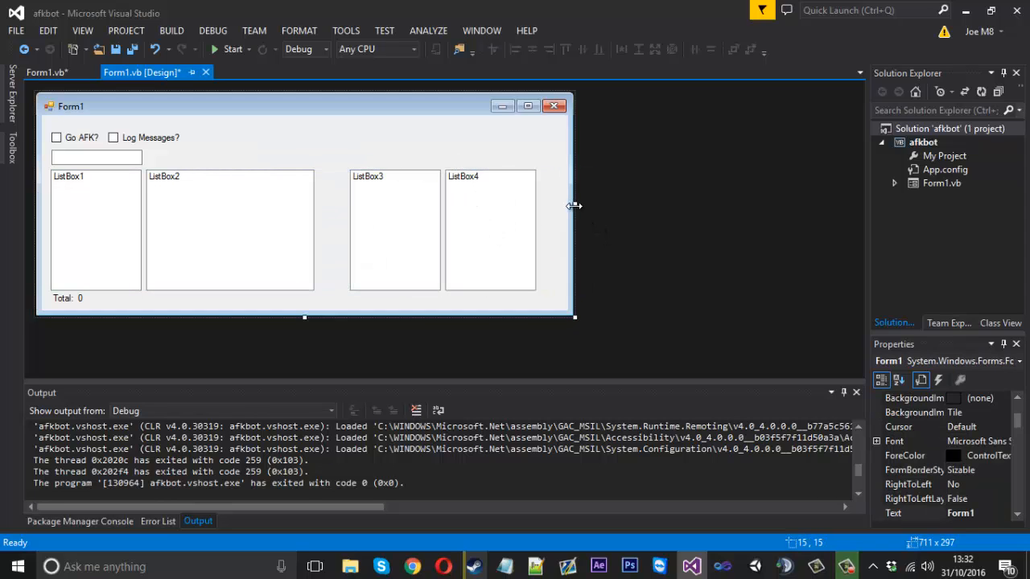
{"action": "left_click_drag", "start_coordinate": [573, 206], "coordinate": [554, 206]}
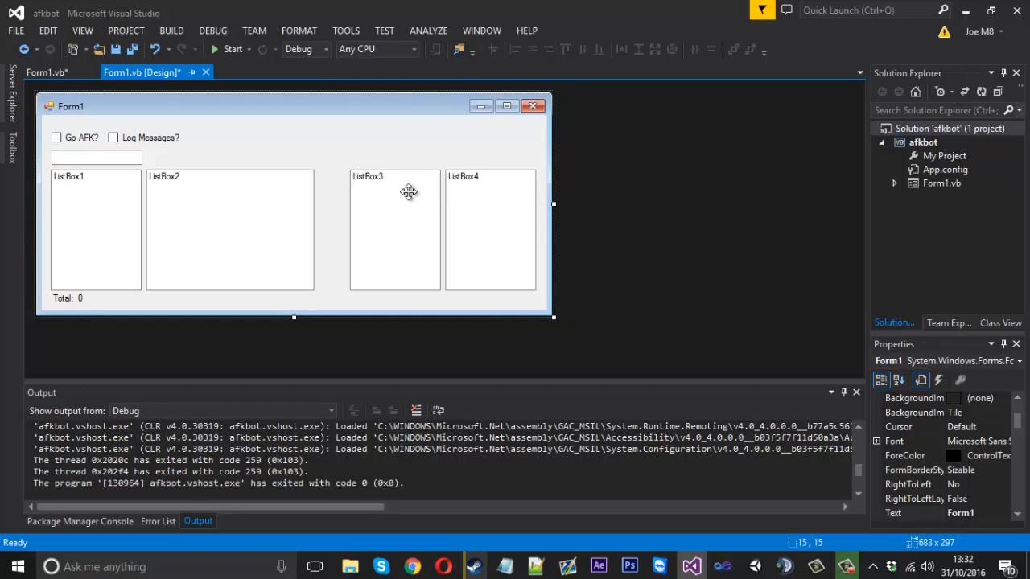
{"action": "mouse_move", "coordinate": [403, 187]}
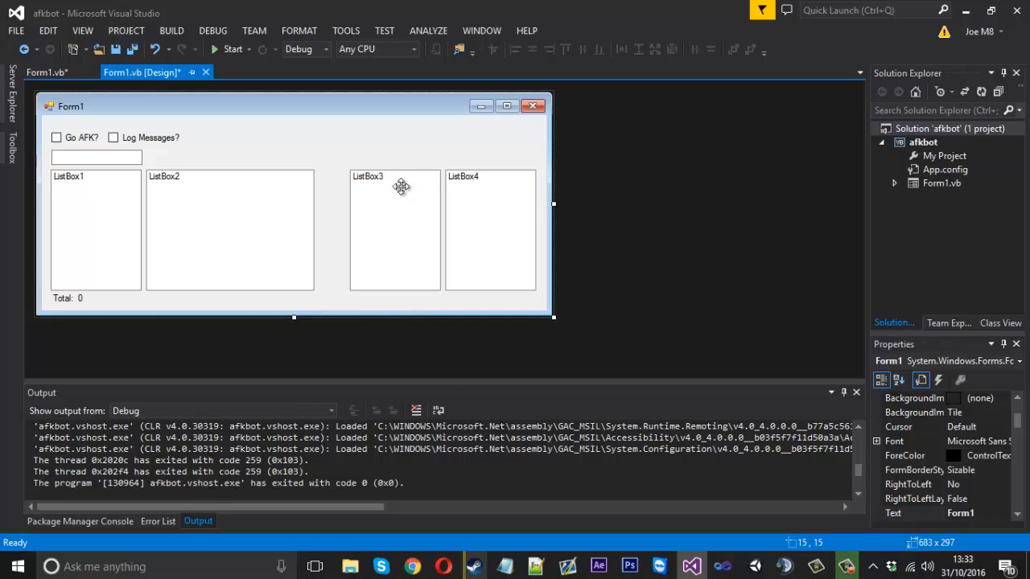
Copy a checkbox above ListBox3 as 'Enable response' and edit ListBox3's Items collection
{"action": "left_click", "coordinate": [113, 139]}
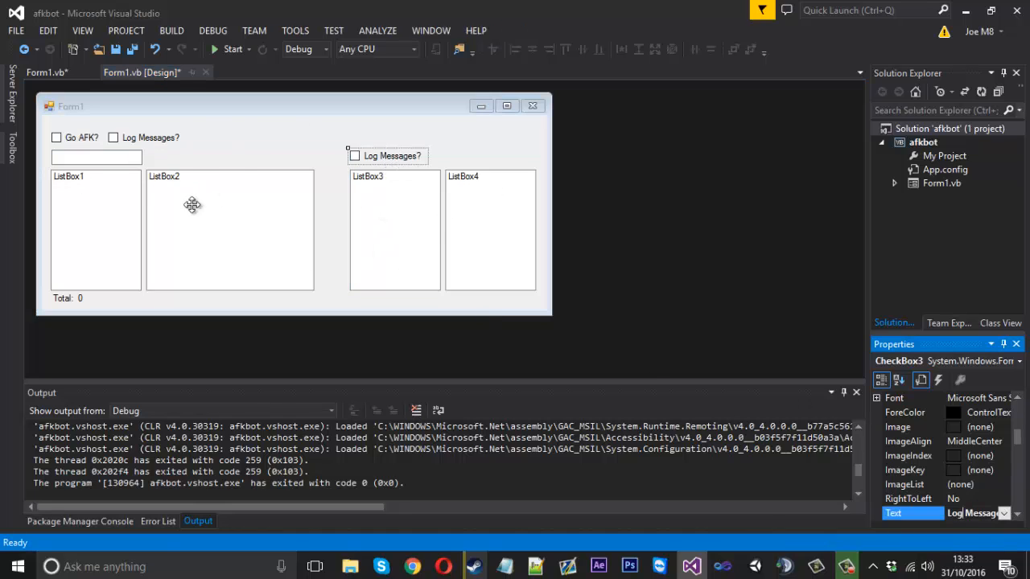
{"action": "mouse_move", "coordinate": [173, 213]}
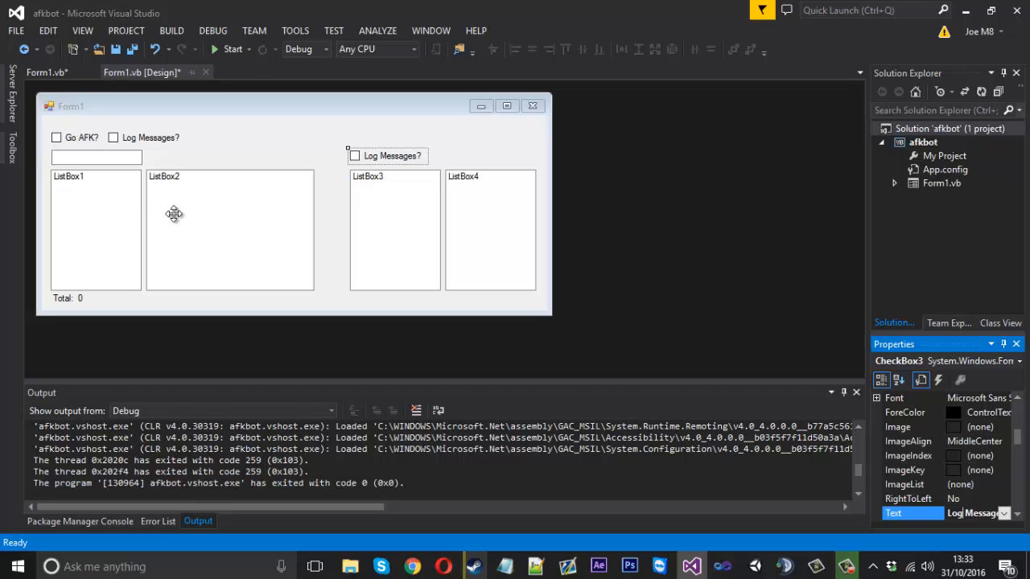
{"action": "mouse_move", "coordinate": [379, 203]}
{"action": "type", "text": "Enable response"}
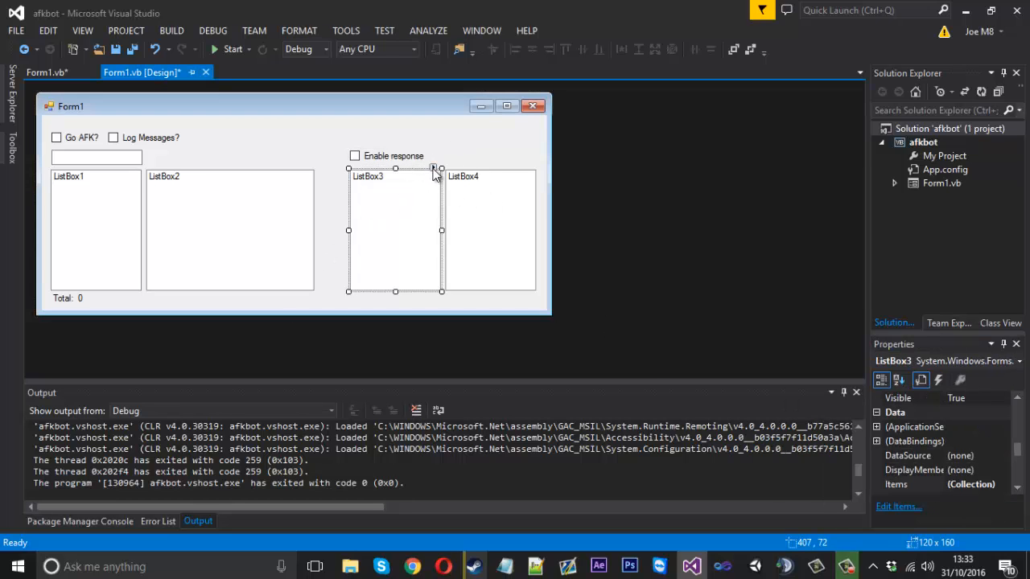
{"action": "left_click", "coordinate": [898, 505]}
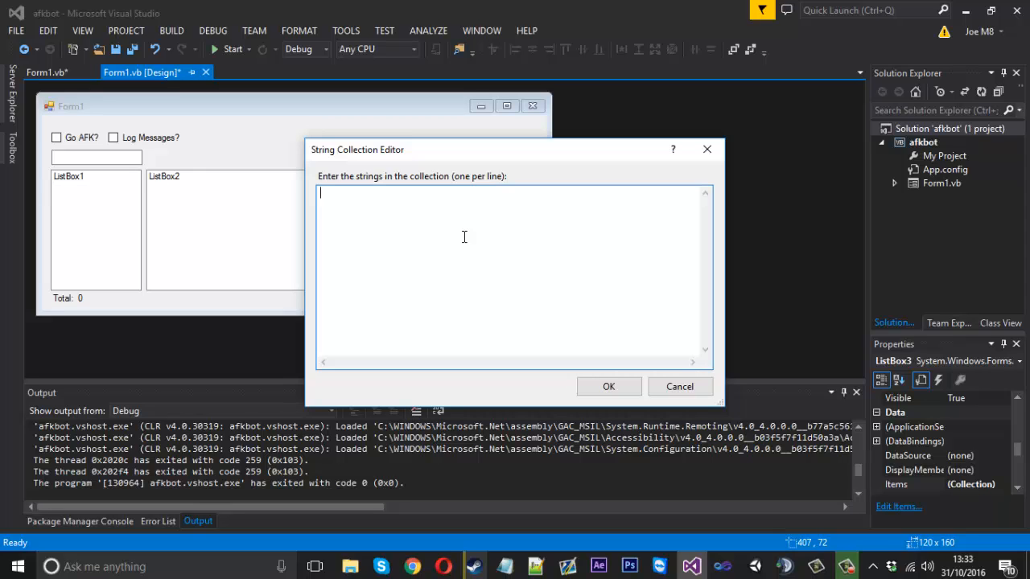
Enter the trigger words hi, test and bye into ListBox3's item list
{"action": "type", "text": "hi"}
{"action": "type", "text": "test"}
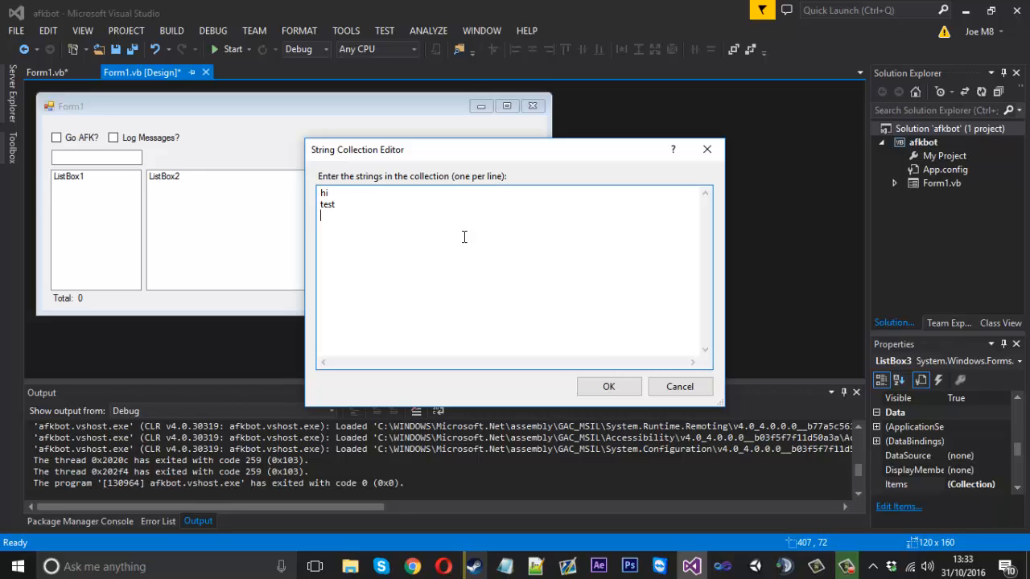
Finish 'bye', confirm ListBox3's triggers, and edit ListBox4's Items collection
{"action": "type", "text": "bye"}
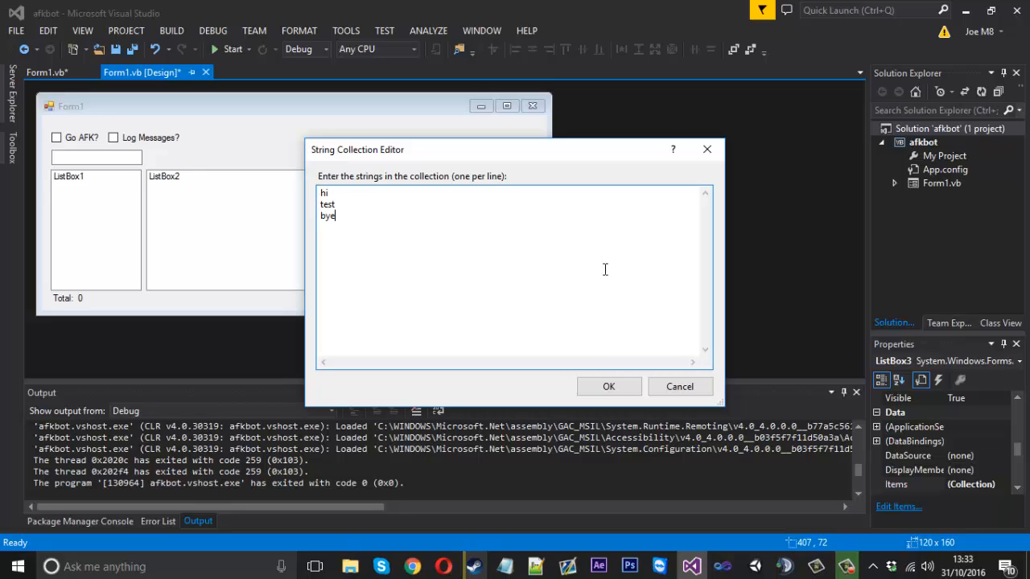
{"action": "left_click", "coordinate": [608, 386]}
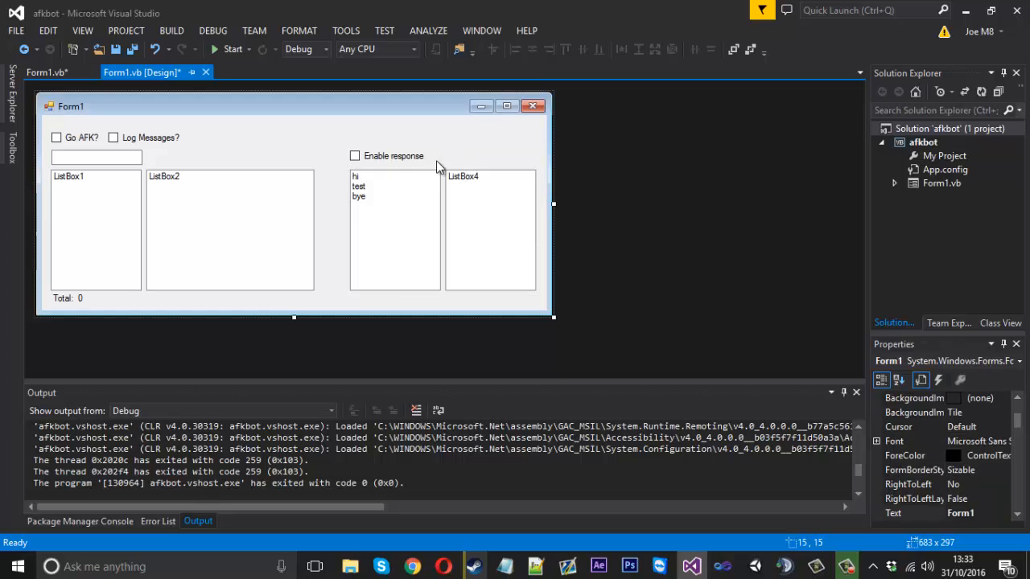
{"action": "mouse_move", "coordinate": [499, 245]}
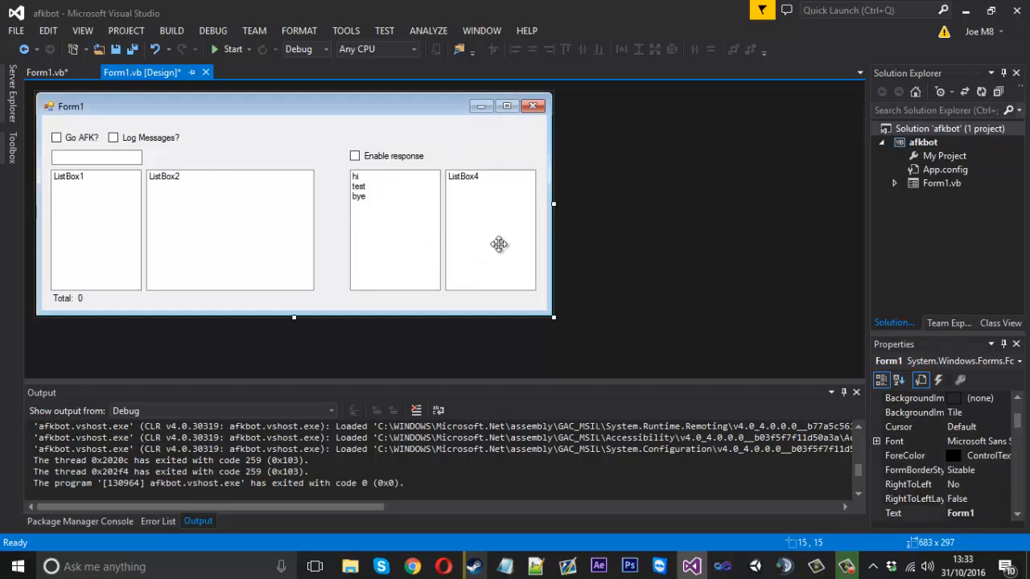
{"action": "left_click", "coordinate": [490, 229]}
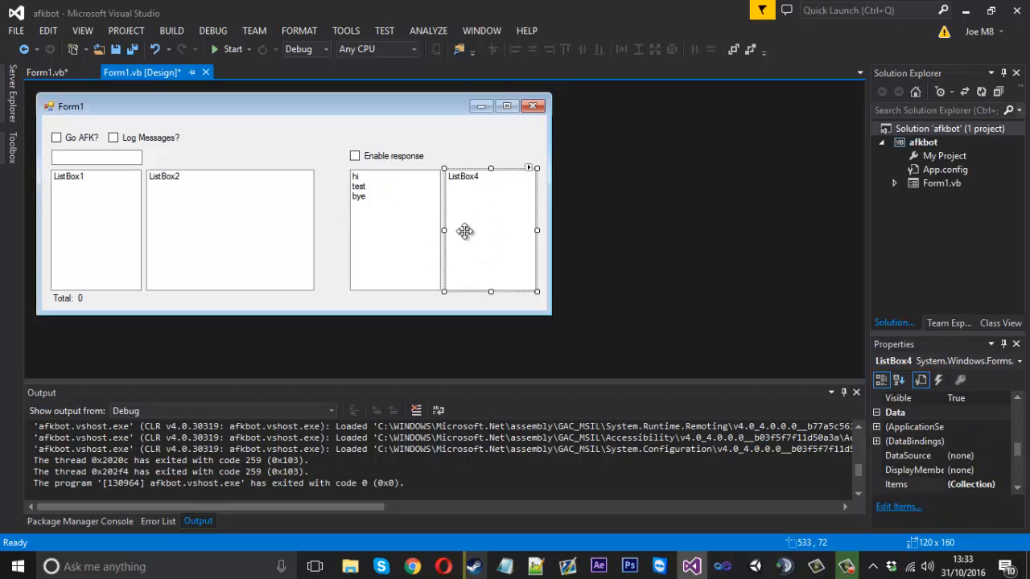
{"action": "left_click", "coordinate": [897, 506]}
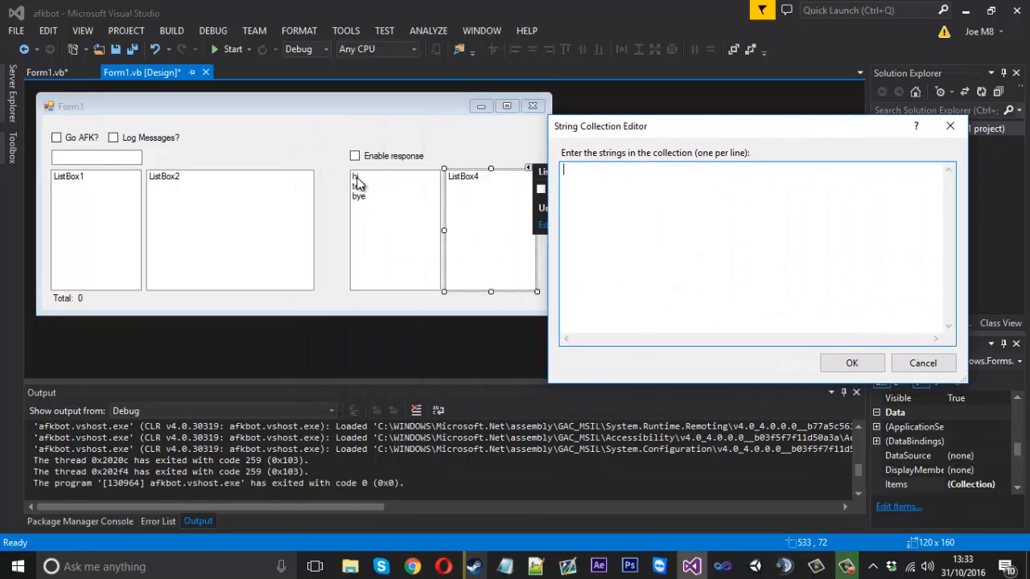
Enter the replies 'Hey, how are you?', 'This bot works!' and 'Come back soon :)' and confirm
{"action": "type", "text": "hey"}
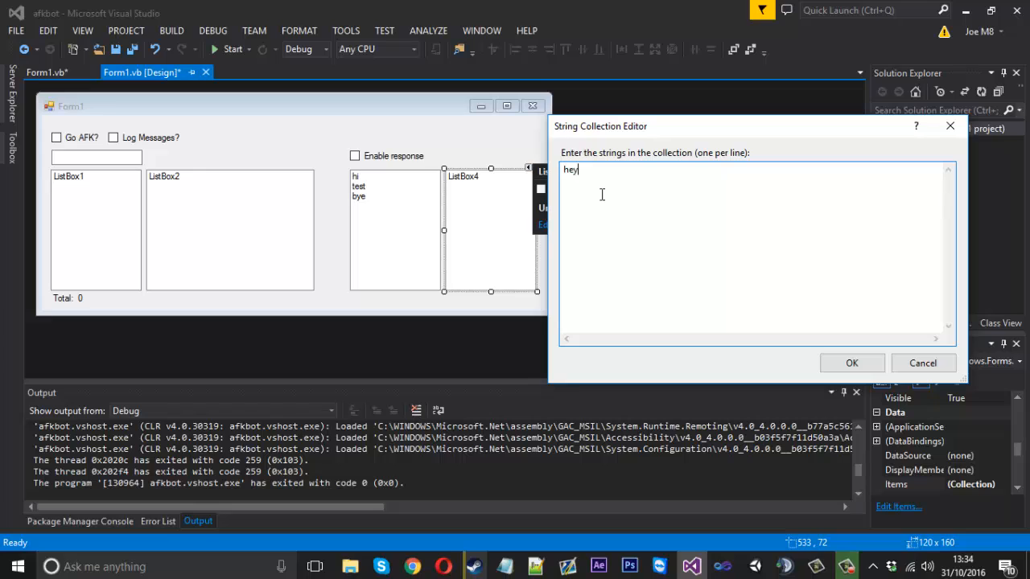
{"action": "type", "text": ", how are you?"}
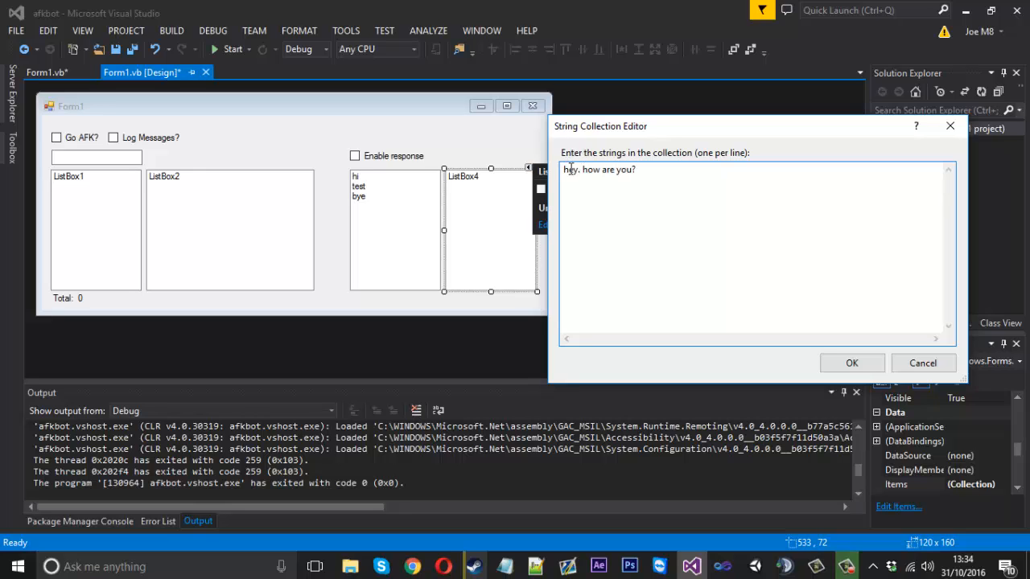
{"action": "type", "text": "H"}
{"action": "type", "text": "This bot work"}
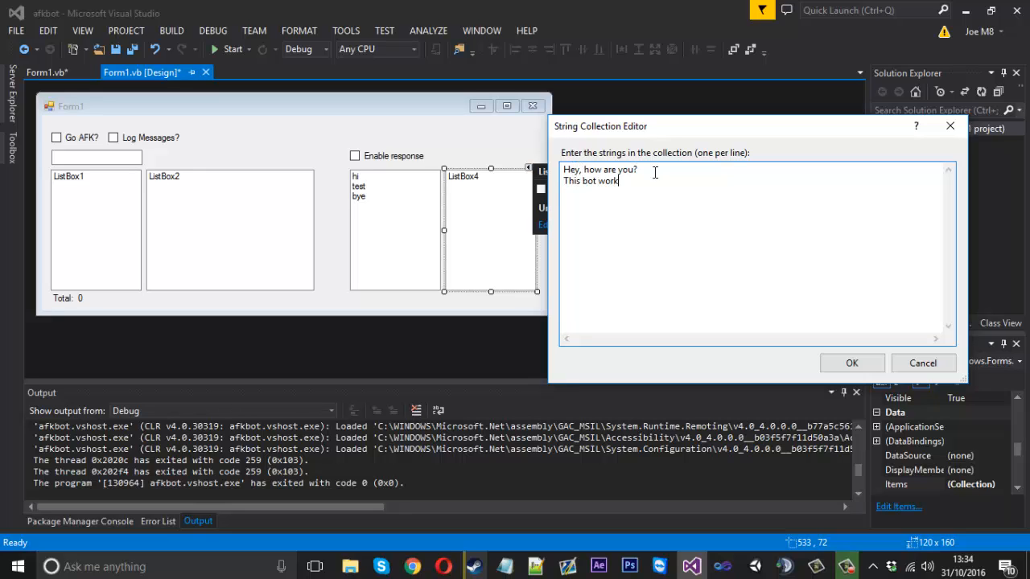
{"action": "type", "text": "s!"}
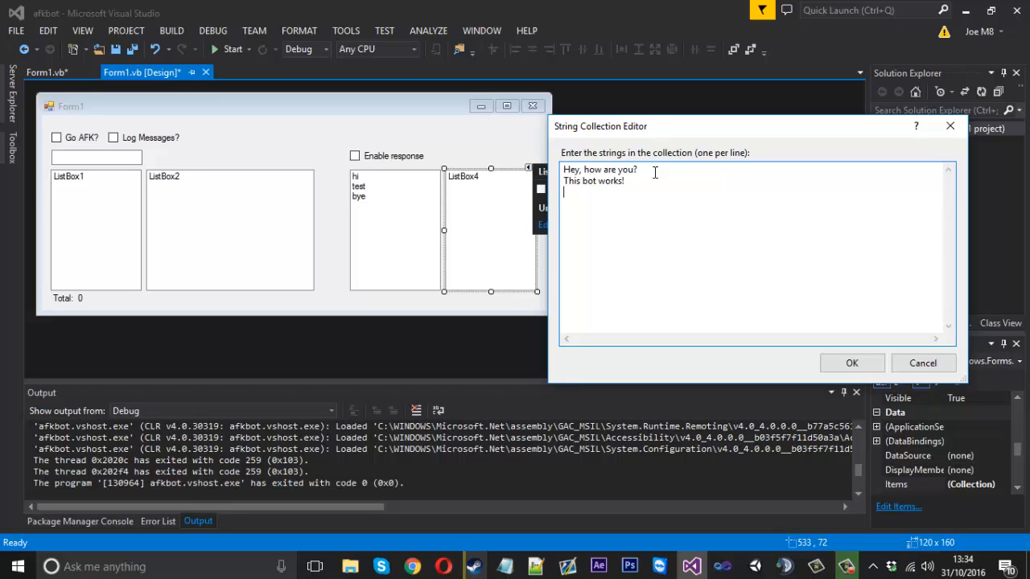
{"action": "type", "text": "Come ba"}
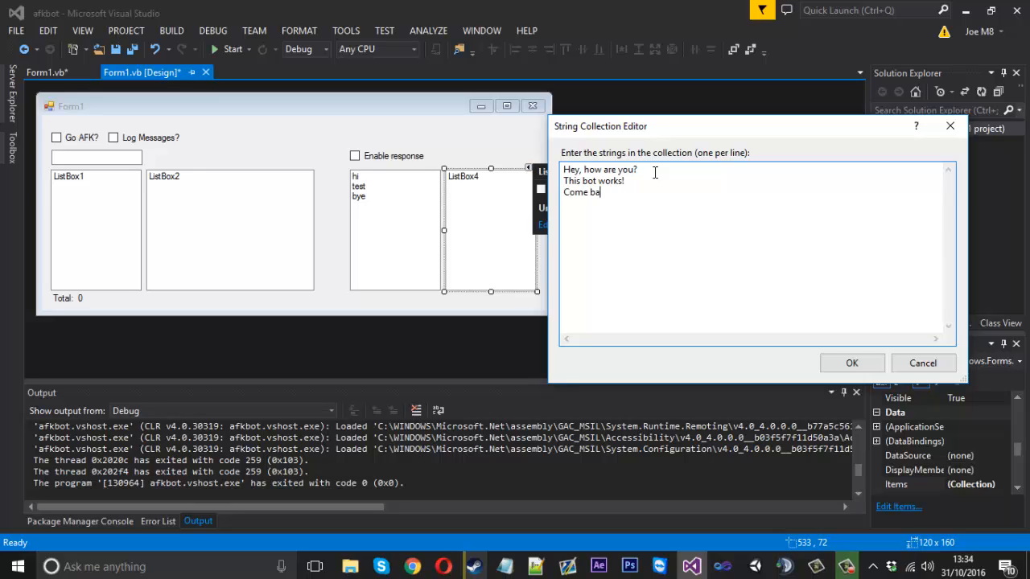
{"action": "type", "text": "ck soon :)"}
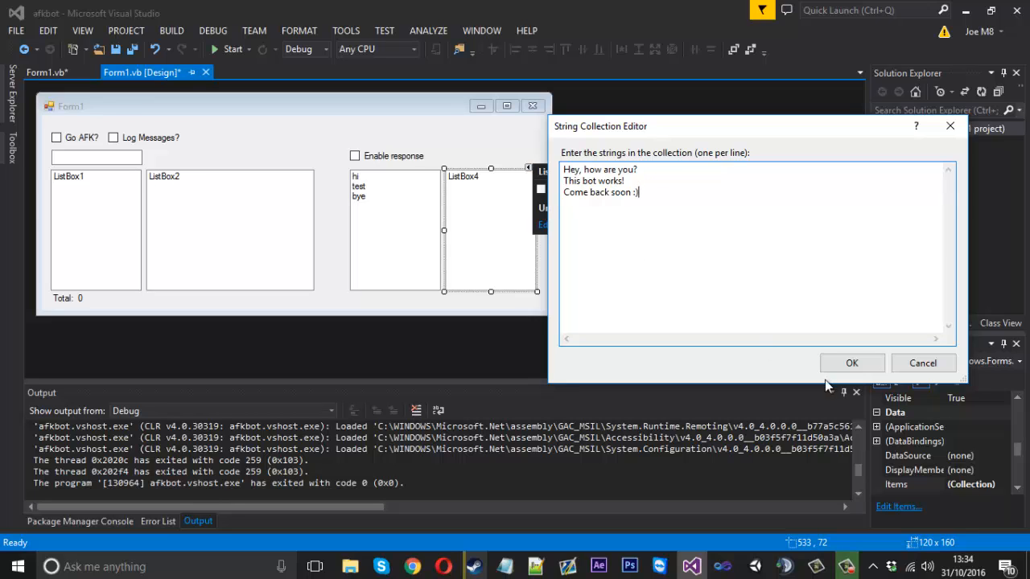
{"action": "left_click", "coordinate": [851, 363]}
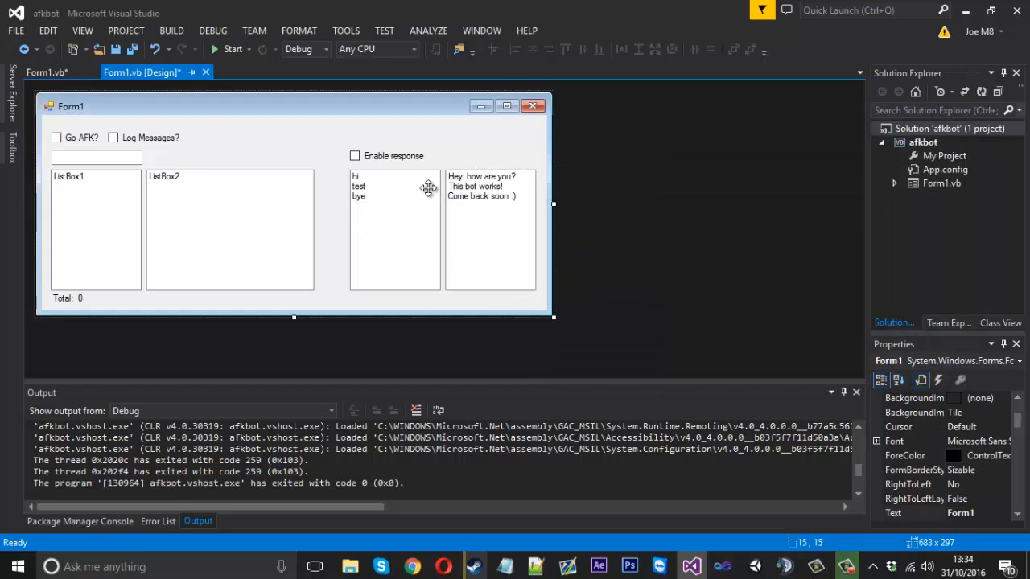
{"action": "left_click", "coordinate": [394, 228]}
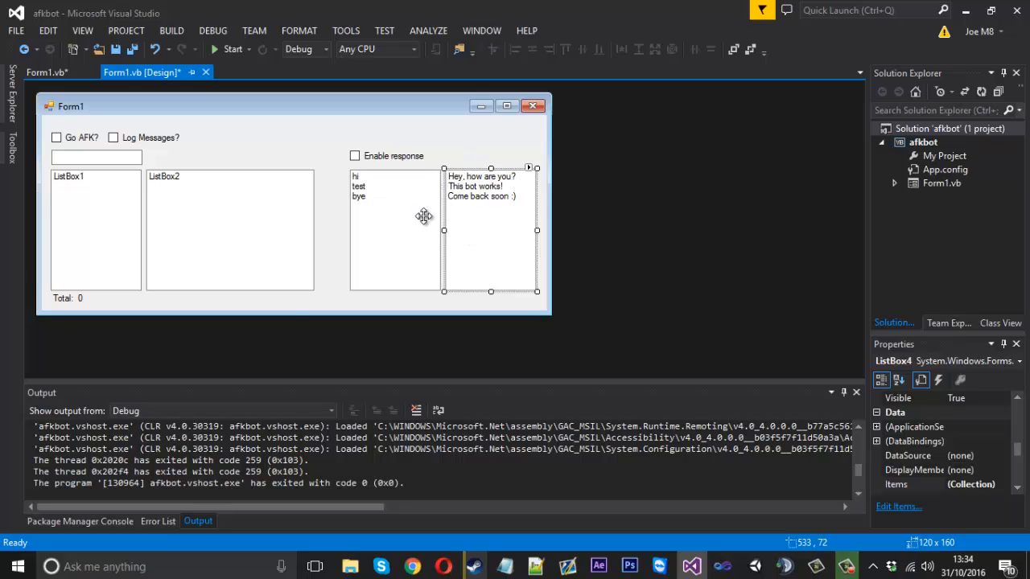
{"action": "left_click", "coordinate": [293, 315]}
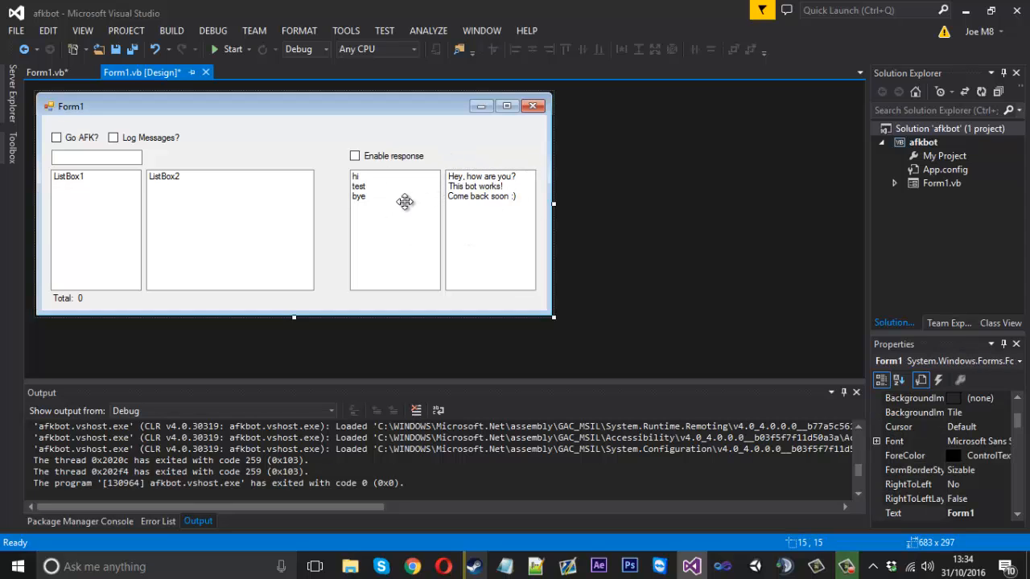
{"action": "left_click", "coordinate": [45, 71]}
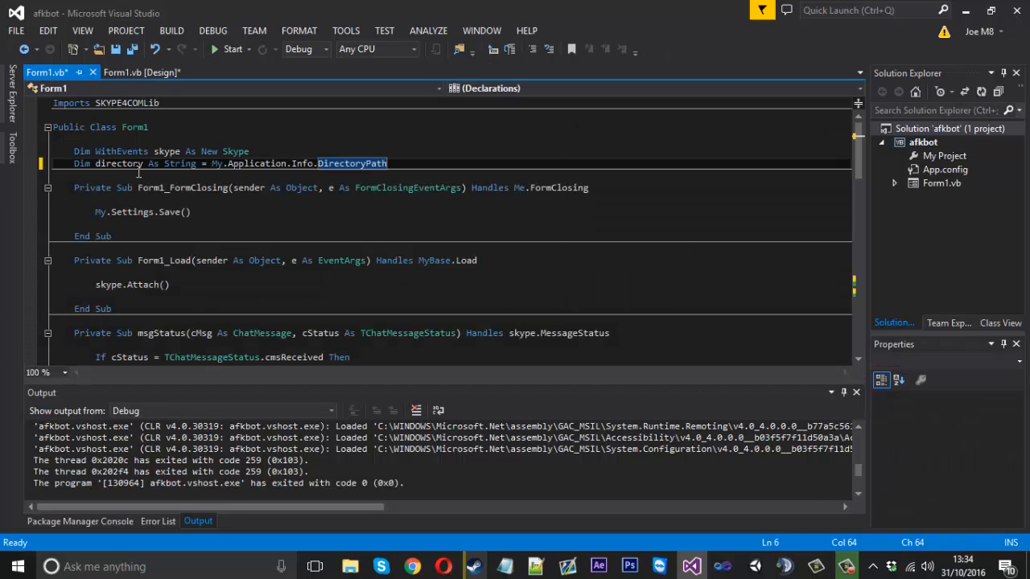
{"action": "scroll", "scroll_direction": "down", "scroll_amount": 3}
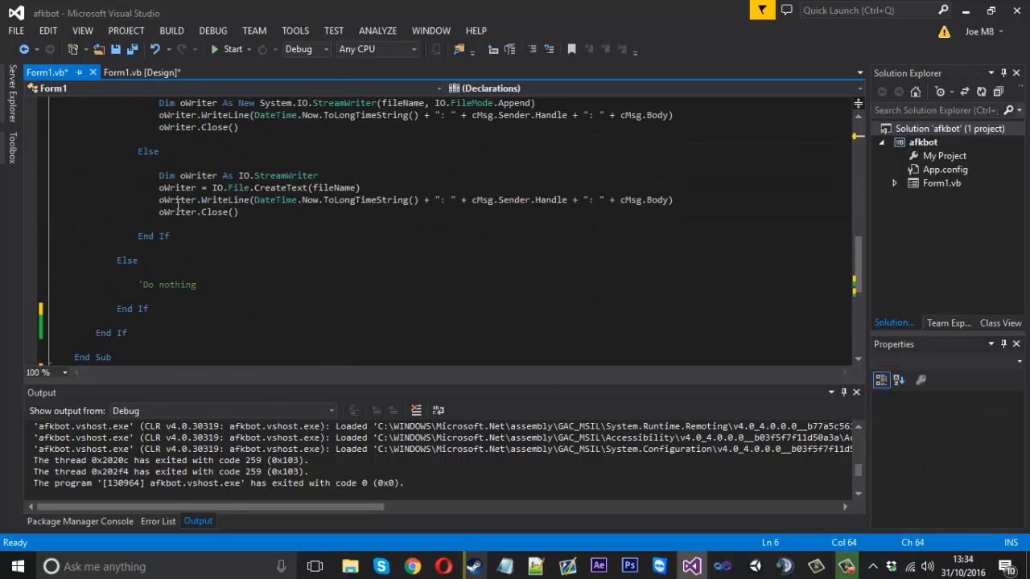
{"action": "scroll", "scroll_direction": "up", "scroll_amount": 3}
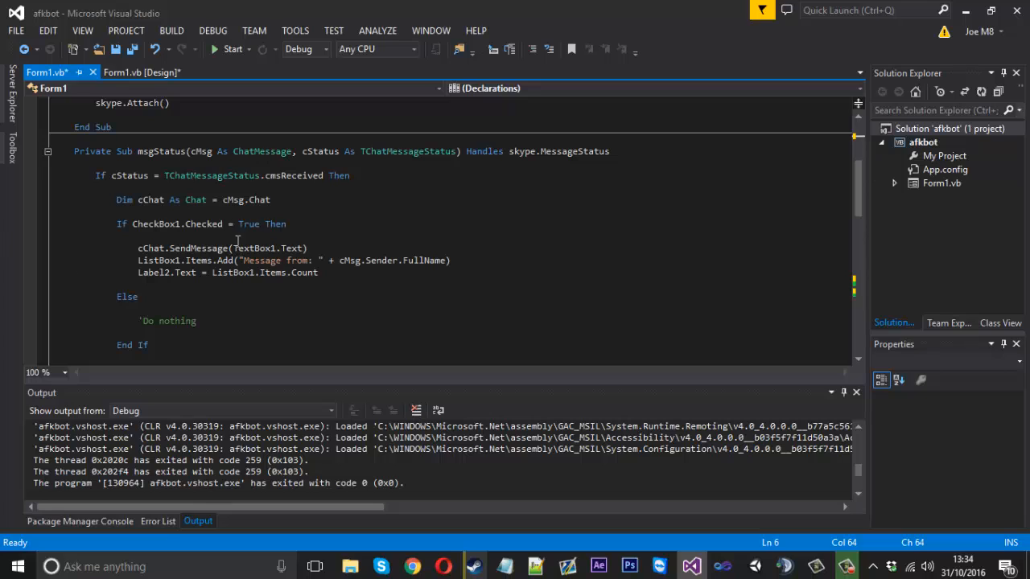
{"action": "mouse_move", "coordinate": [259, 208]}
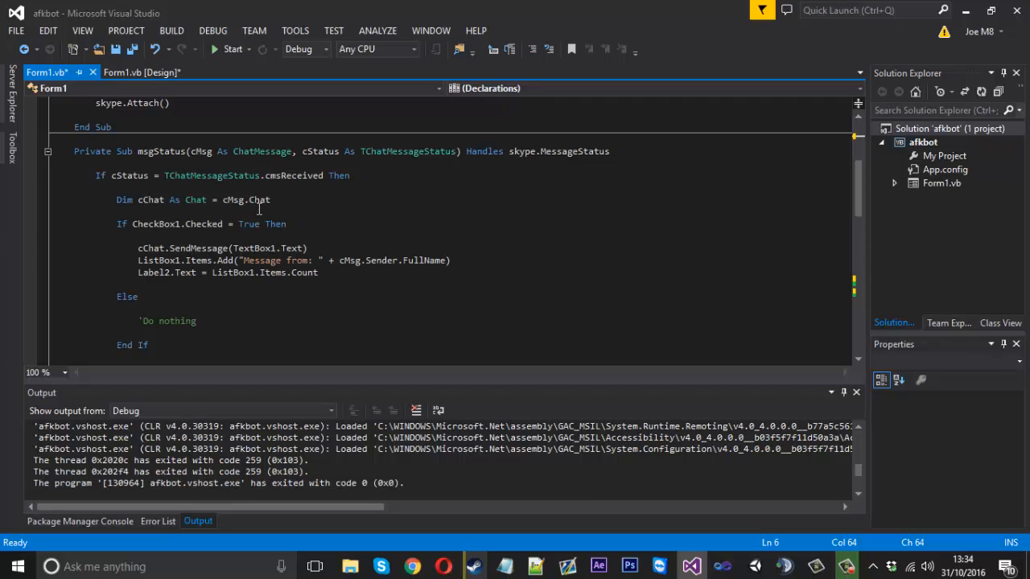
{"action": "mouse_move", "coordinate": [196, 177]}
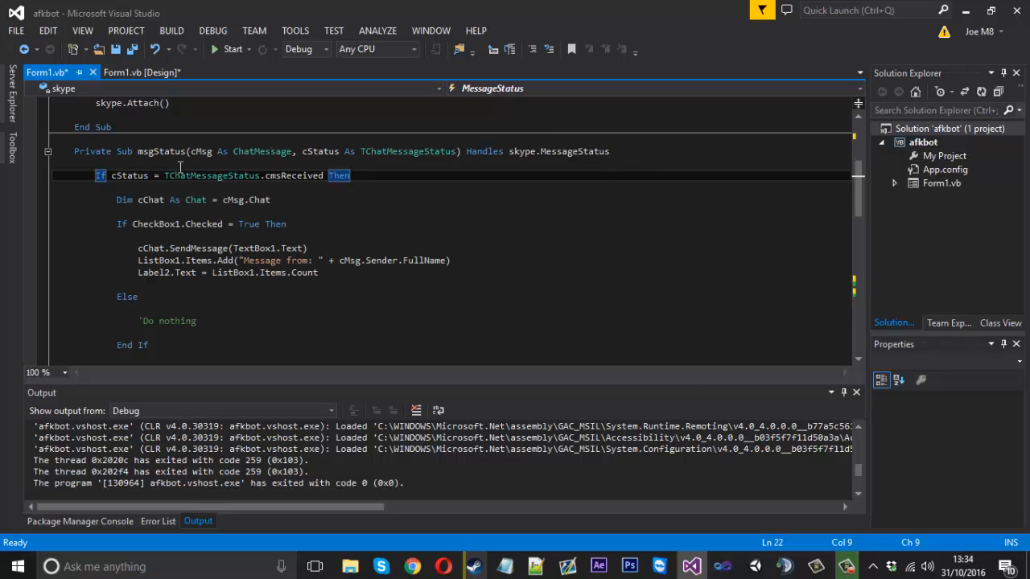
{"action": "mouse_move", "coordinate": [270, 159]}
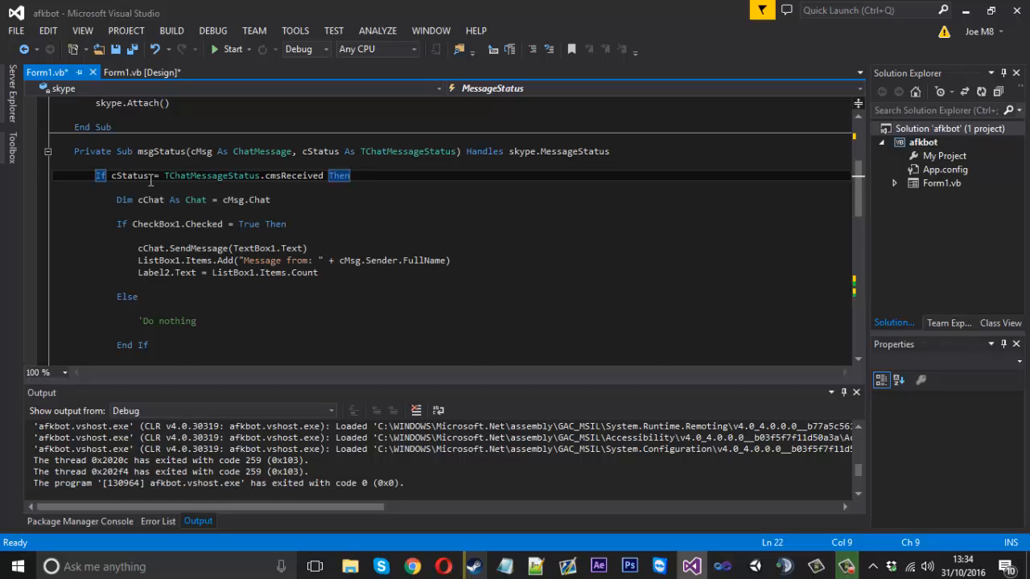
{"action": "scroll", "scroll_direction": "down", "scroll_amount": 3}
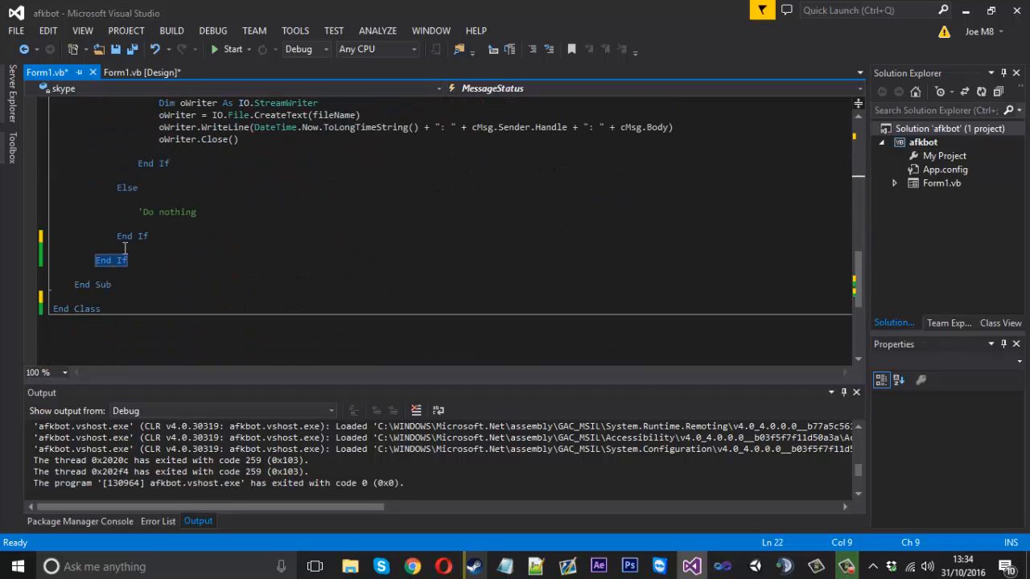
{"action": "left_click", "coordinate": [146, 234]}
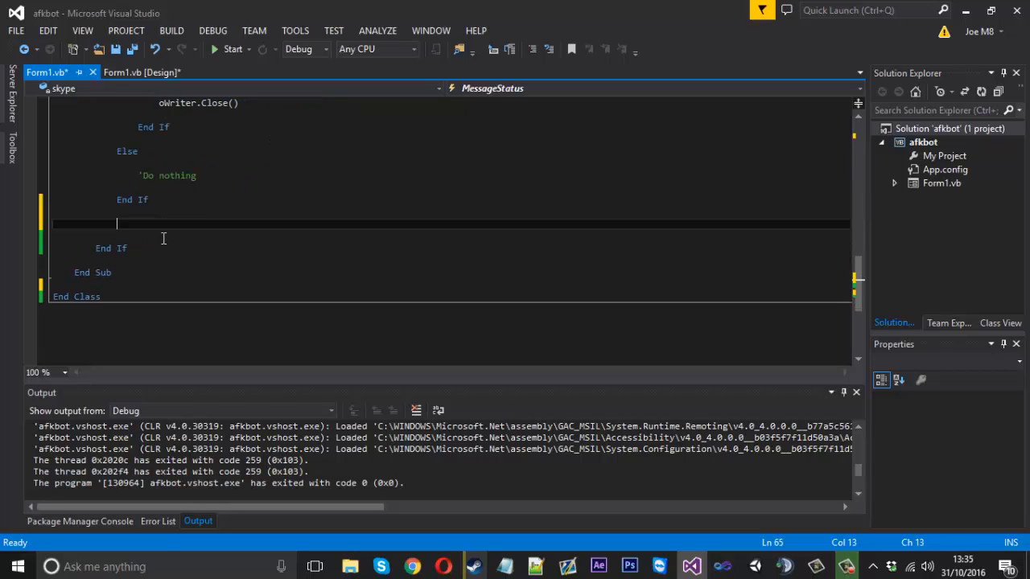
Write 'If CheckBox3.Checked = True Then' in the message handler
{"action": "type", "text": "If che"}
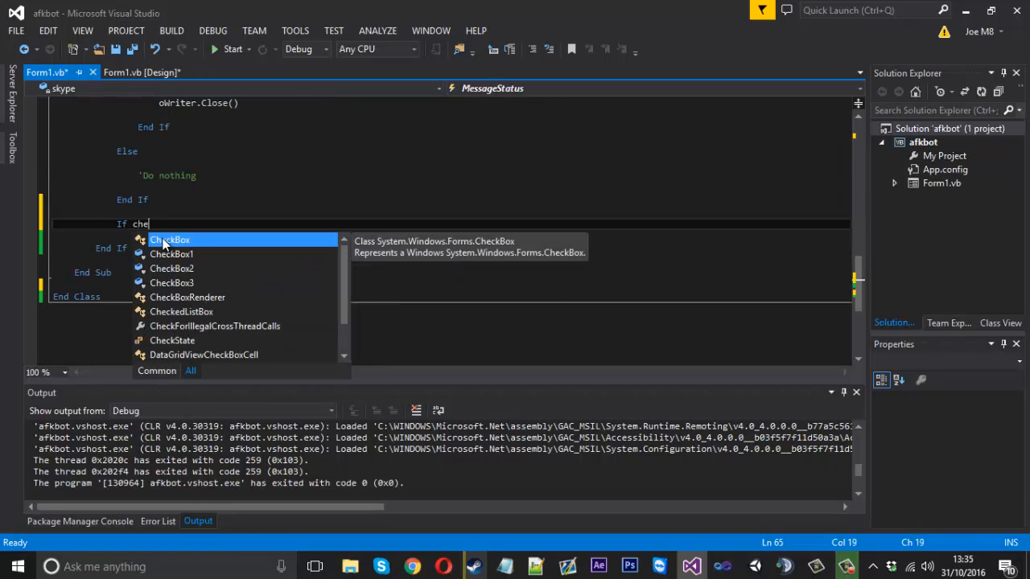
{"action": "type", "text": "CheckBox3.checked = True th"}
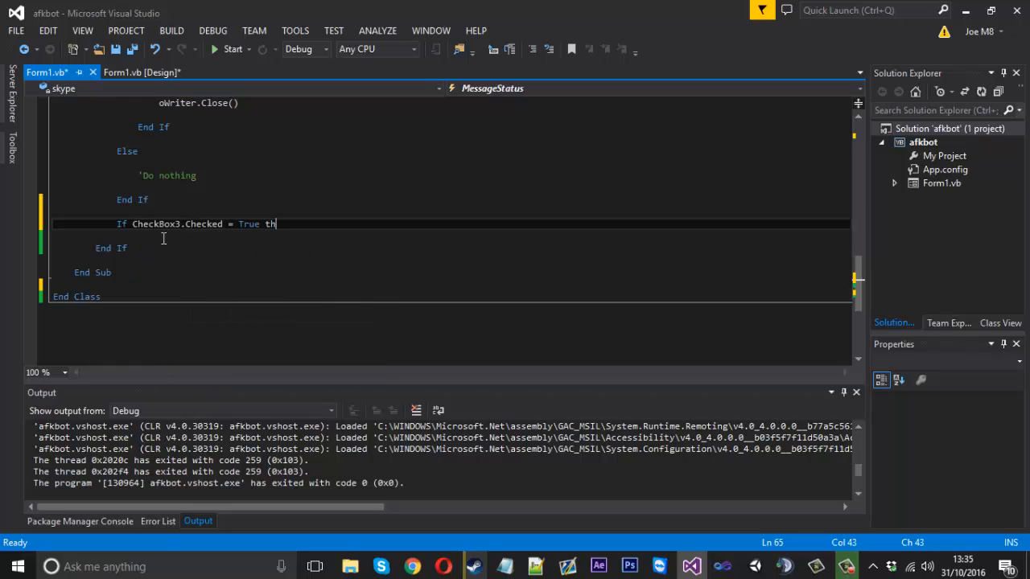
{"action": "key", "text": "Return"}
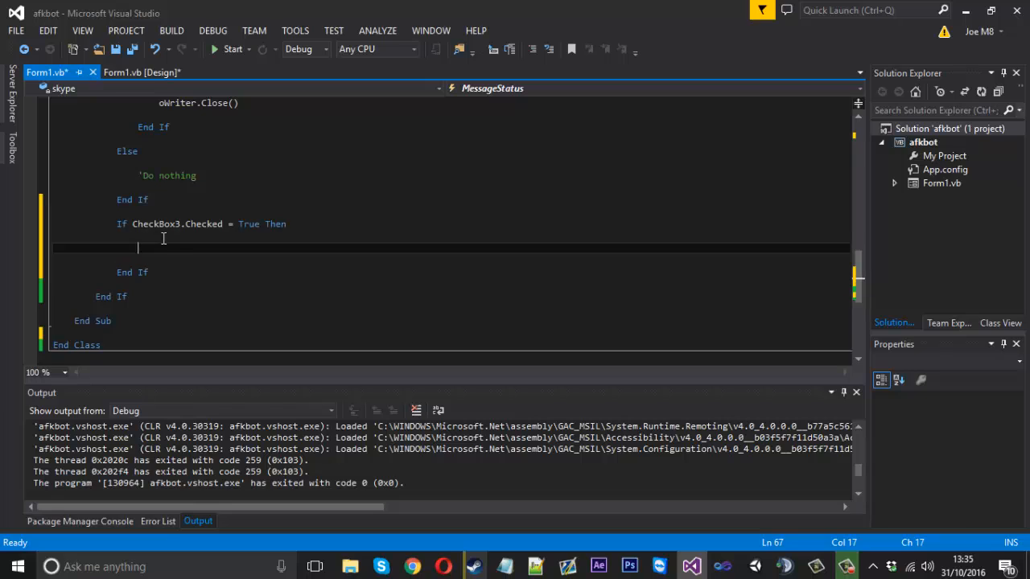
{"action": "mouse_move", "coordinate": [219, 256]}
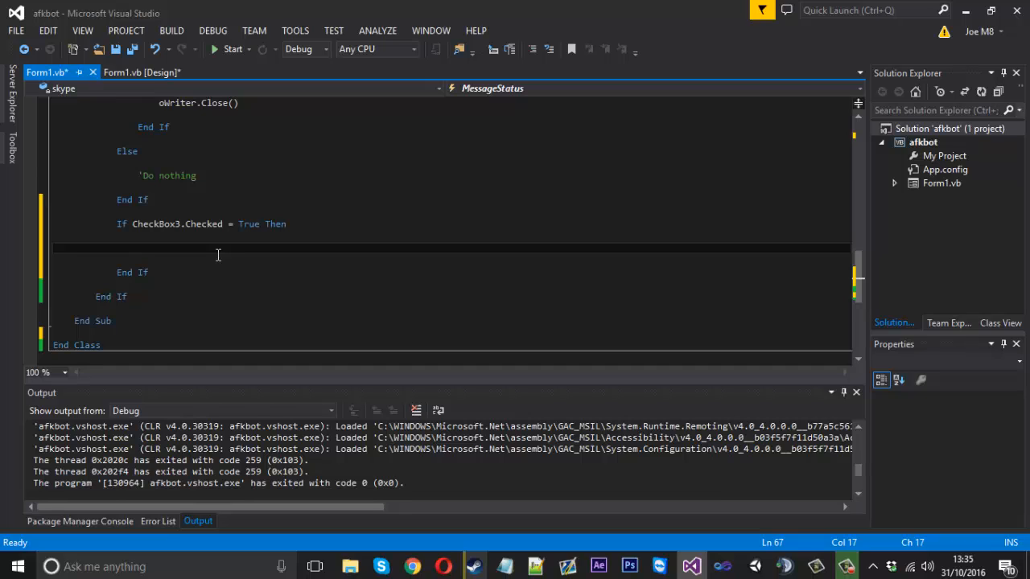
Declare 'Dim incMsg As String = cMsg.Body.ToLower' inside the If block
{"action": "type", "text": "D"}
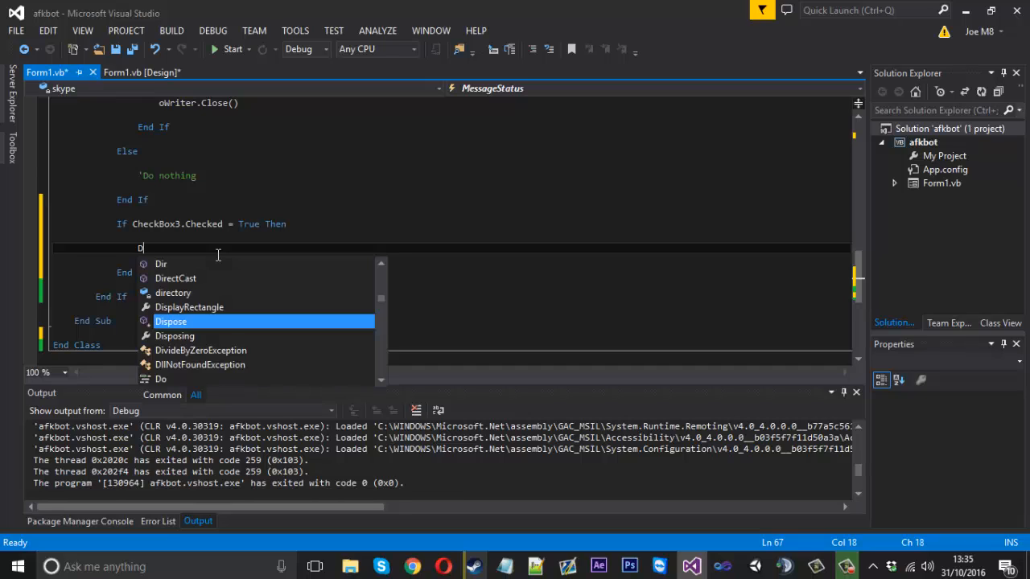
{"action": "type", "text": "im inc"}
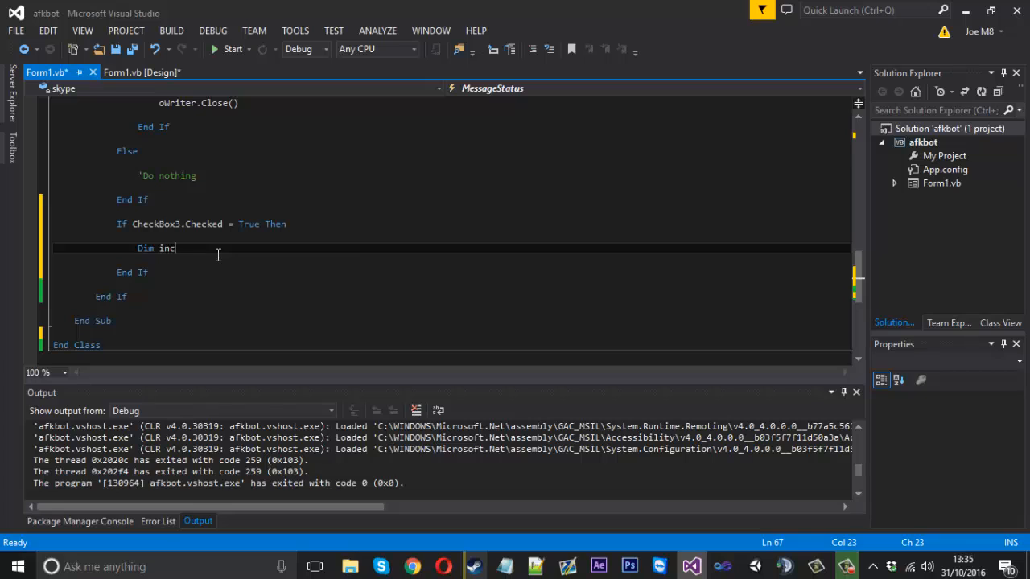
{"action": "type", "text": "Msg As String ="}
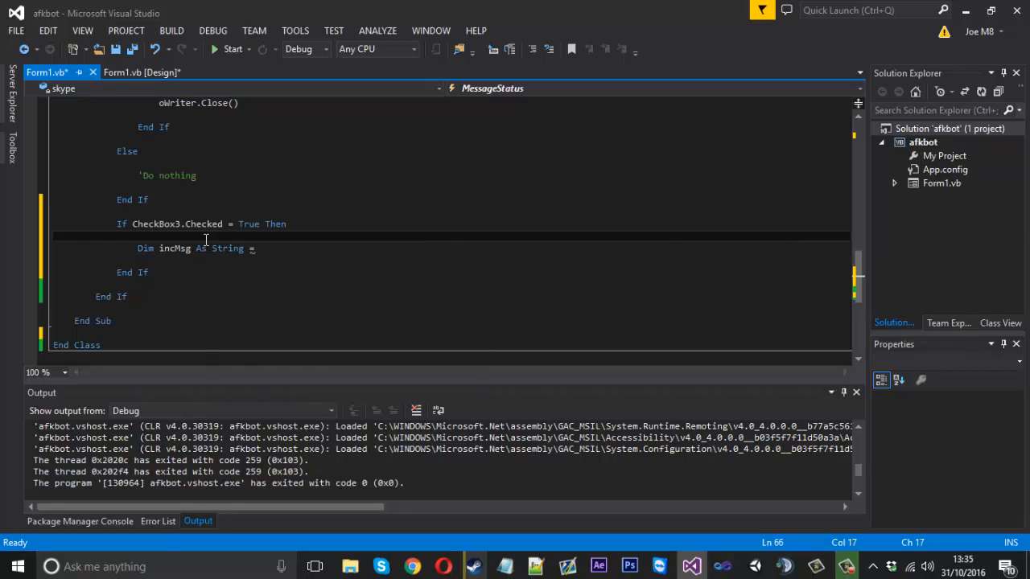
{"action": "scroll", "scroll_direction": "up", "scroll_amount": 3}
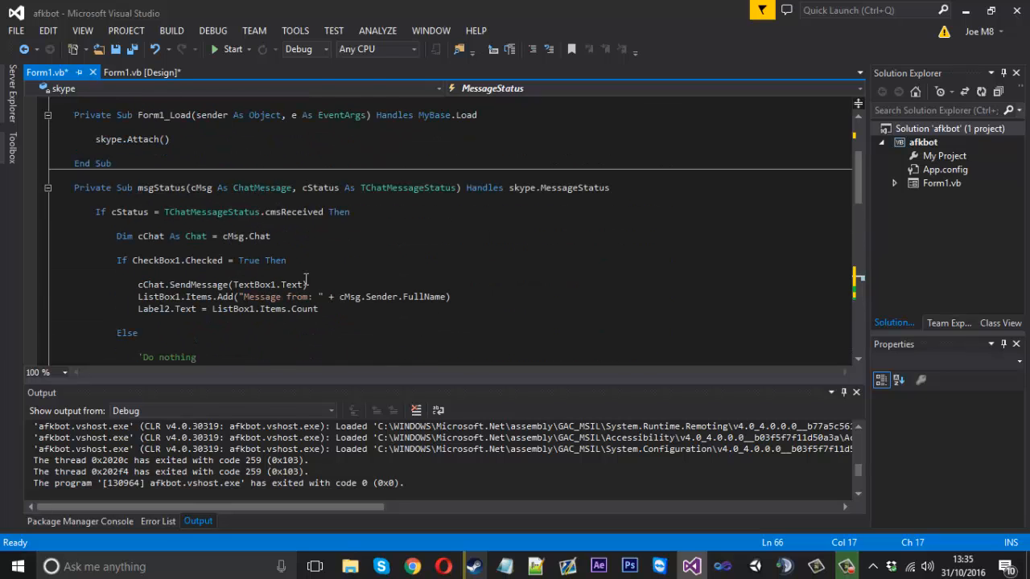
{"action": "scroll", "scroll_direction": "down", "scroll_amount": 3}
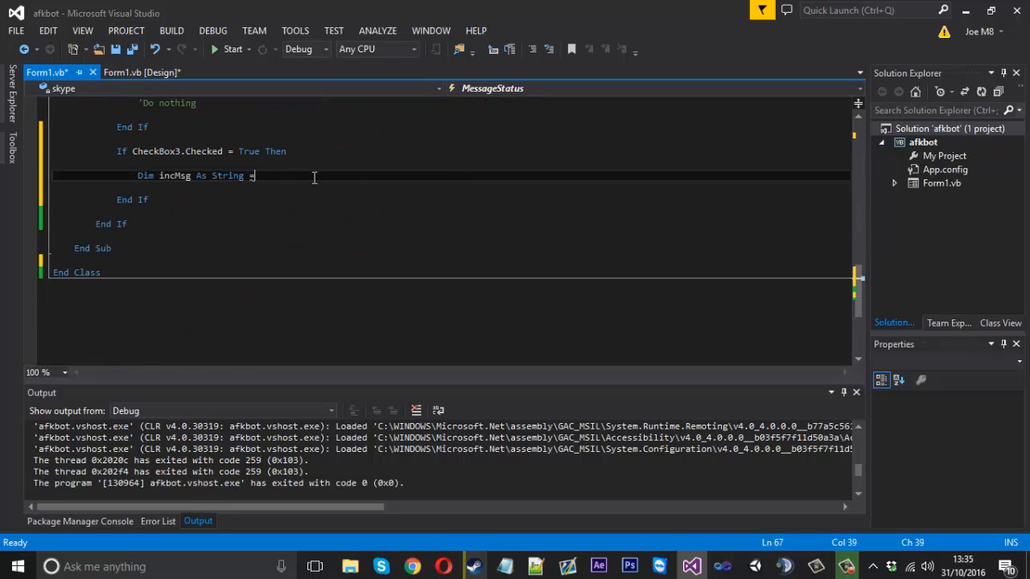
{"action": "type", "text": "cMsg.Body"}
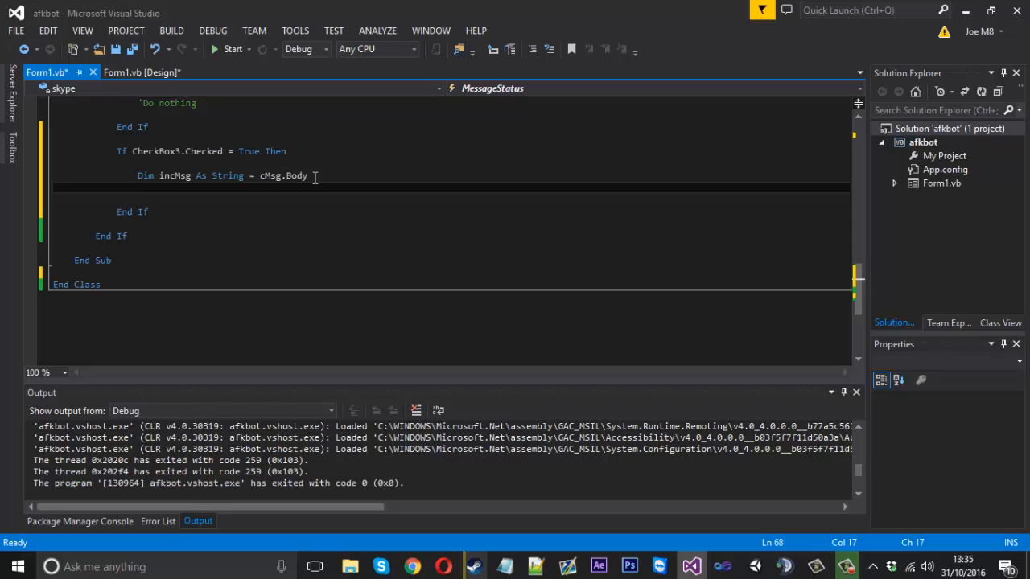
{"action": "left_click", "coordinate": [309, 176]}
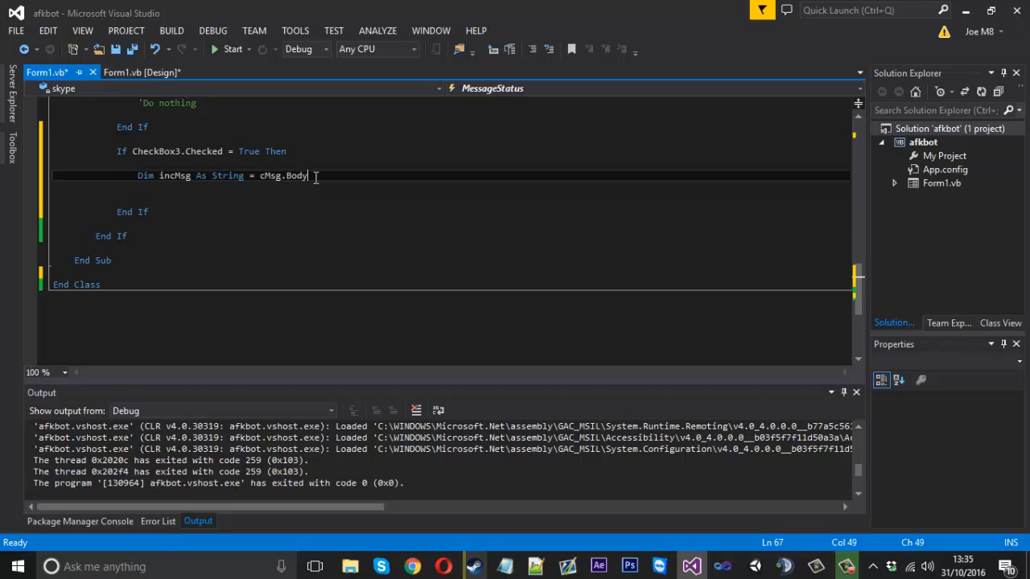
{"action": "type", "text": ".Tol"}
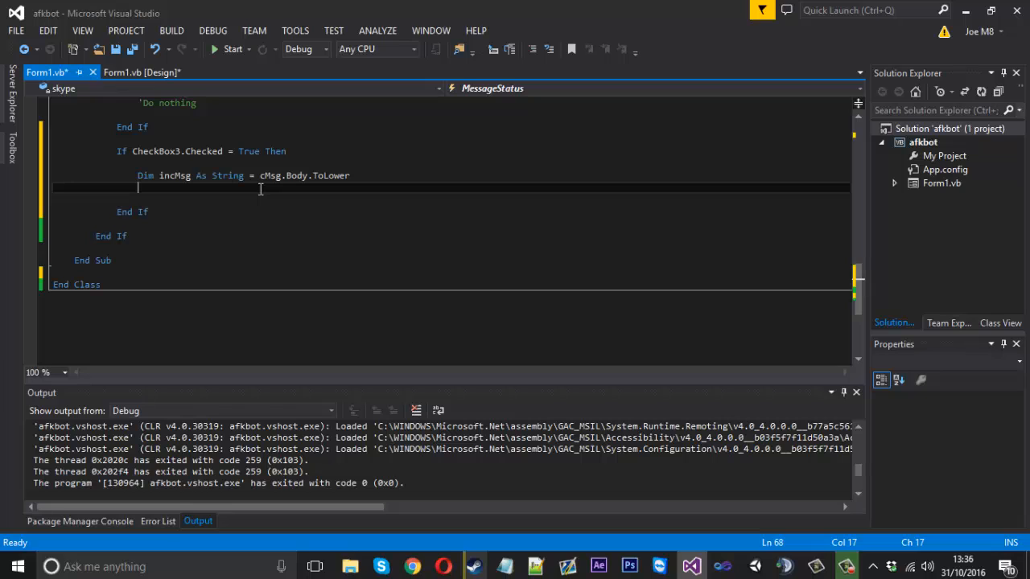
Declare 'Dim out() As String = incMsg.Split(" "c)' below the incMsg line
{"action": "type", "text": "Dim out"}
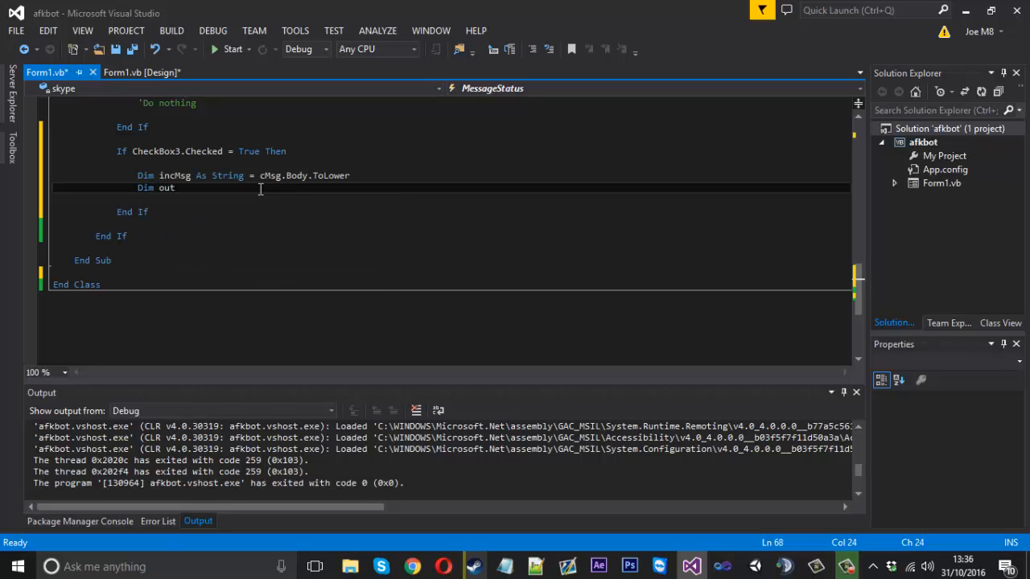
{"action": "type", "text": "()"}
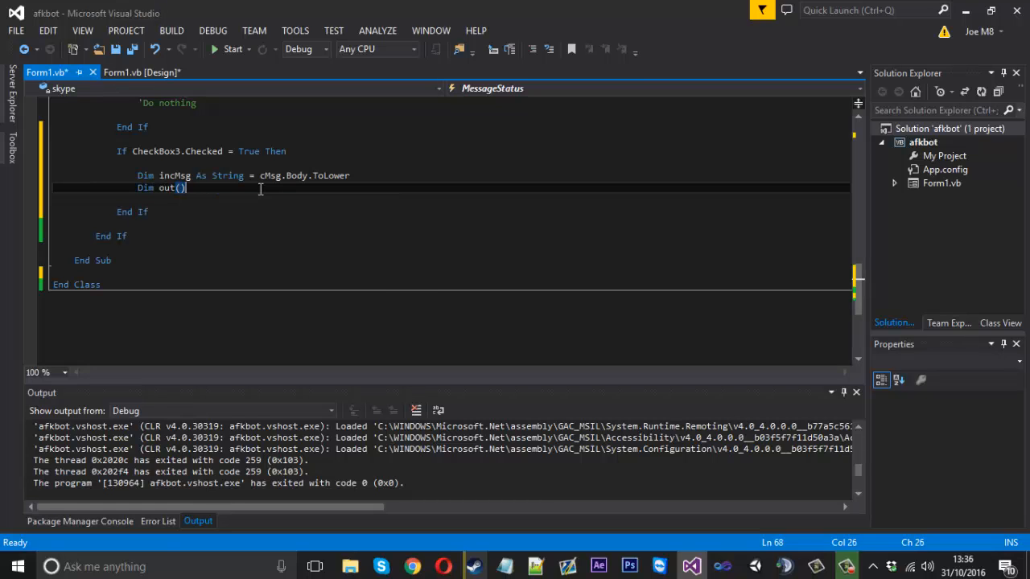
{"action": "type", "text": "As String ="}
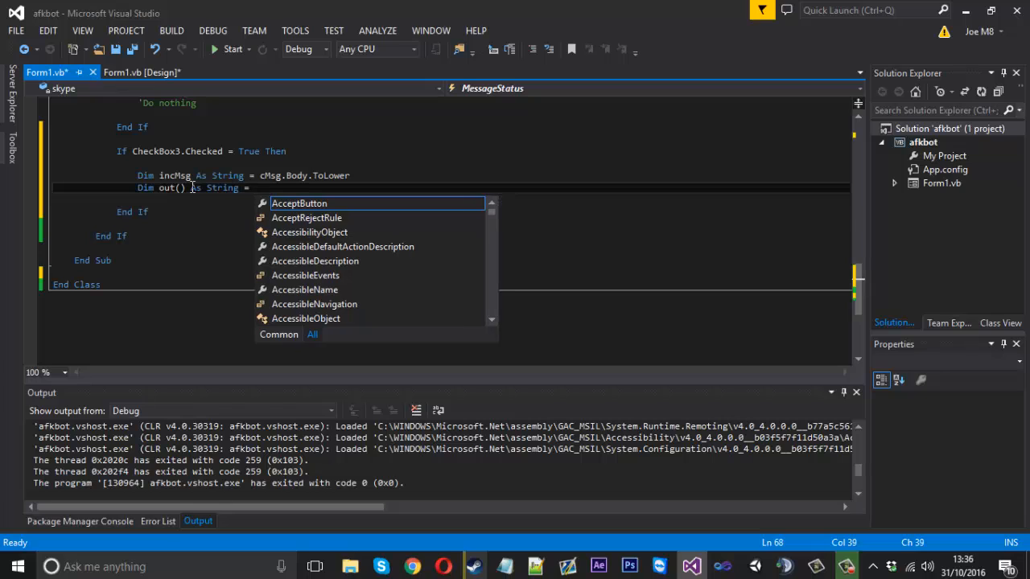
{"action": "mouse_move", "coordinate": [300, 203]}
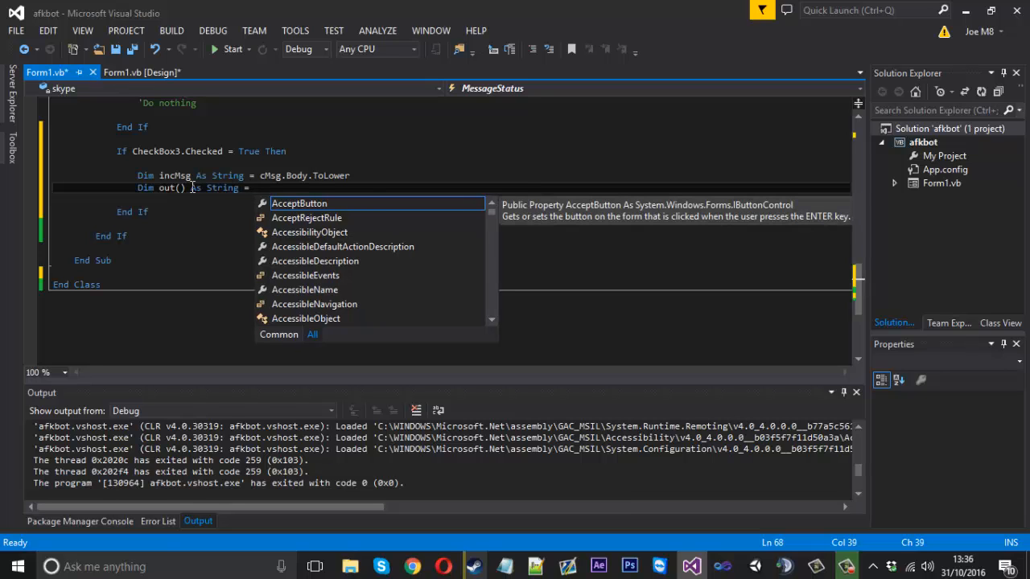
{"action": "type", "text": "incMsg.Split(\""}
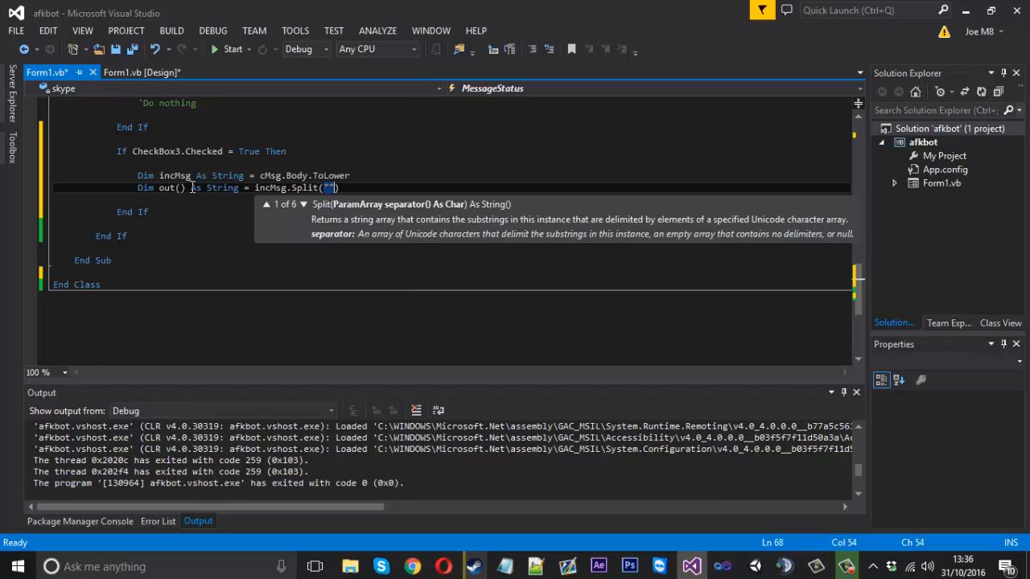
{"action": "type", "text": "\"c"}
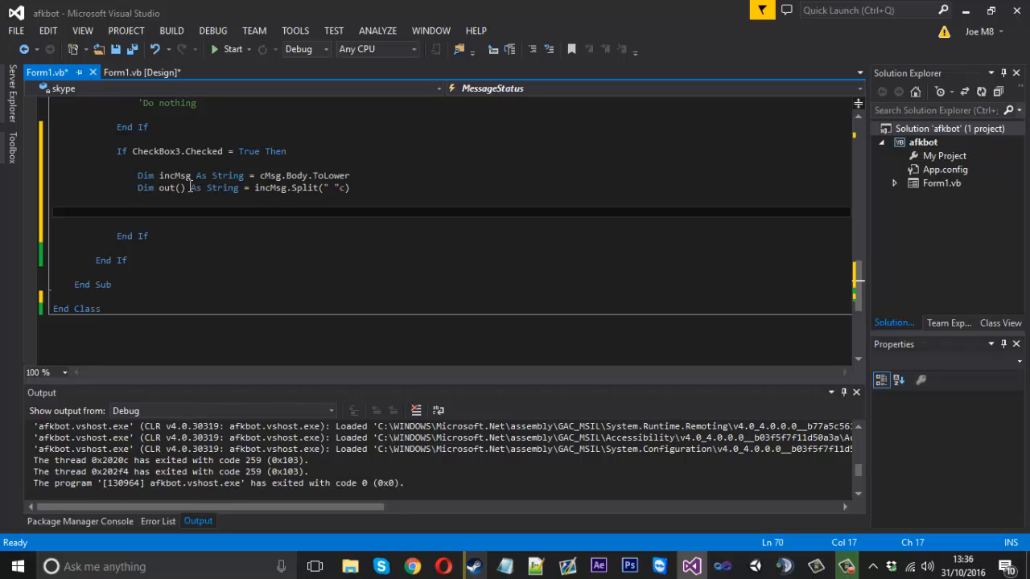
{"action": "mouse_move", "coordinate": [169, 187]}
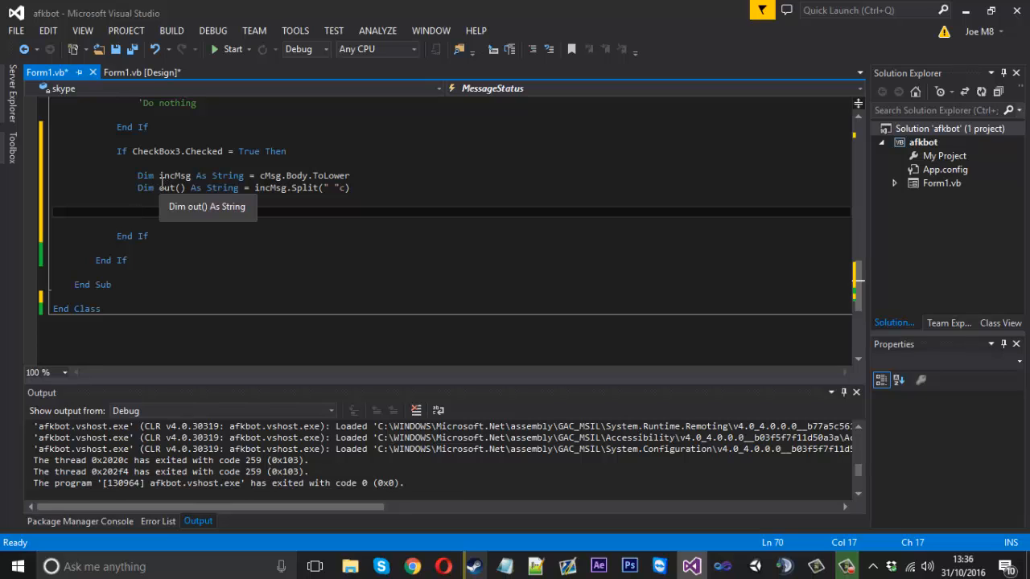
{"action": "mouse_move", "coordinate": [223, 187]}
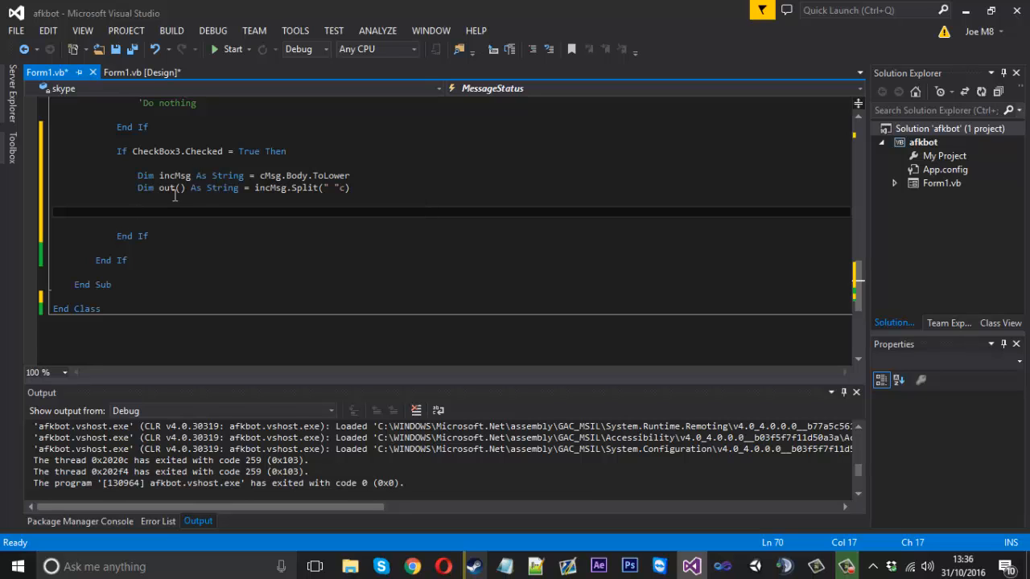
{"action": "double_click", "coordinate": [170, 187]}
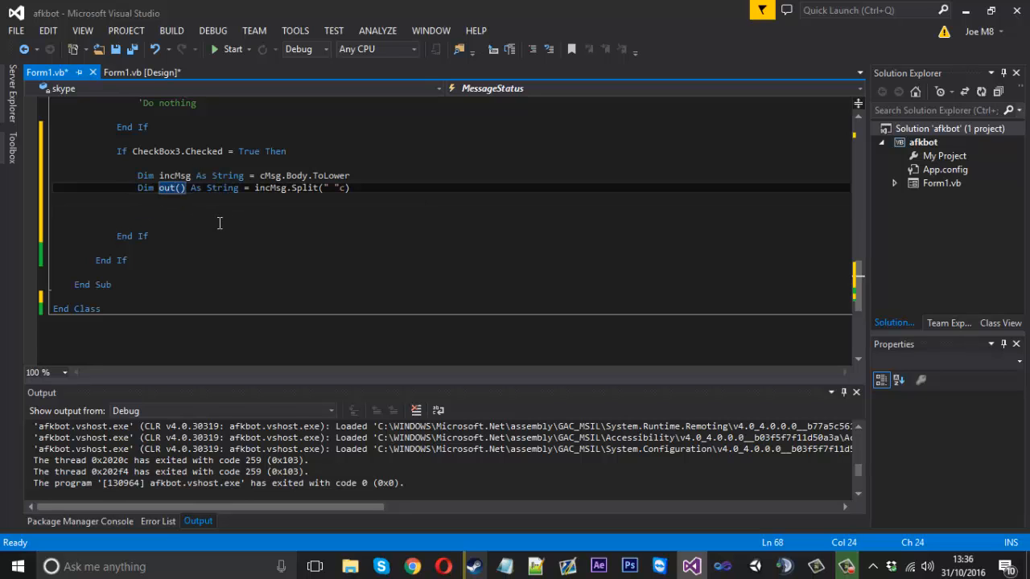
{"action": "left_click", "coordinate": [170, 212]}
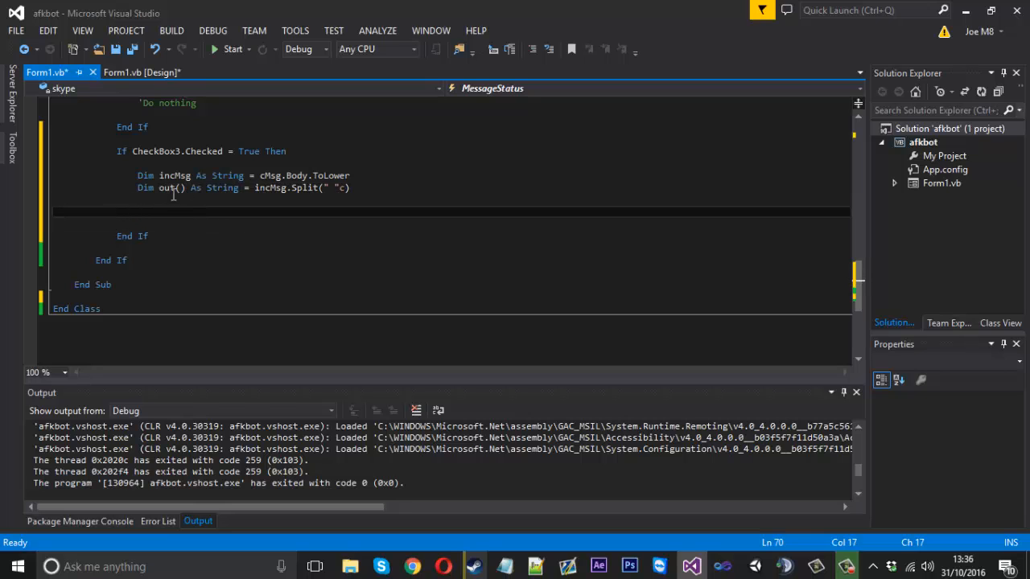
Write 'For Each word As String In out', checking list names in the designer
{"action": "type", "text": "For each word As"}
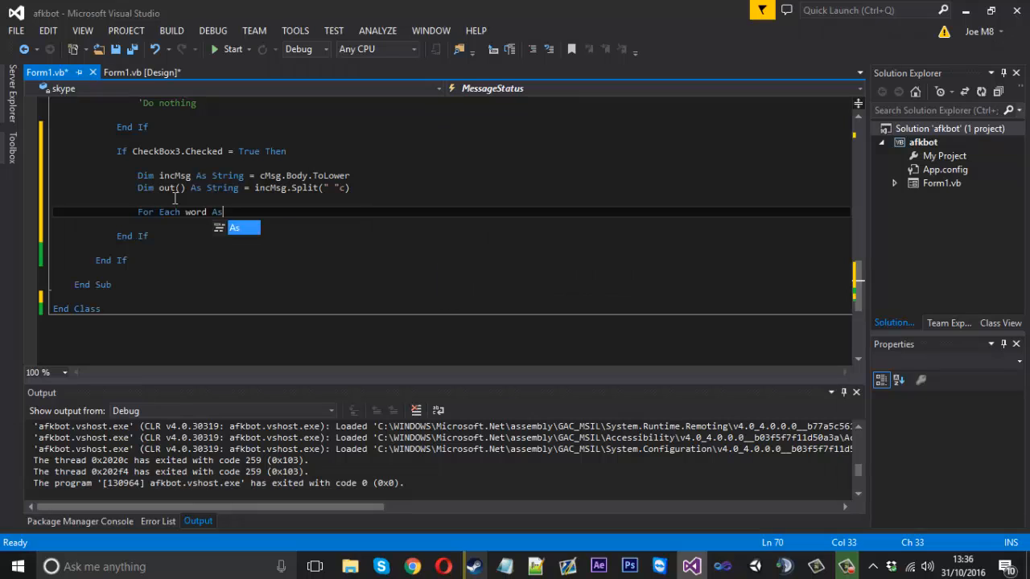
{"action": "type", "text": "String In out"}
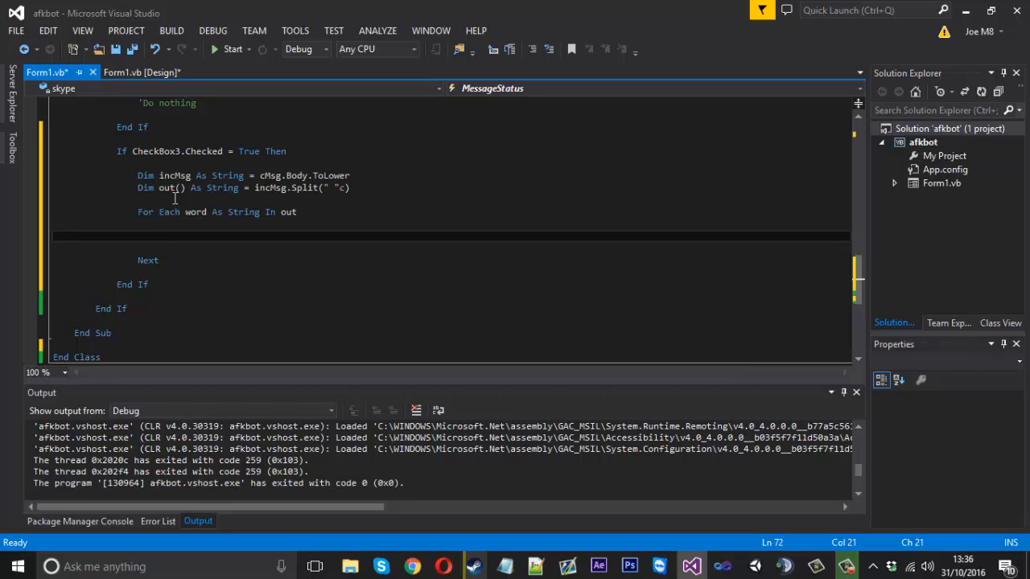
{"action": "left_click", "coordinate": [141, 72]}
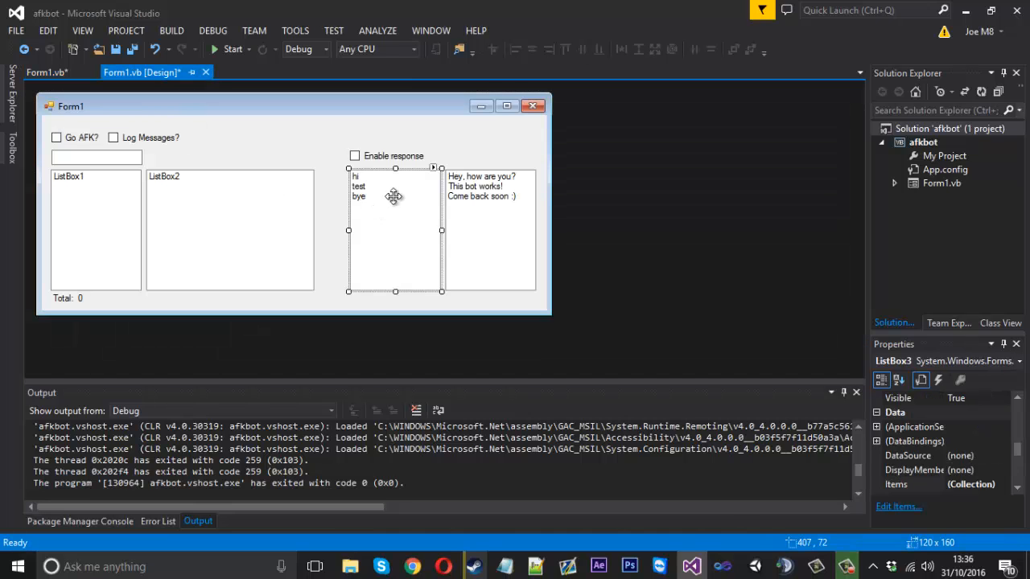
{"action": "left_click", "coordinate": [45, 72]}
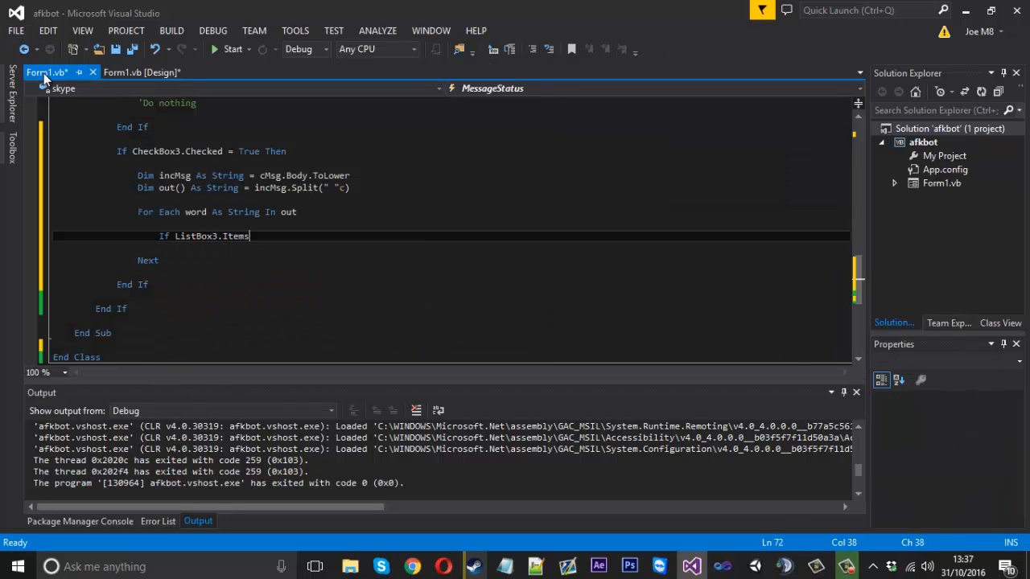
Write 'If ListBox3.Items.Contains(word) Then' inside the loop
{"action": "type", "text": ".Contains()"}
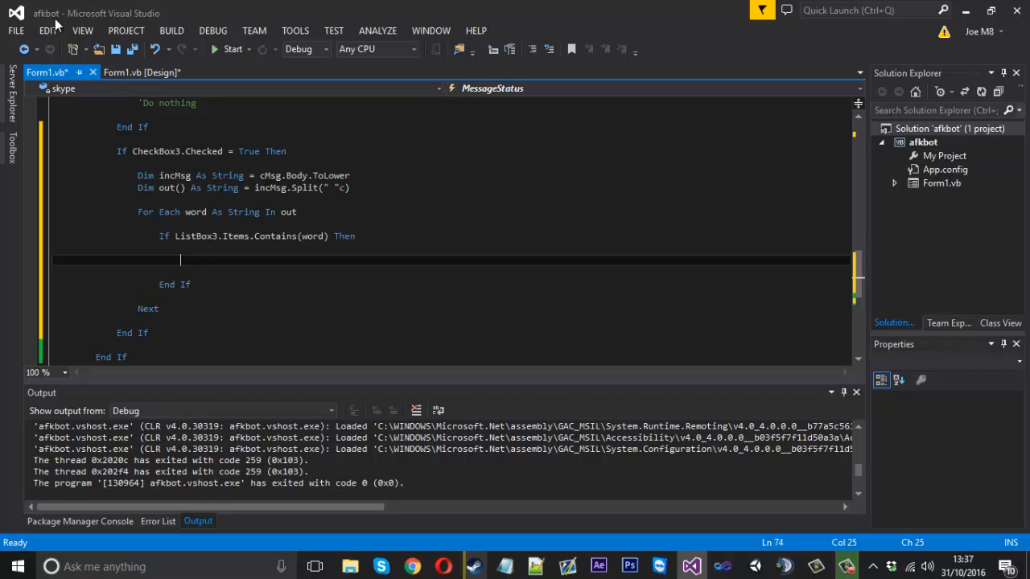
{"action": "left_click", "coordinate": [141, 72]}
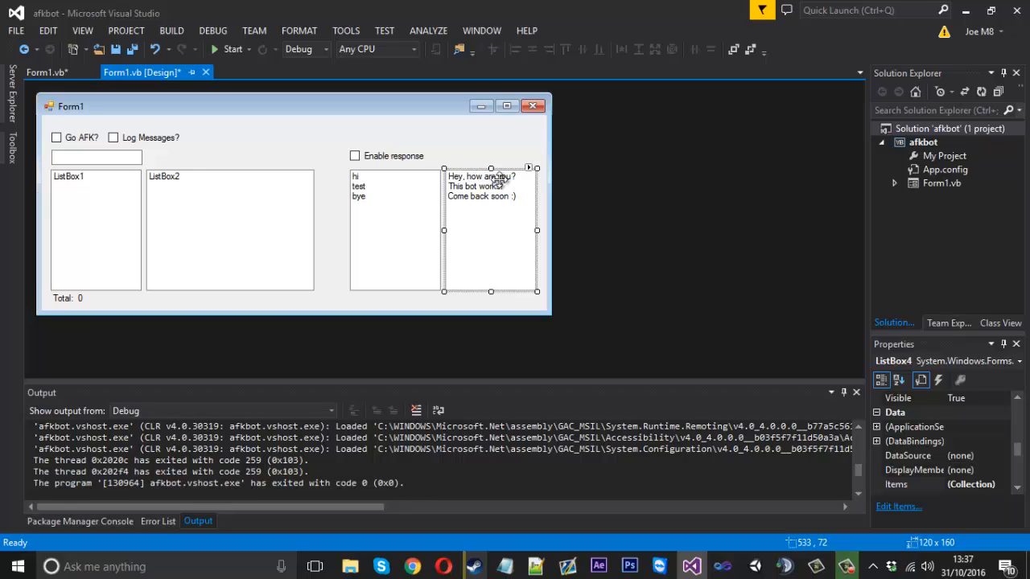
{"action": "left_click", "coordinate": [46, 71]}
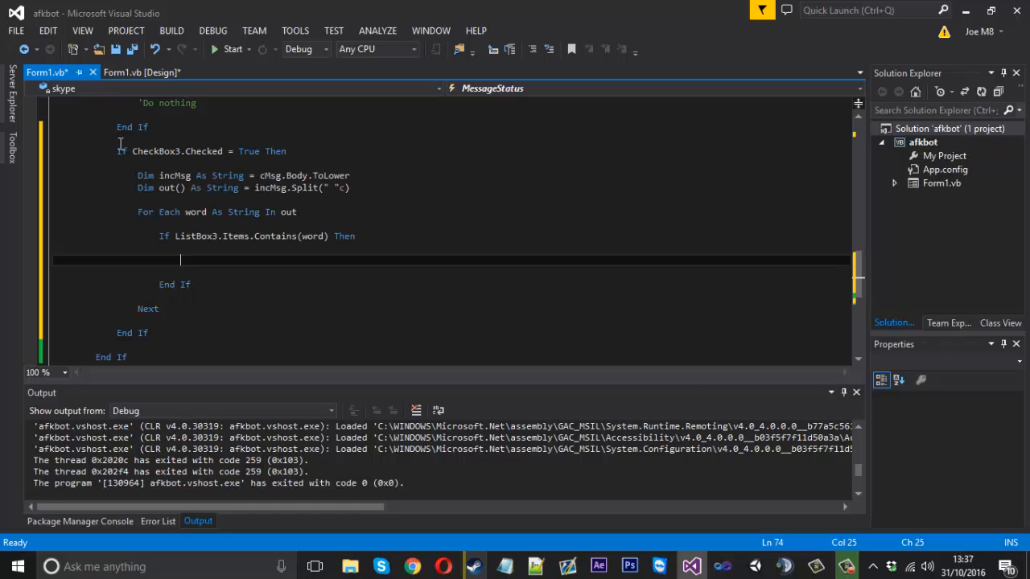
{"action": "mouse_move", "coordinate": [261, 257]}
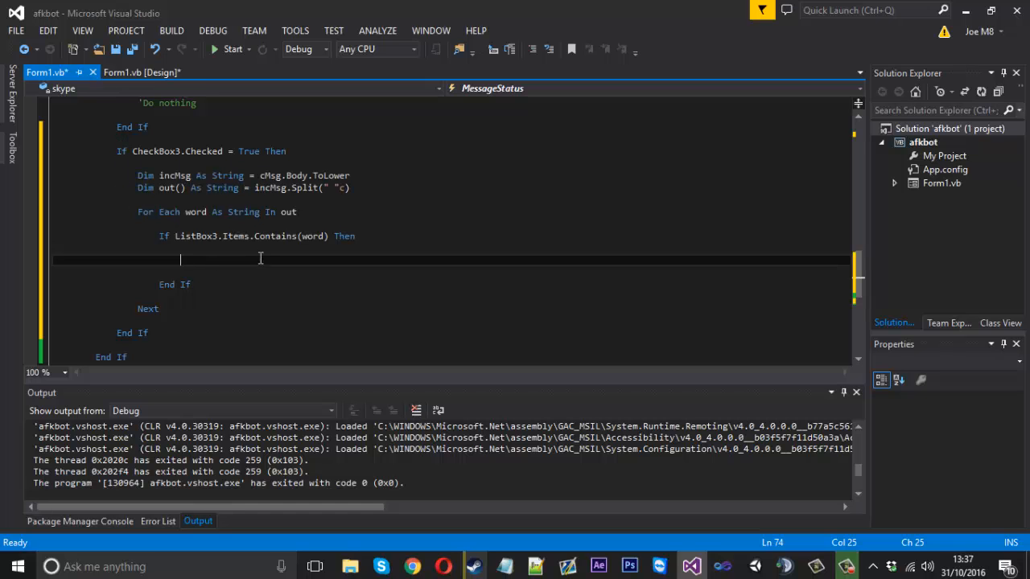
{"action": "scroll", "scroll_direction": "up", "scroll_amount": 3}
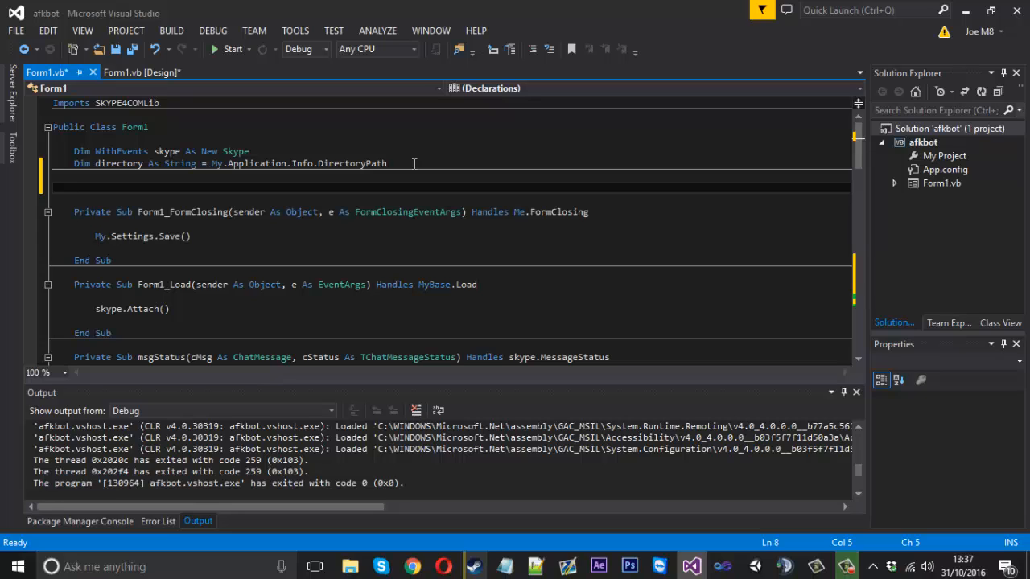
Declare 'Dim wordID As Integer' and set 'wordID = ListBox3.Items.IndexOf(word)' in the If block
{"action": "type", "text": "Dim wordID"}
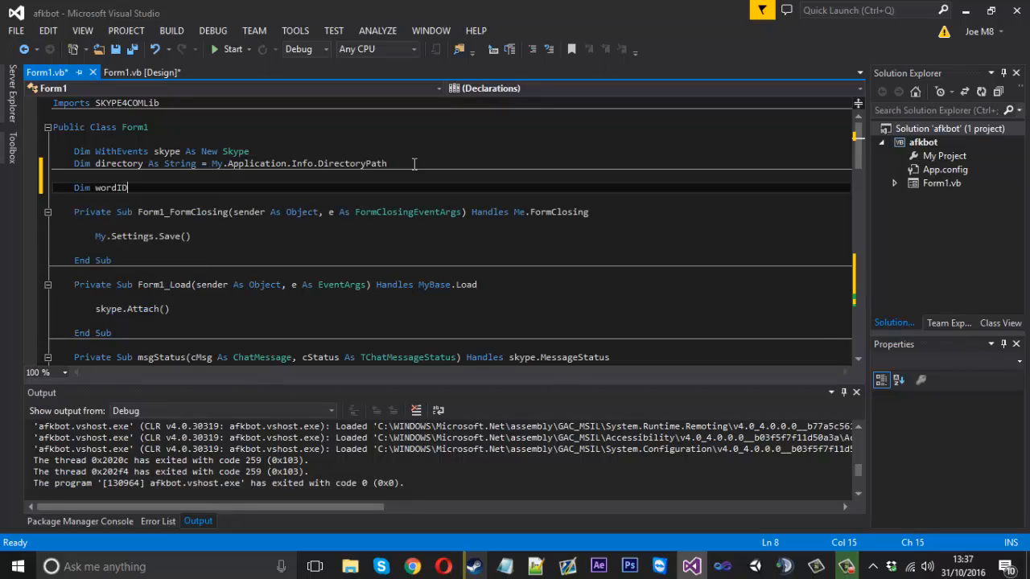
{"action": "type", "text": "As int"}
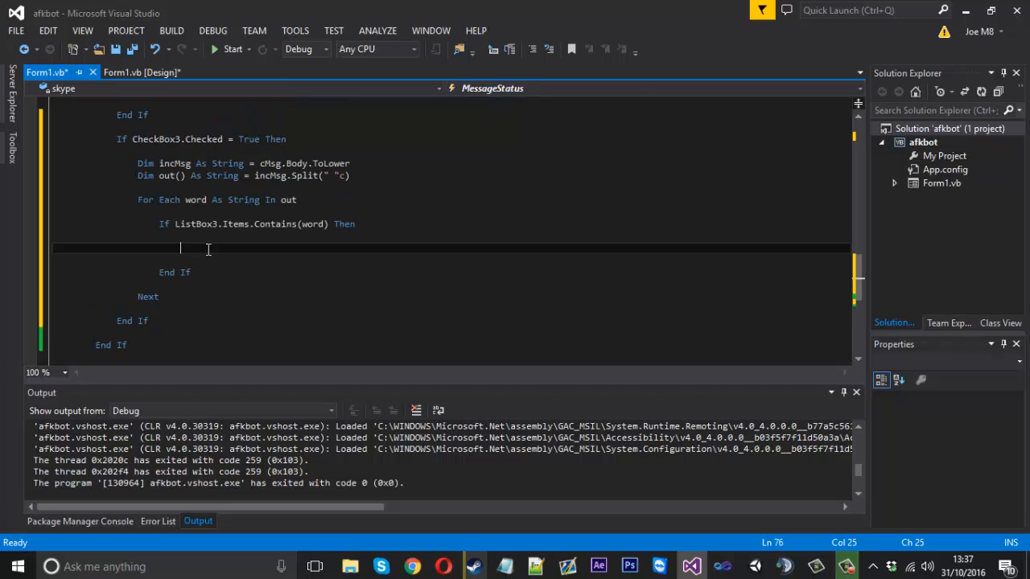
{"action": "type", "text": "wordID"}
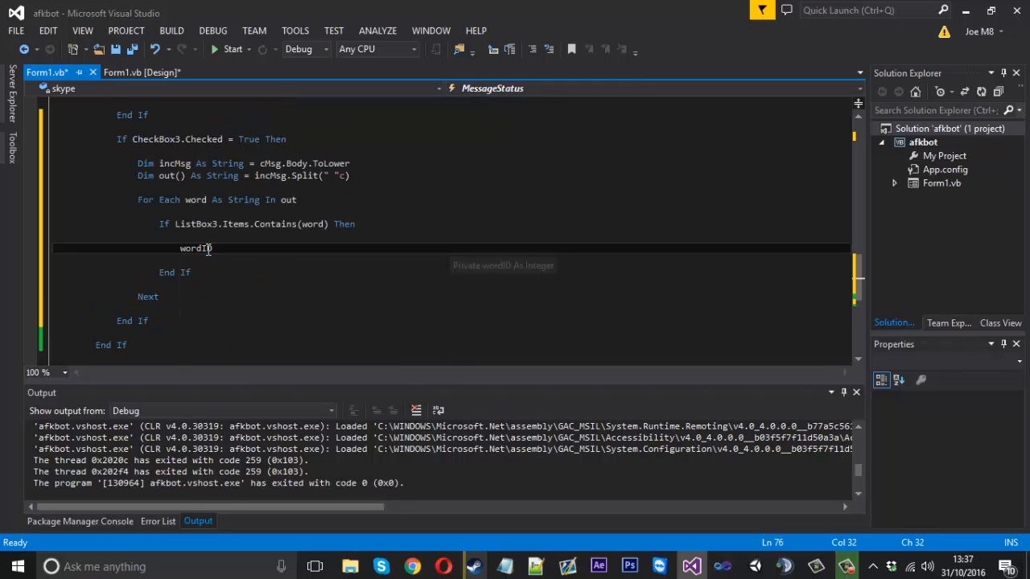
{"action": "type", "text": "= listBox3.Items.IndexOf"}
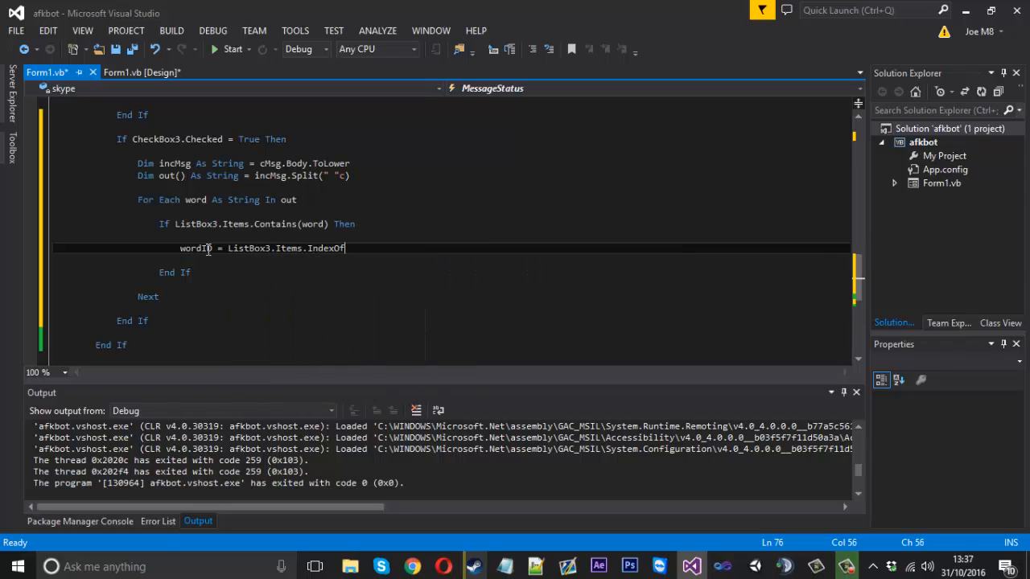
{"action": "type", "text": "(word"}
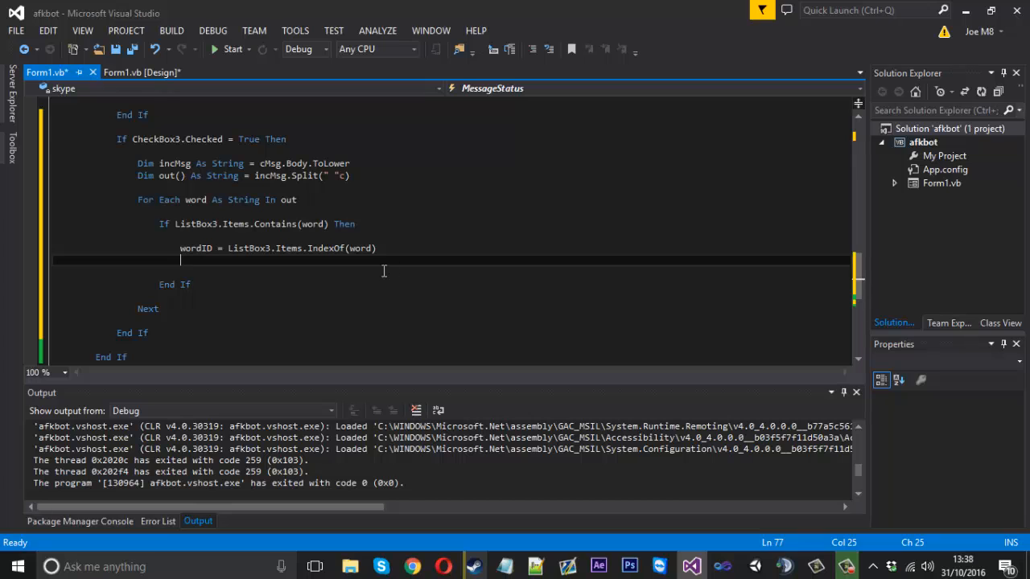
Write 'cChat.SendMessage(ListBox4.Items.Item(wordID))', confirming ListBox4's name in the designer
{"action": "left_click", "coordinate": [141, 72]}
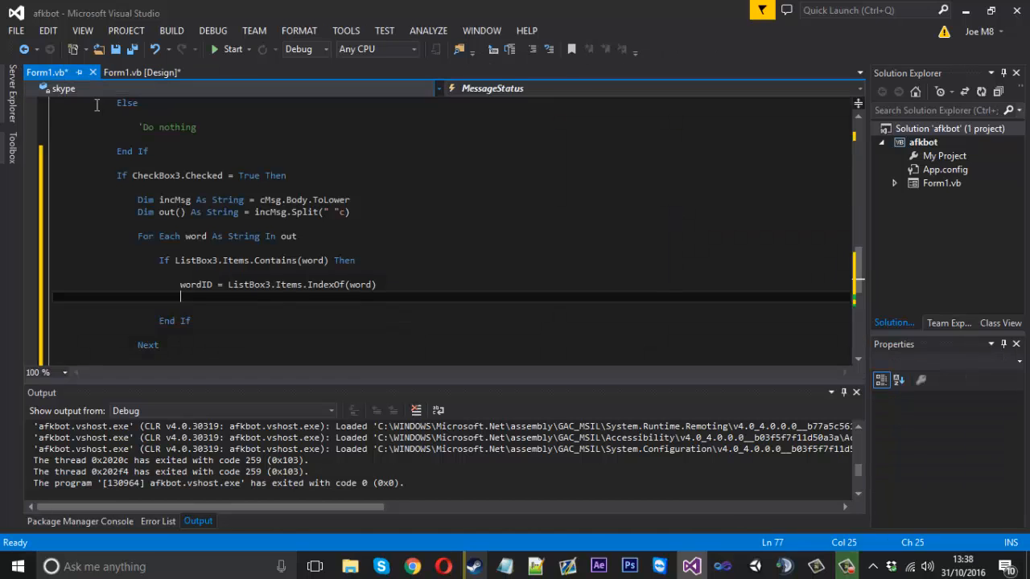
{"action": "scroll", "scroll_direction": "up", "scroll_amount": 3}
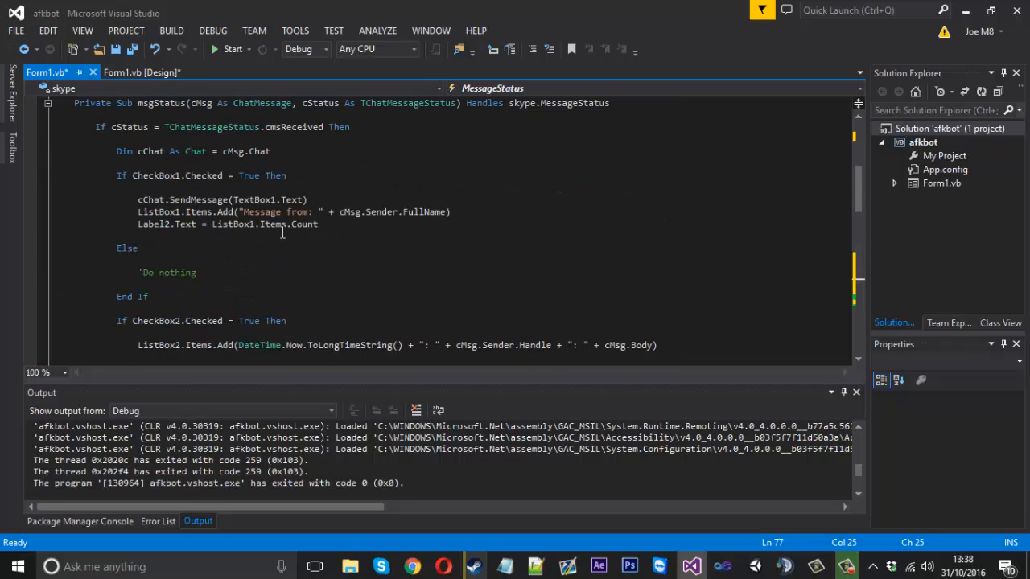
{"action": "scroll", "scroll_direction": "down", "scroll_amount": 3}
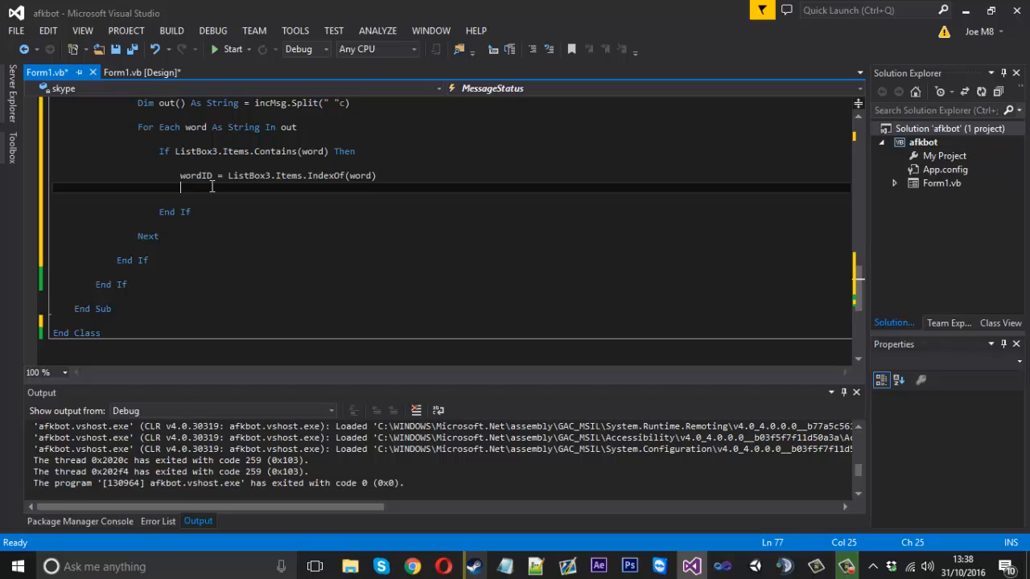
{"action": "type", "text": "cChat.SendMessage("}
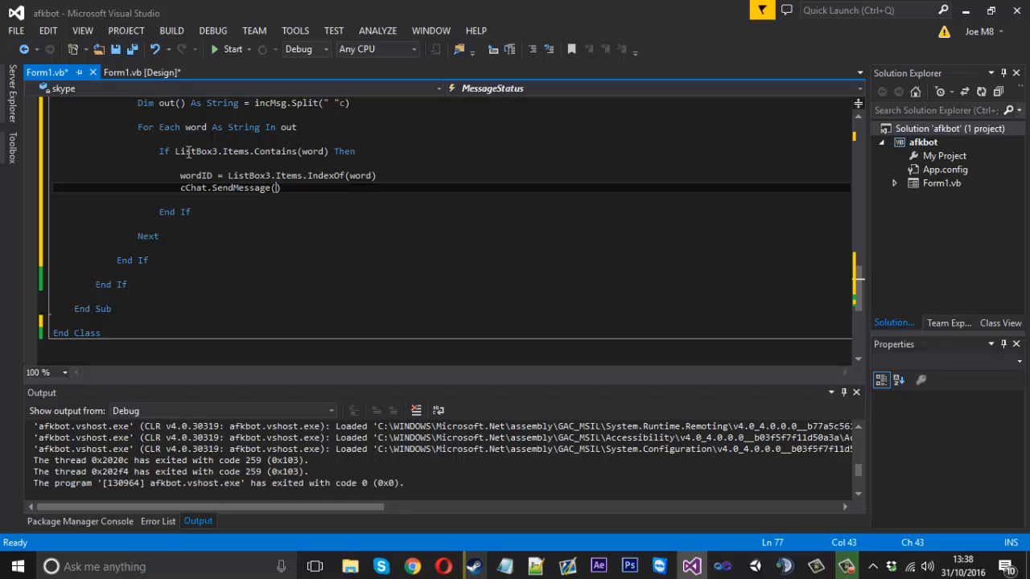
{"action": "left_click", "coordinate": [142, 73]}
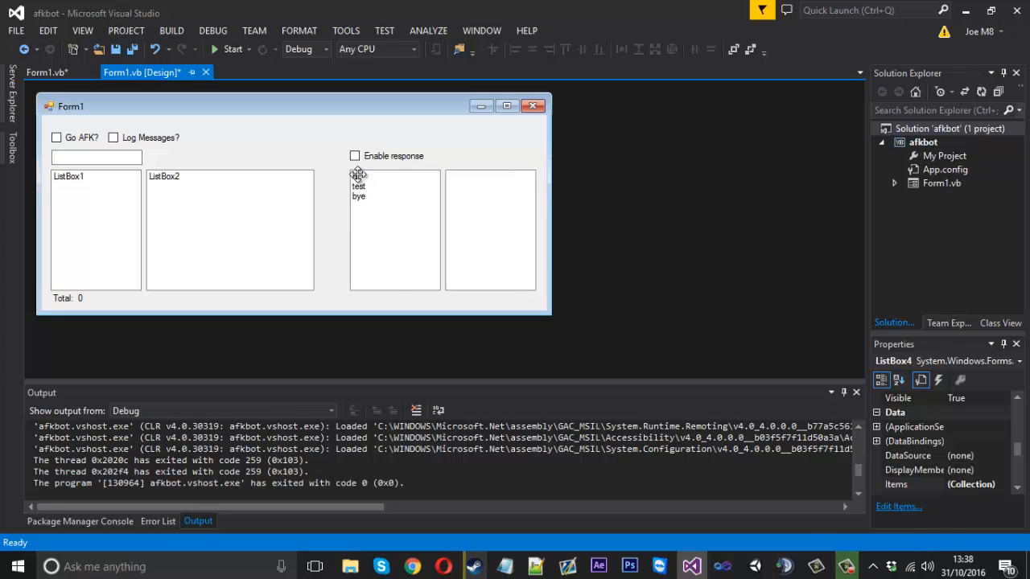
{"action": "left_click", "coordinate": [491, 228]}
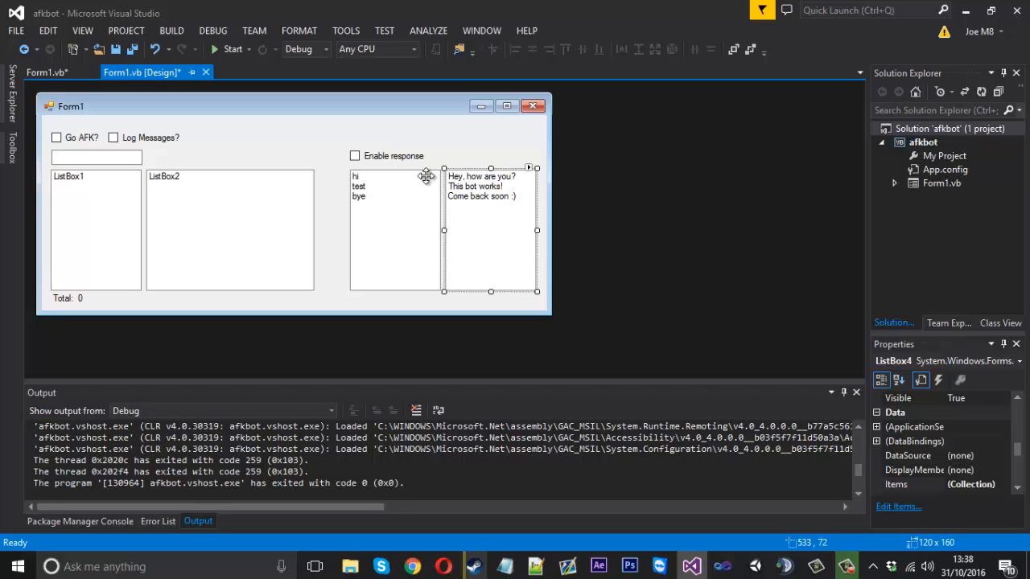
{"action": "left_click", "coordinate": [45, 73]}
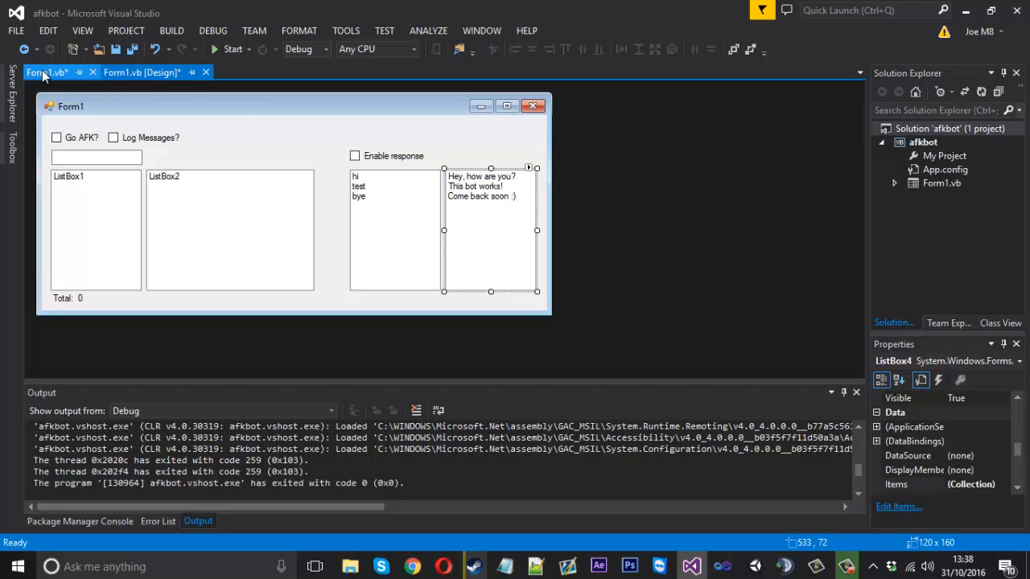
{"action": "left_click", "coordinate": [46, 73]}
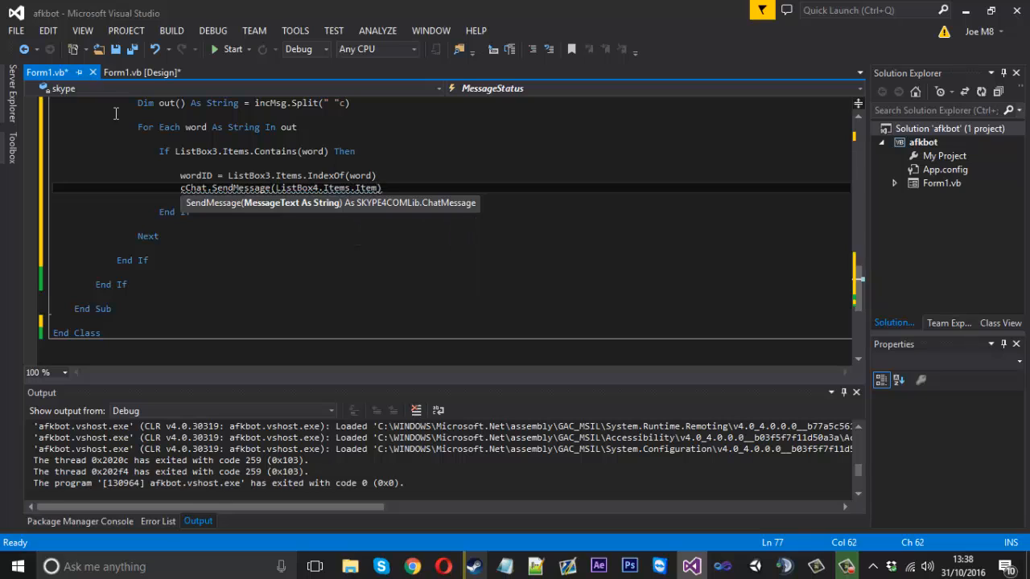
{"action": "type", "text": "wordID"}
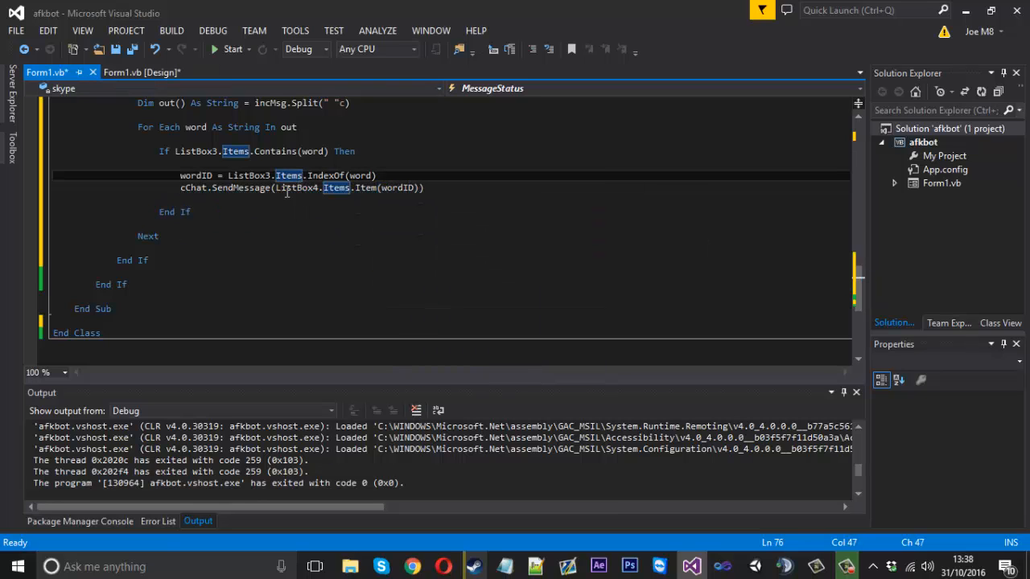
{"action": "mouse_move", "coordinate": [264, 200]}
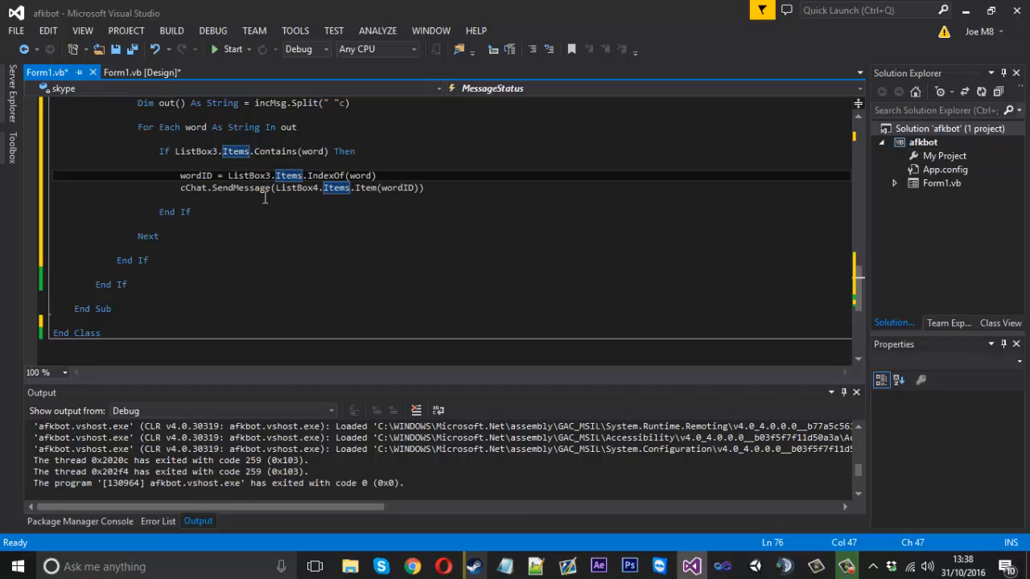
{"action": "left_click", "coordinate": [161, 235]}
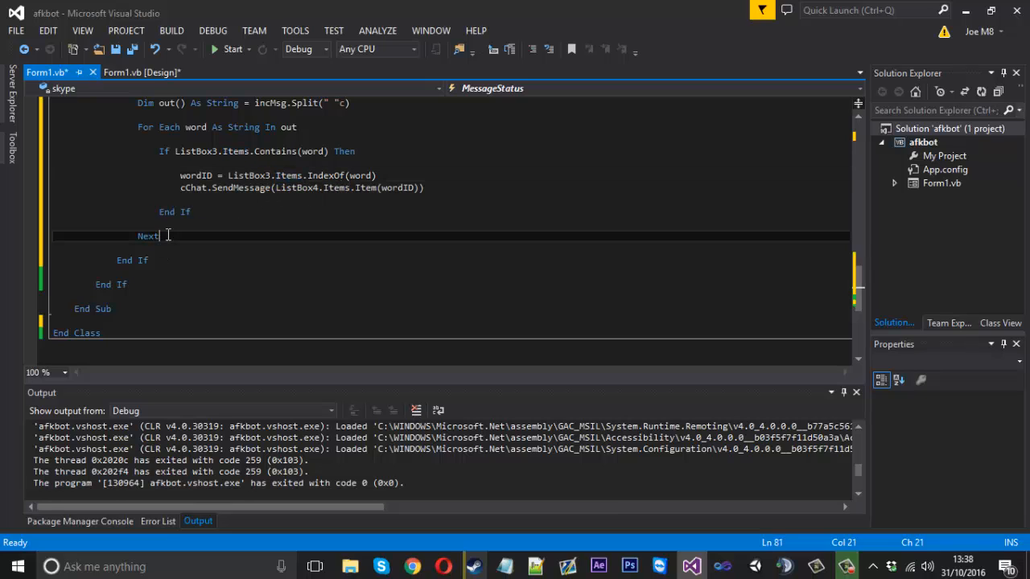
Reset wordID to 0 after the word loop, before the CheckBox3 block ends
{"action": "type", "text": "wordID = 0"}
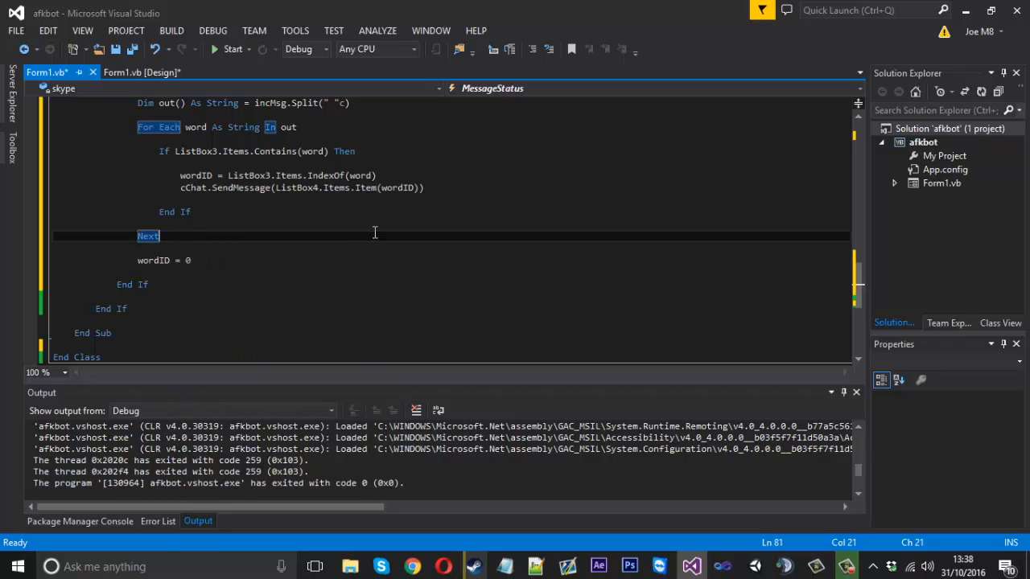
{"action": "scroll", "scroll_direction": "up", "scroll_amount": 3}
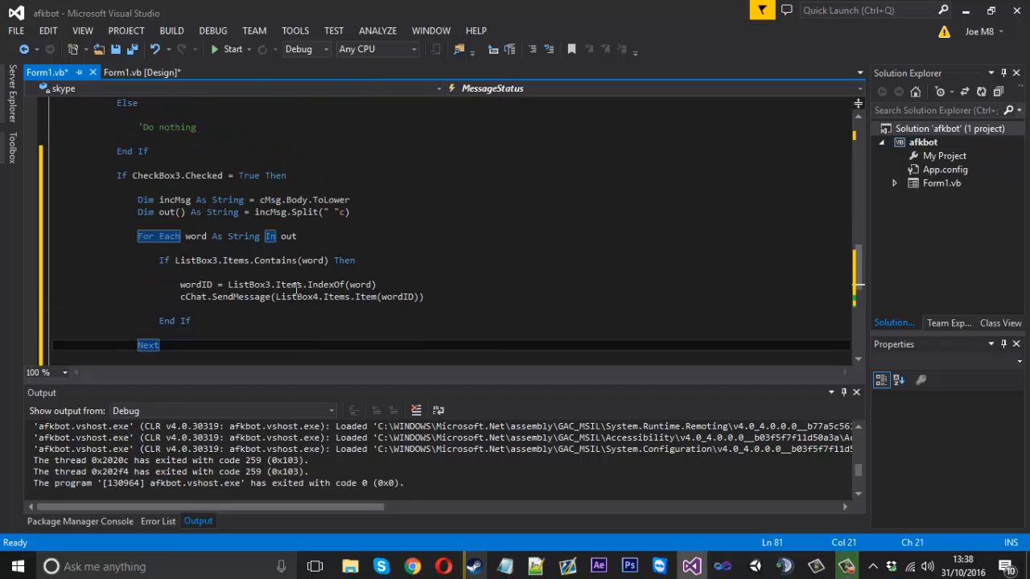
{"action": "mouse_move", "coordinate": [248, 284]}
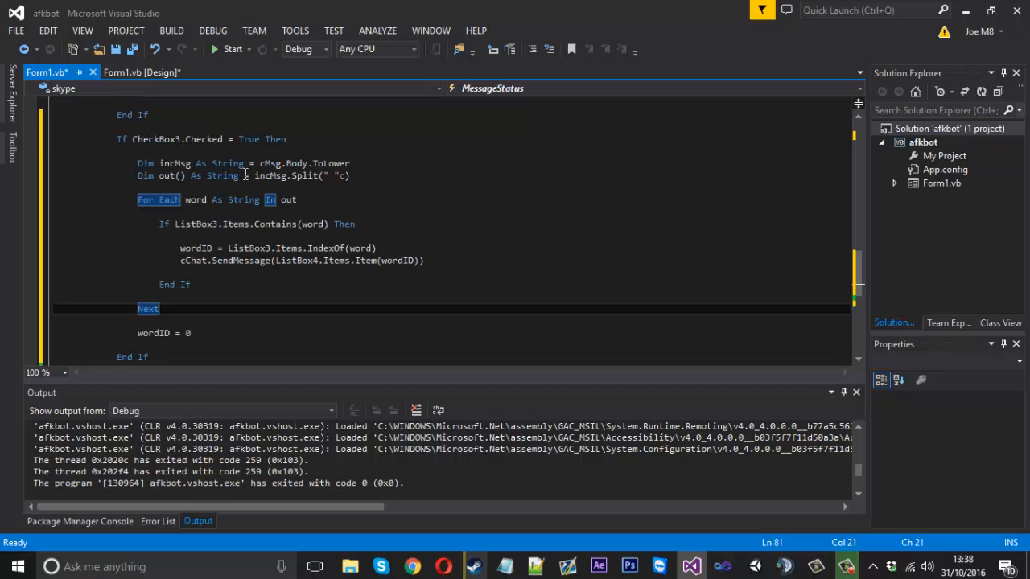
{"action": "left_click", "coordinate": [142, 71]}
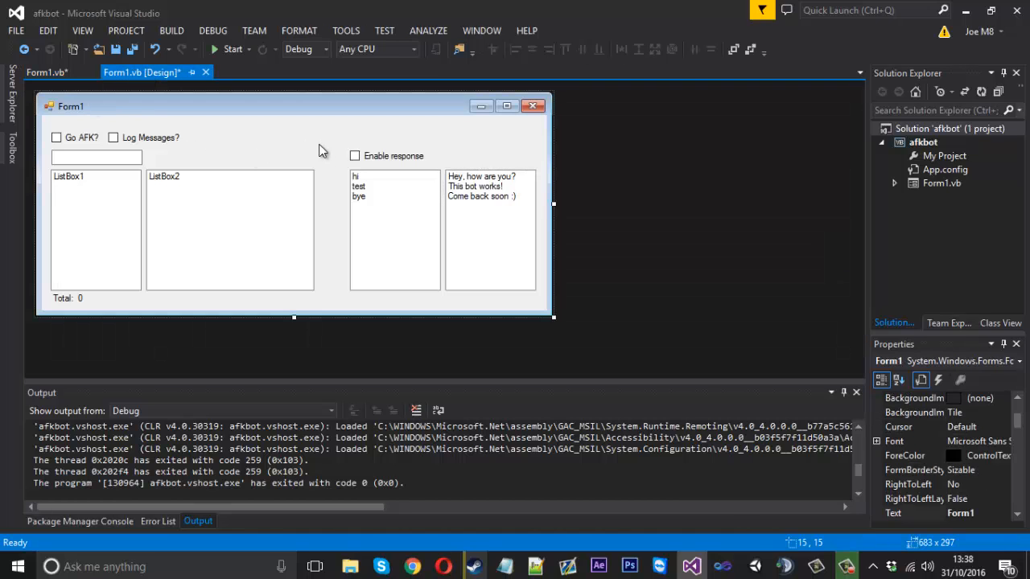
{"action": "left_click", "coordinate": [45, 72]}
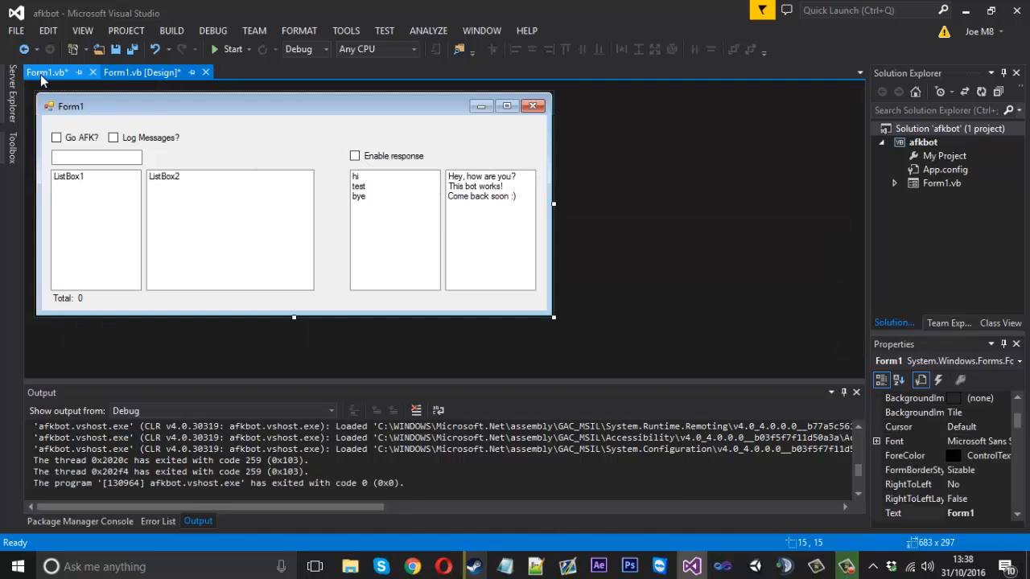
{"action": "left_click", "coordinate": [45, 72]}
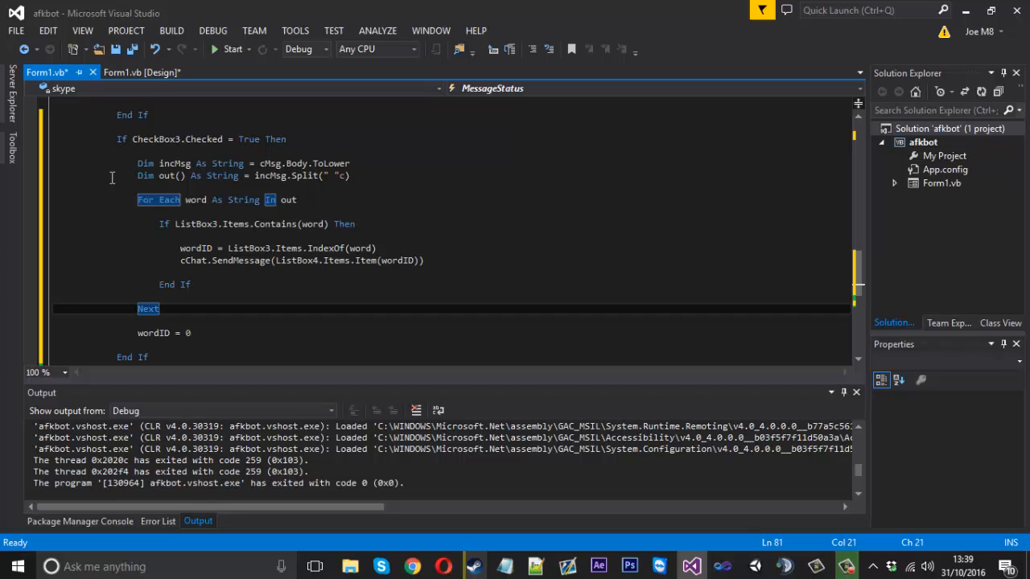
{"action": "mouse_move", "coordinate": [142, 232]}
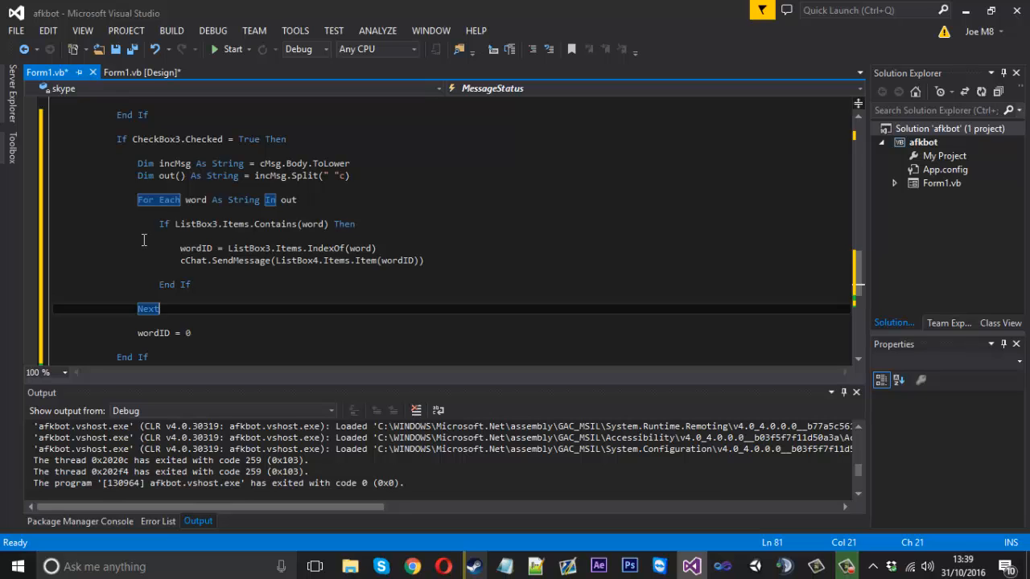
{"action": "scroll", "scroll_direction": "up", "scroll_amount": 3}
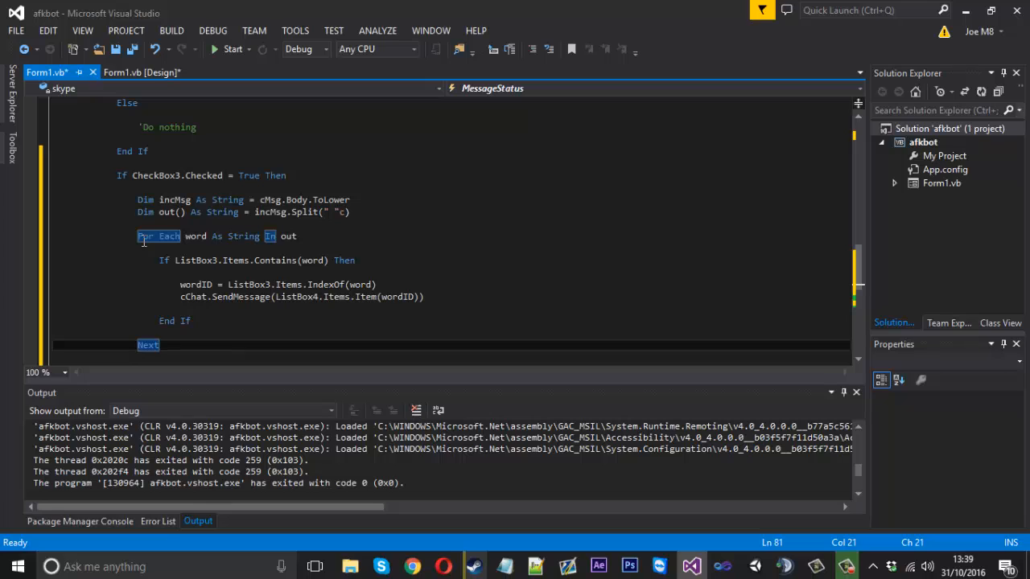
{"action": "mouse_move", "coordinate": [143, 234]}
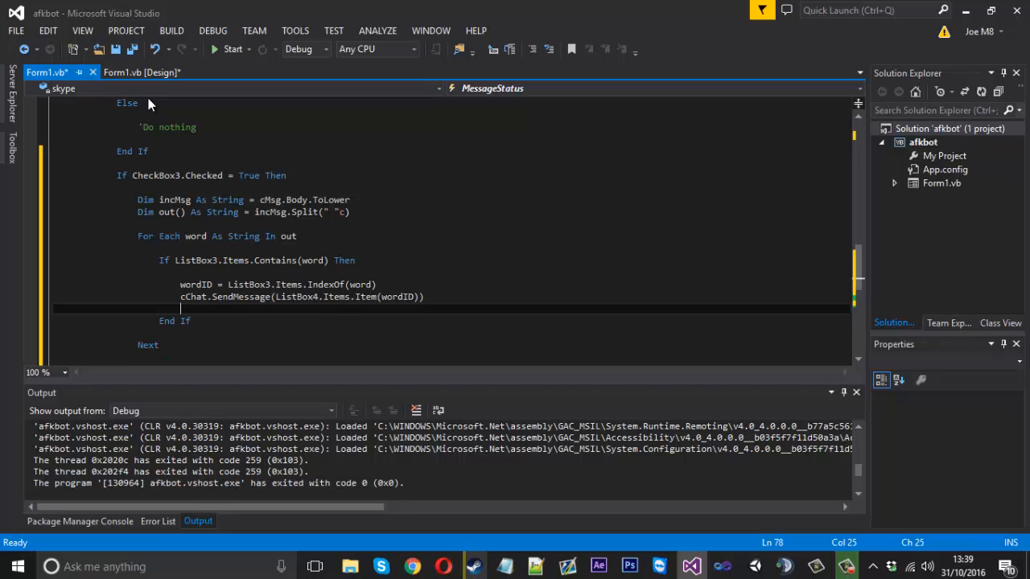
Place a new Button1 from the Toolbox onto Form1 above the Enable response checkbox
{"action": "left_click", "coordinate": [142, 73]}
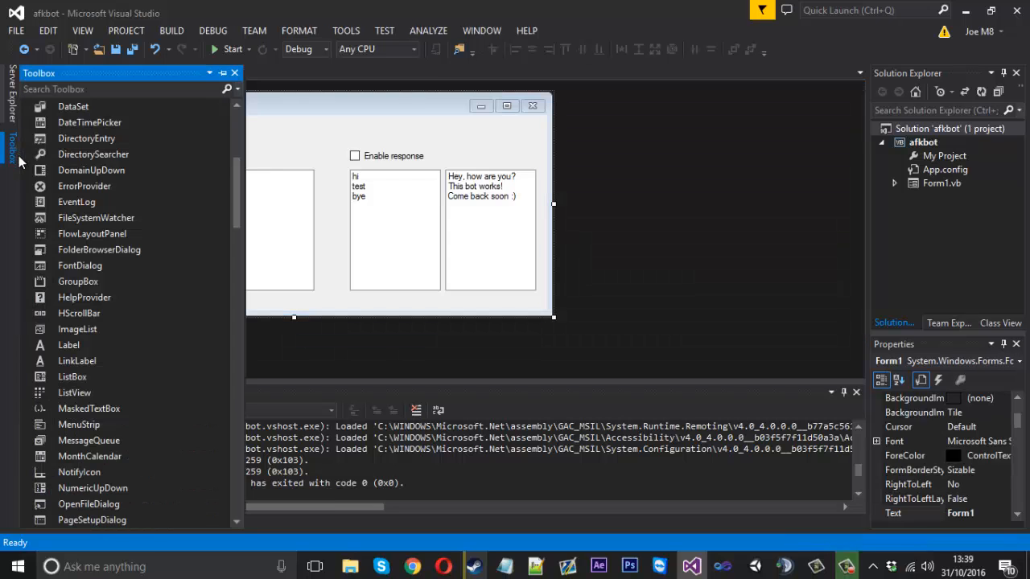
{"action": "scroll", "scroll_direction": "down", "scroll_amount": 3}
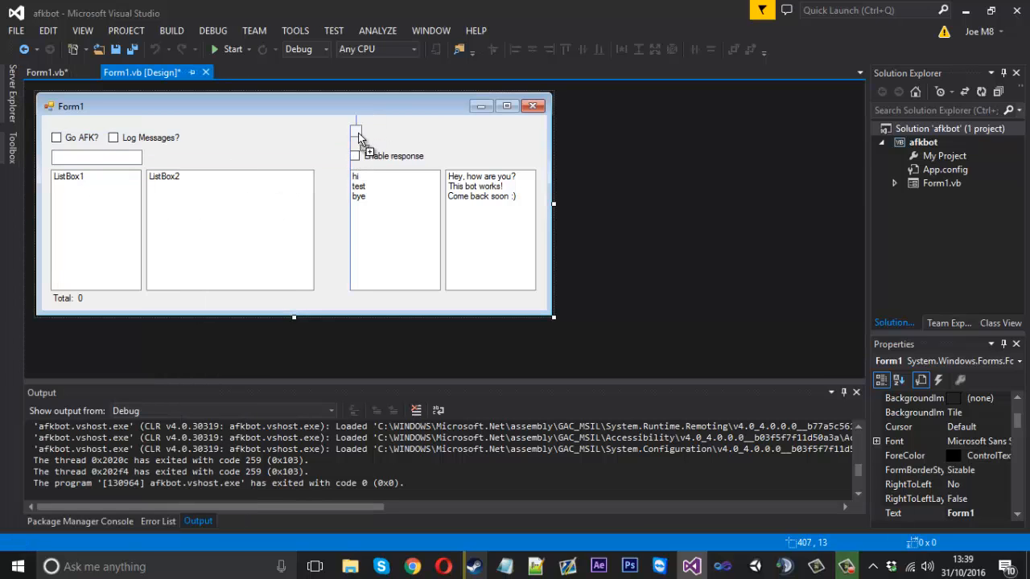
{"action": "left_click", "coordinate": [45, 71]}
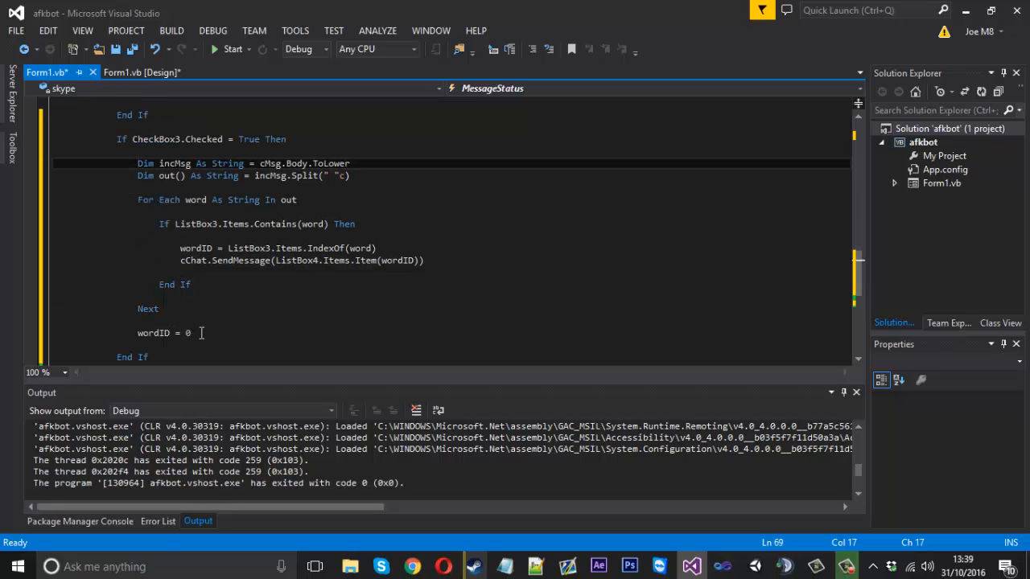
Copy the existing word-matching code block for reuse and return to the designer
{"action": "left_click_drag", "start_coordinate": [137, 165], "coordinate": [191, 331]}
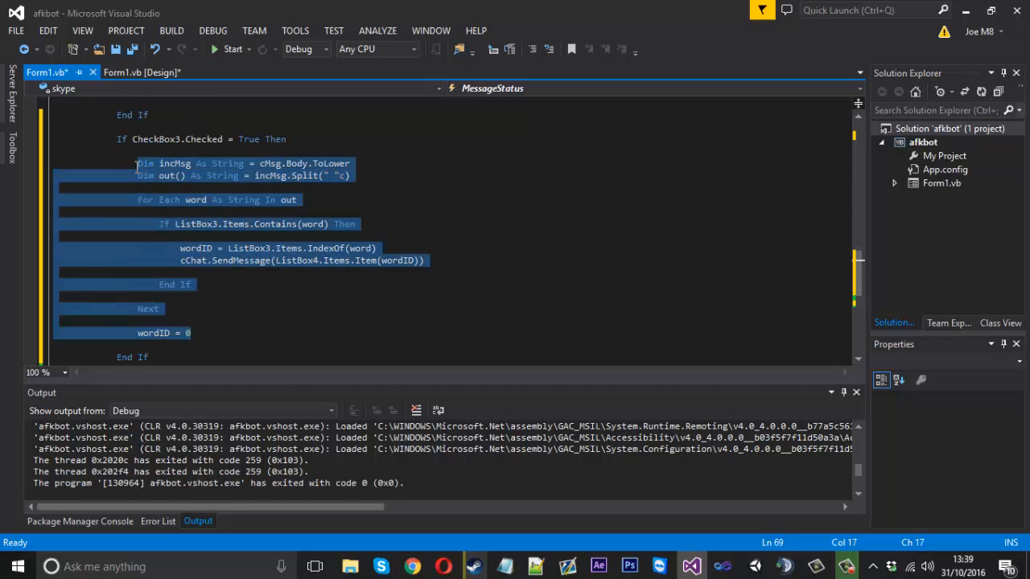
{"action": "left_click", "coordinate": [141, 72]}
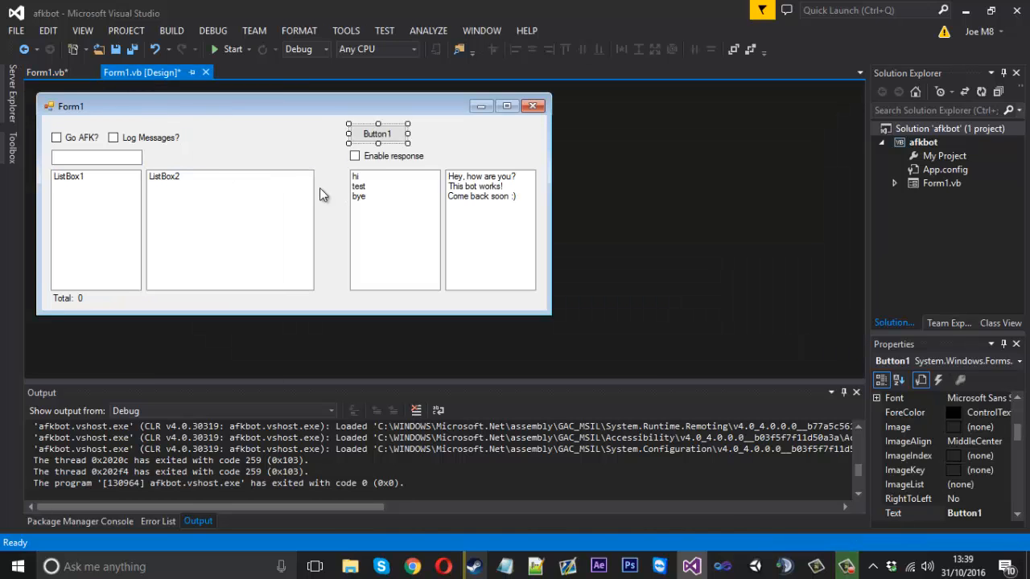
Create Button1_Click with the pasted loop and set incMsg to "This is a test"
{"action": "double_click", "coordinate": [377, 132]}
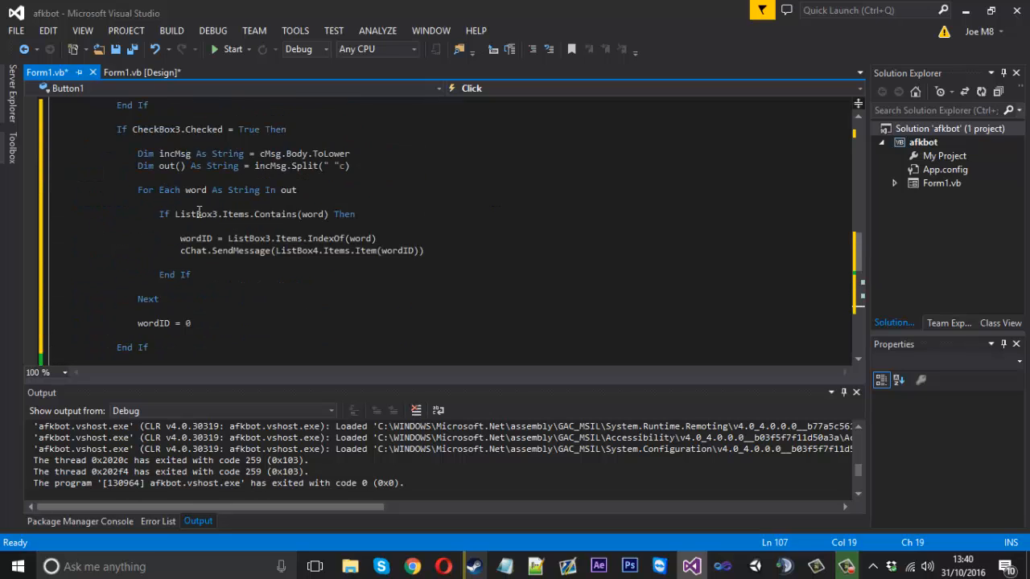
{"action": "scroll", "scroll_direction": "down", "scroll_amount": 3}
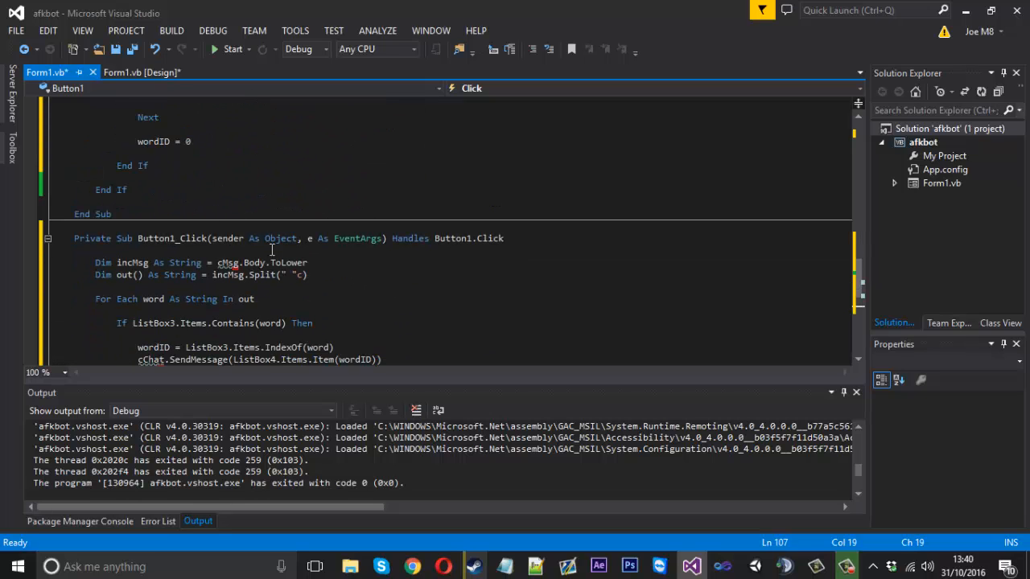
{"action": "scroll", "scroll_direction": "down", "scroll_amount": 3}
{"action": "type", "text": "\""}
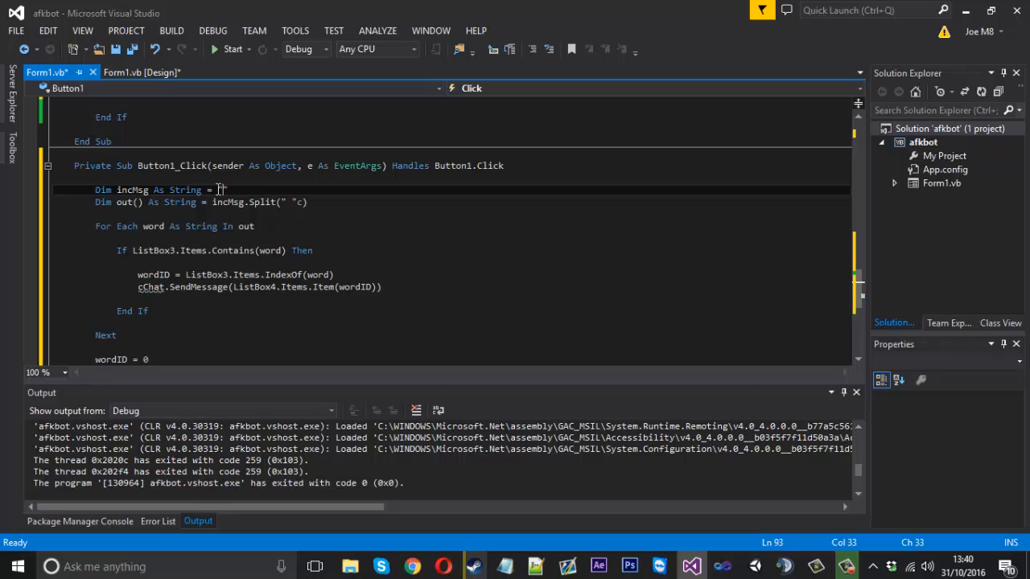
{"action": "type", "text": "This is a"}
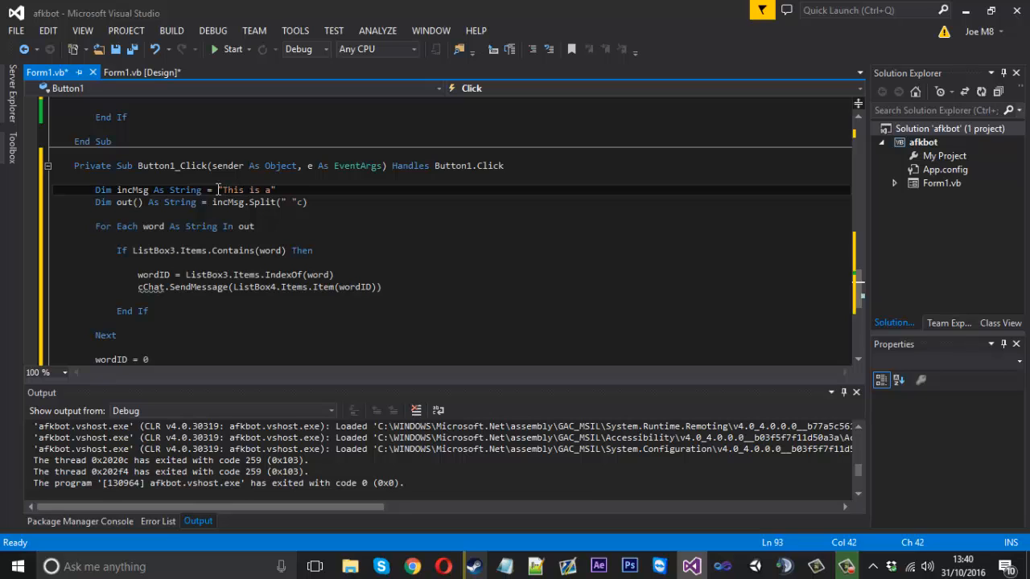
{"action": "type", "text": "test"}
{"action": "left_click", "coordinate": [450, 286]}
{"action": "type", "text": "M"}
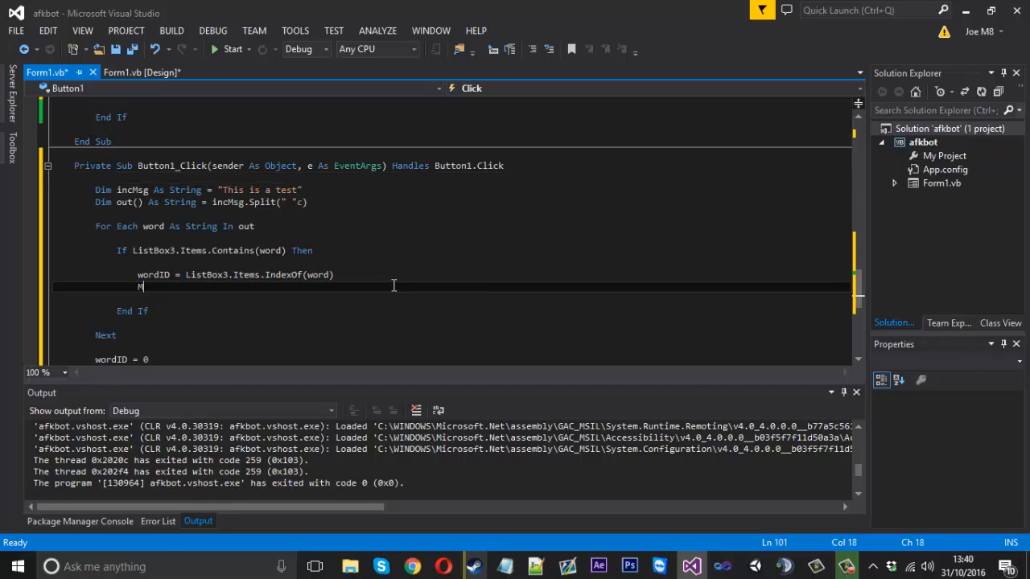
Replace SendMessage with MessageBox.Show(ListBox4.Items.Item(wordID)) to display the matched reply
{"action": "type", "text": "essageBox"}
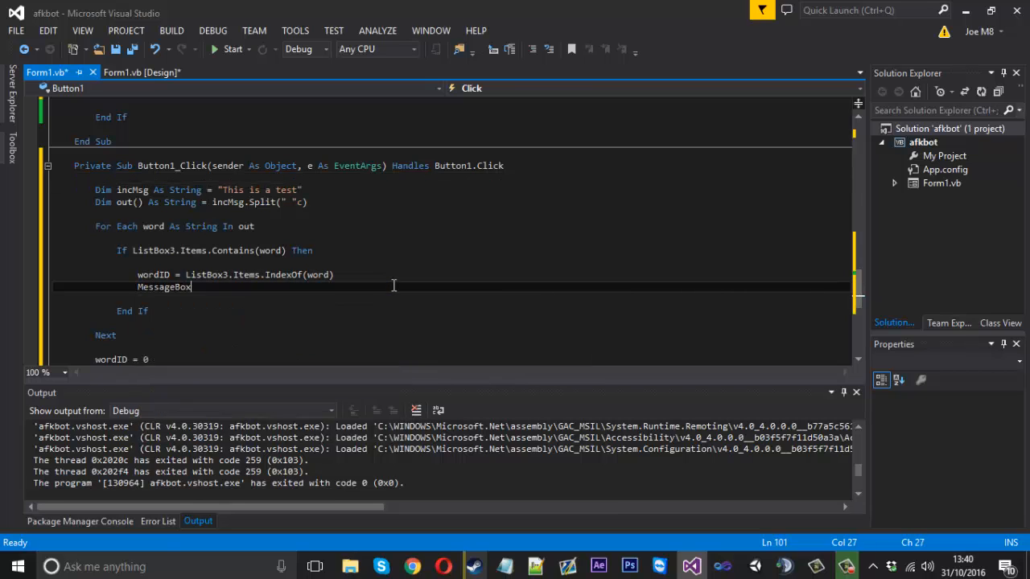
{"action": "type", "text": ".Show()"}
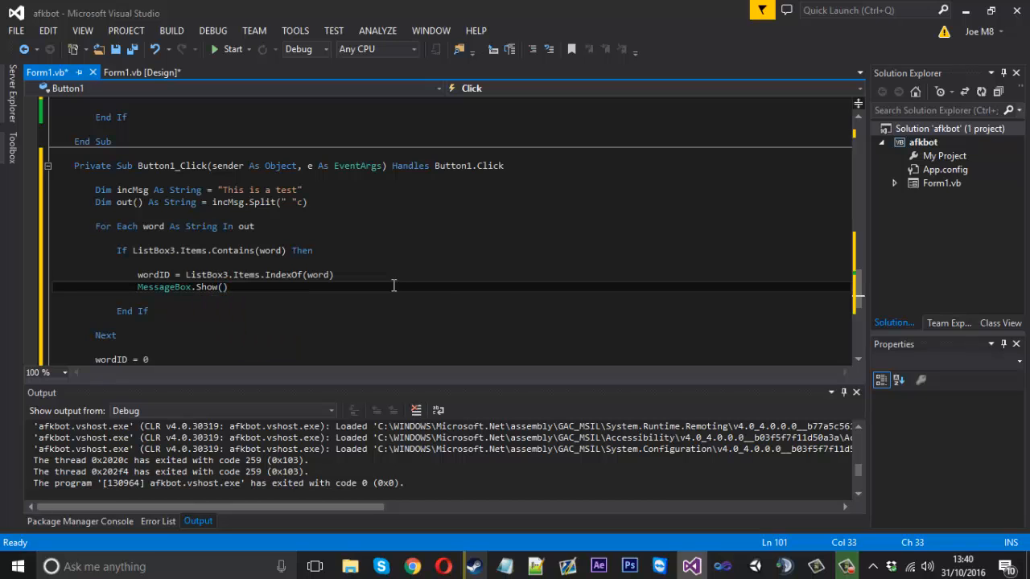
{"action": "type", "text": "Listbox4.Items.Item(wordID"}
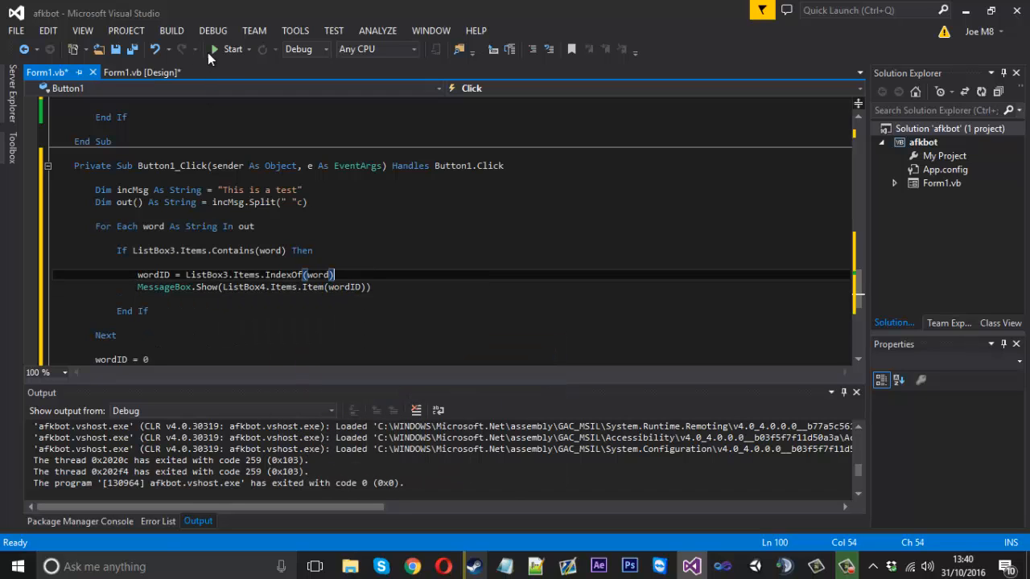
Start the bot application and move its running form into view
{"action": "left_click", "coordinate": [232, 48]}
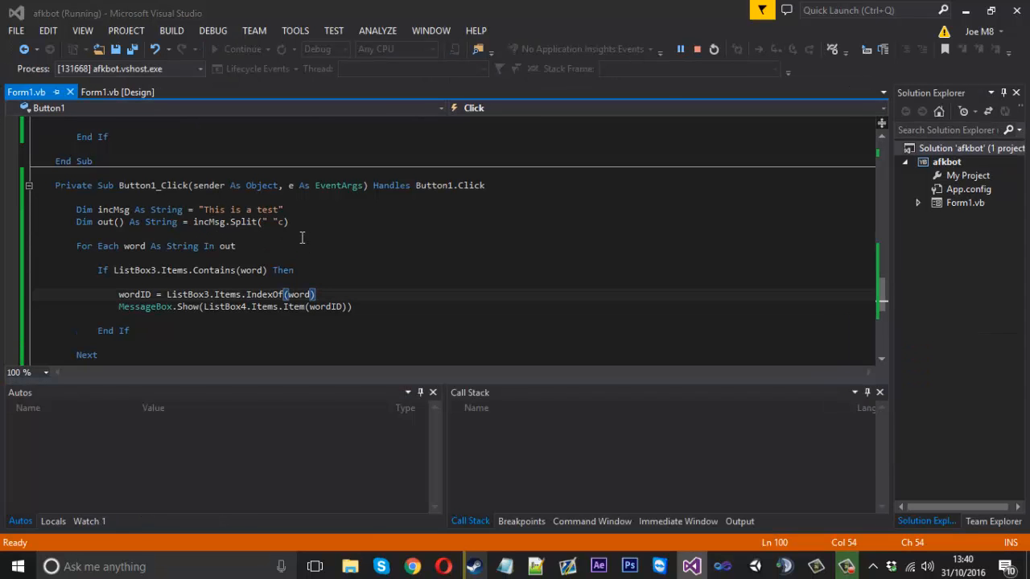
{"action": "left_click", "coordinate": [243, 48]}
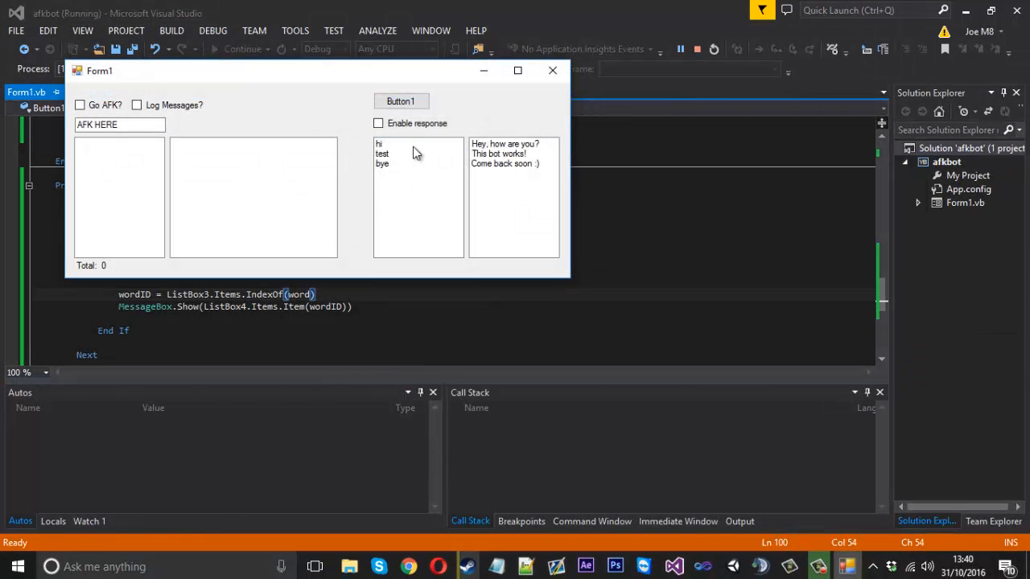
{"action": "mouse_move", "coordinate": [338, 121]}
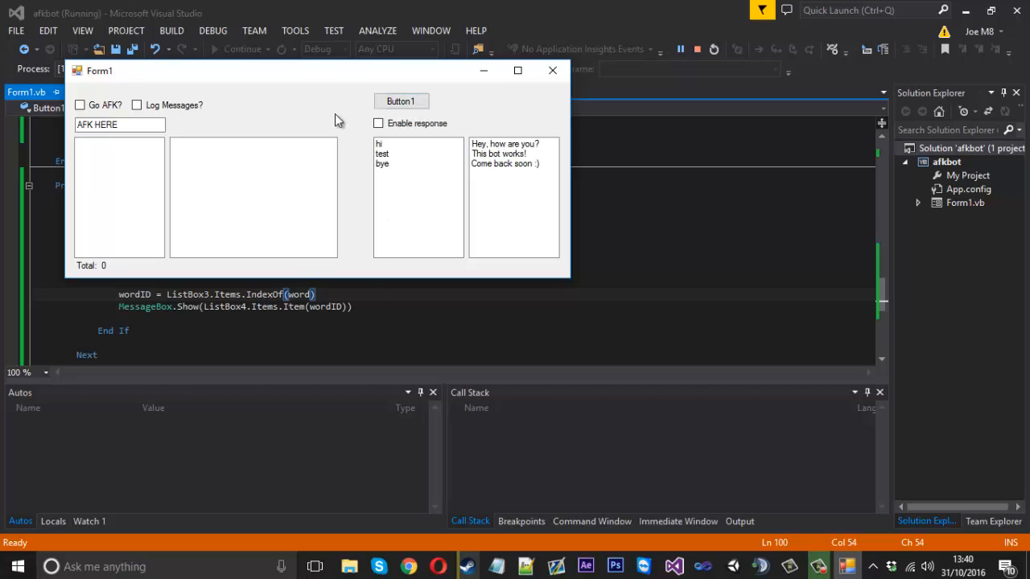
{"action": "left_click_drag", "start_coordinate": [322, 71], "coordinate": [711, 88]}
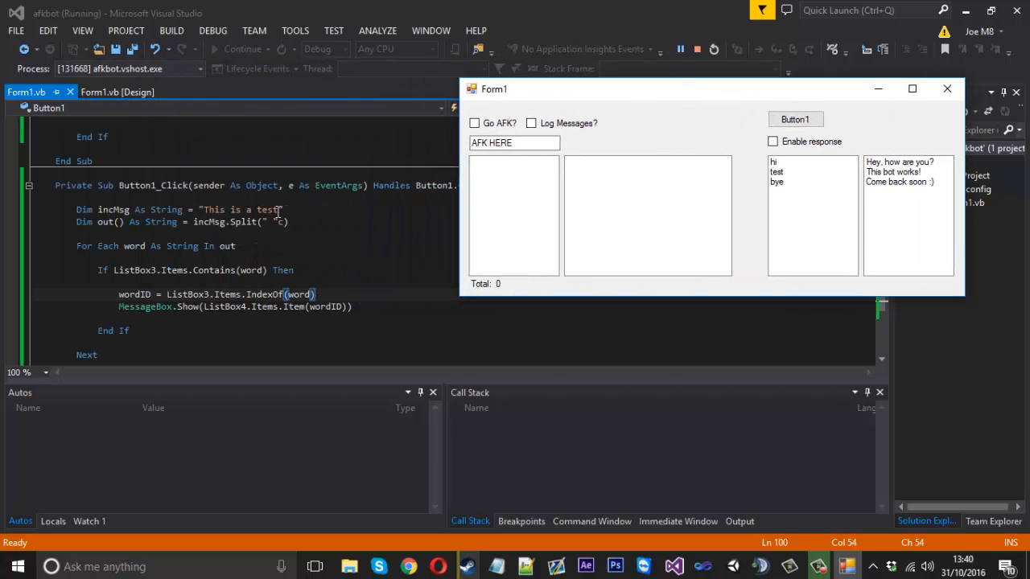
Select trigger 'test' with reply 'This bot works!', click Button1, and dismiss the message box
{"action": "left_click", "coordinate": [777, 170]}
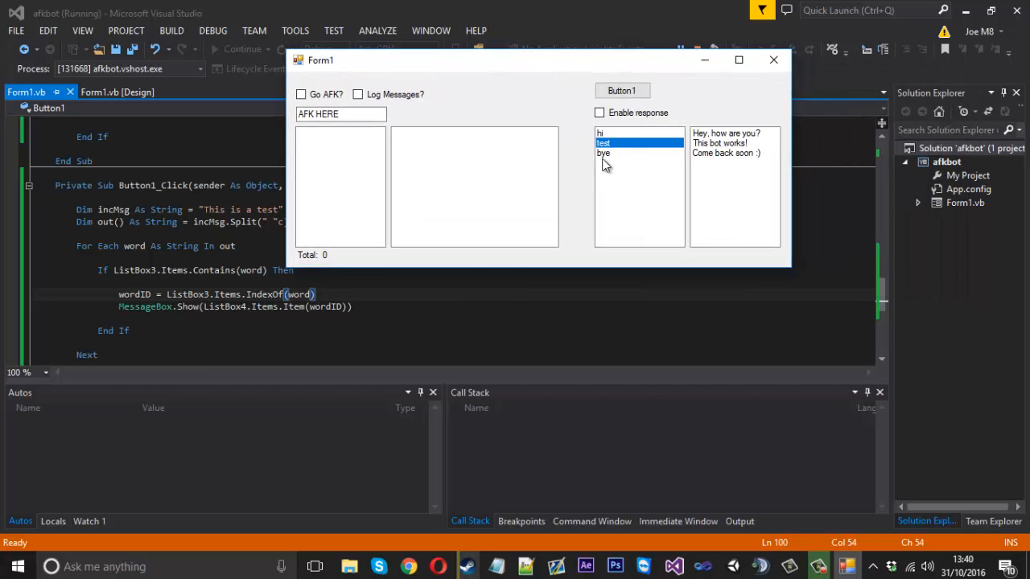
{"action": "left_click", "coordinate": [721, 144]}
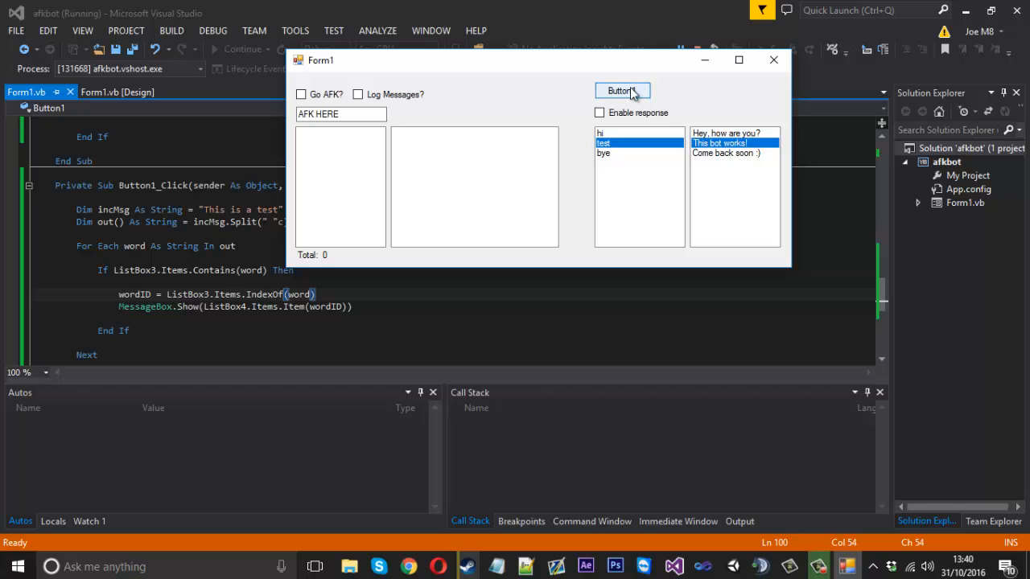
{"action": "left_click", "coordinate": [621, 90]}
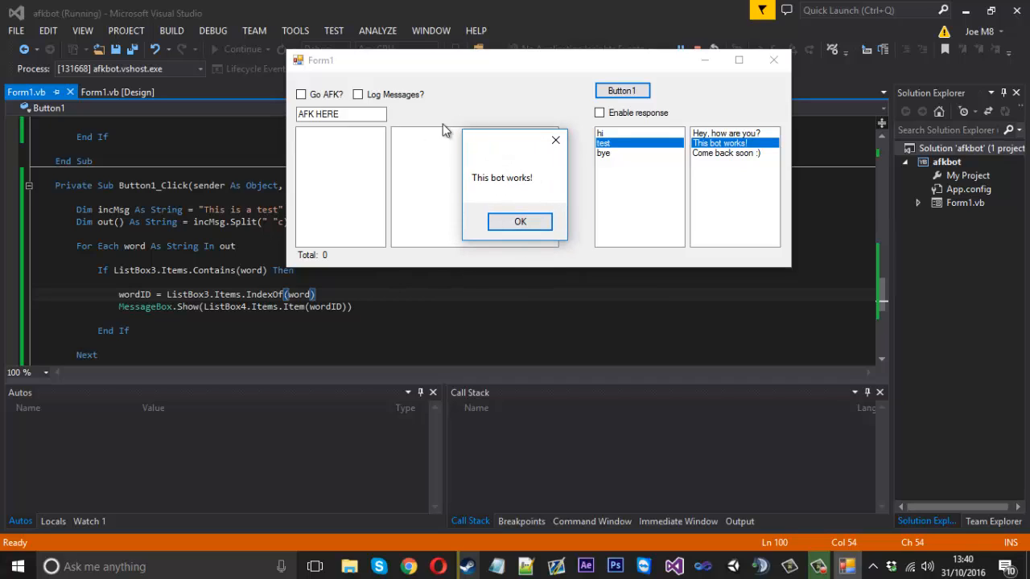
{"action": "left_click", "coordinate": [520, 222]}
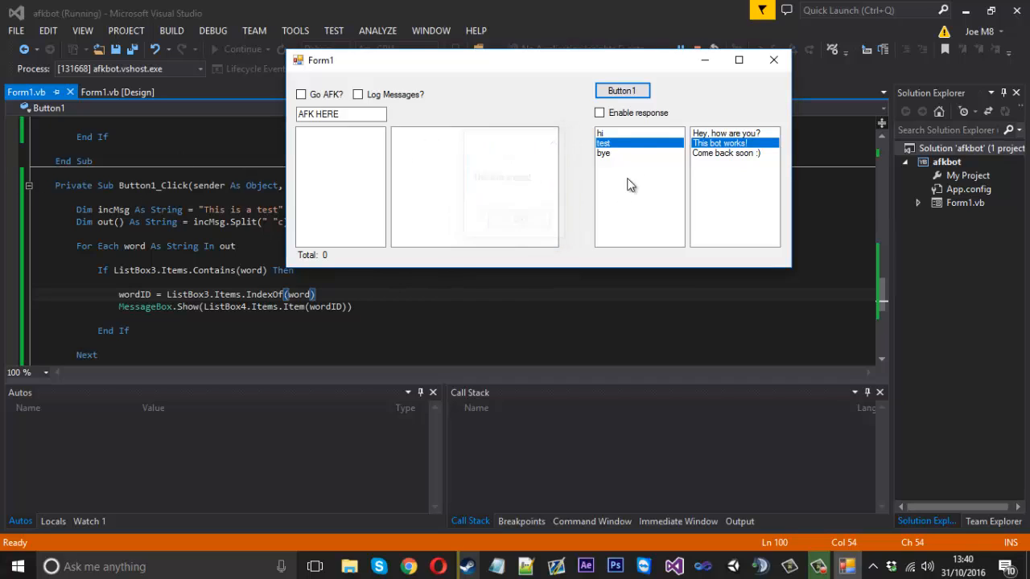
Reposition the running bot form window further down on the screen
{"action": "left_click_drag", "start_coordinate": [514, 60], "coordinate": [486, 100]}
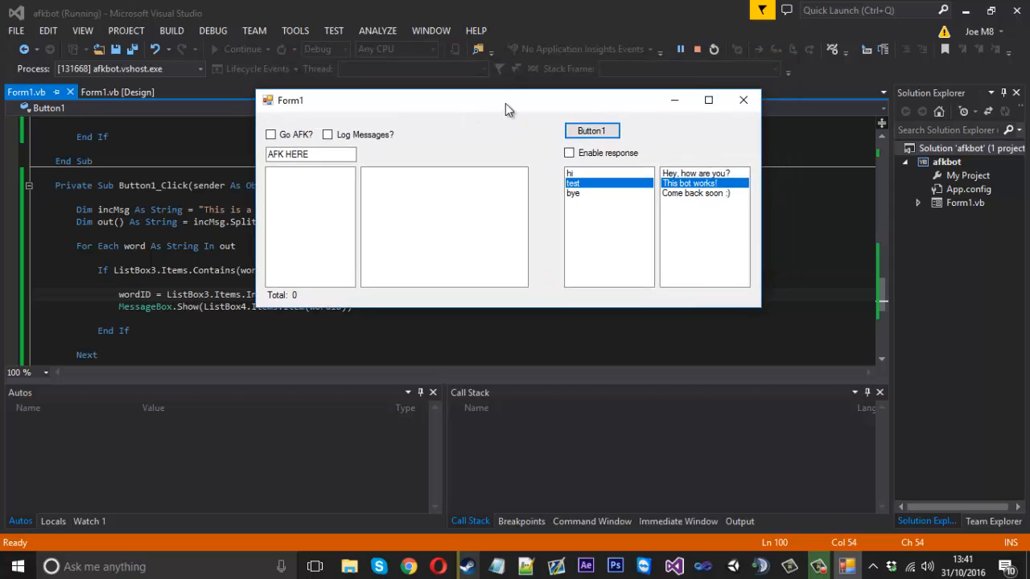
{"action": "left_click_drag", "start_coordinate": [506, 109], "coordinate": [483, 129]}
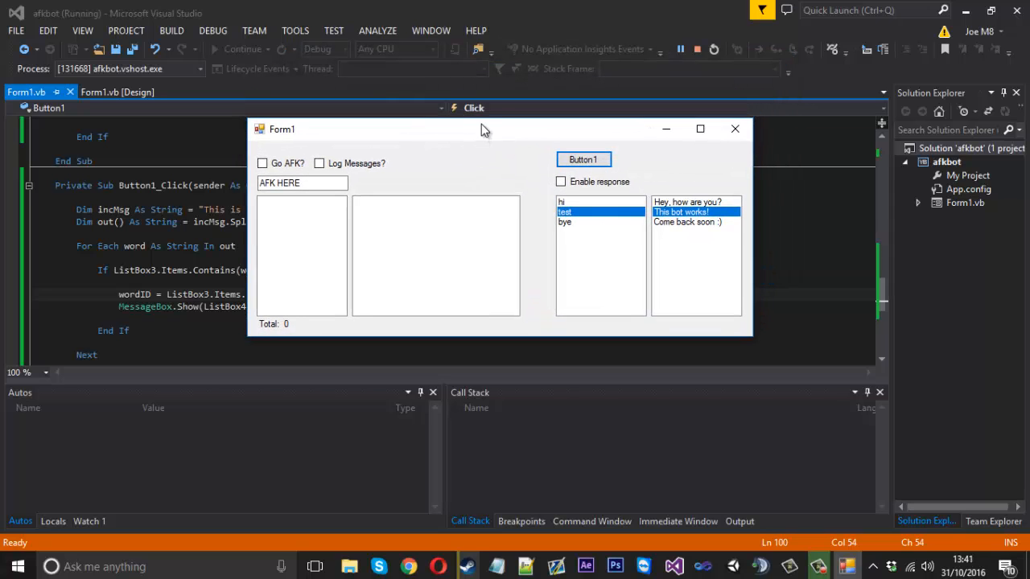
{"action": "left_click_drag", "start_coordinate": [482, 129], "coordinate": [473, 140]}
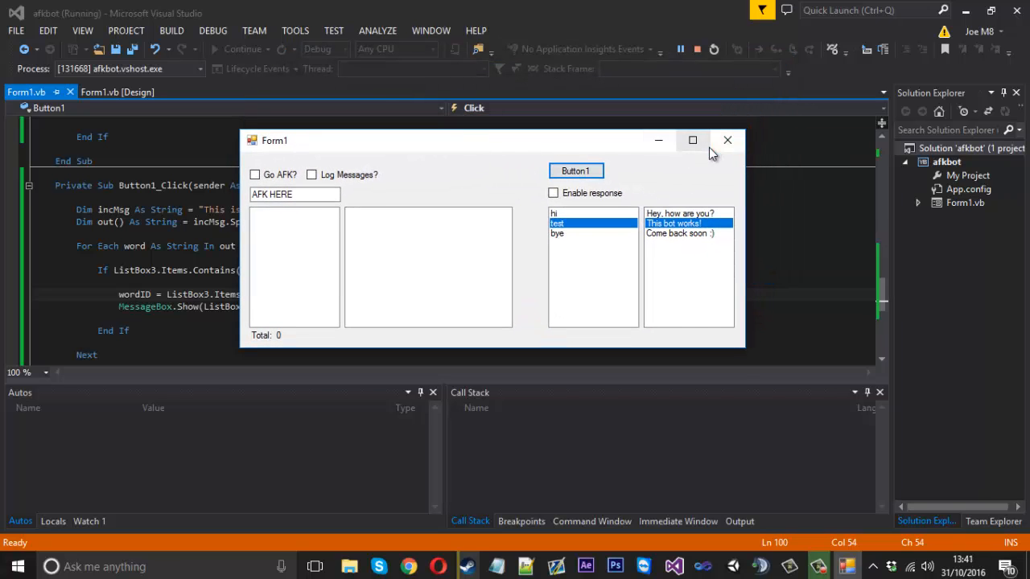
{"action": "mouse_move", "coordinate": [692, 140]}
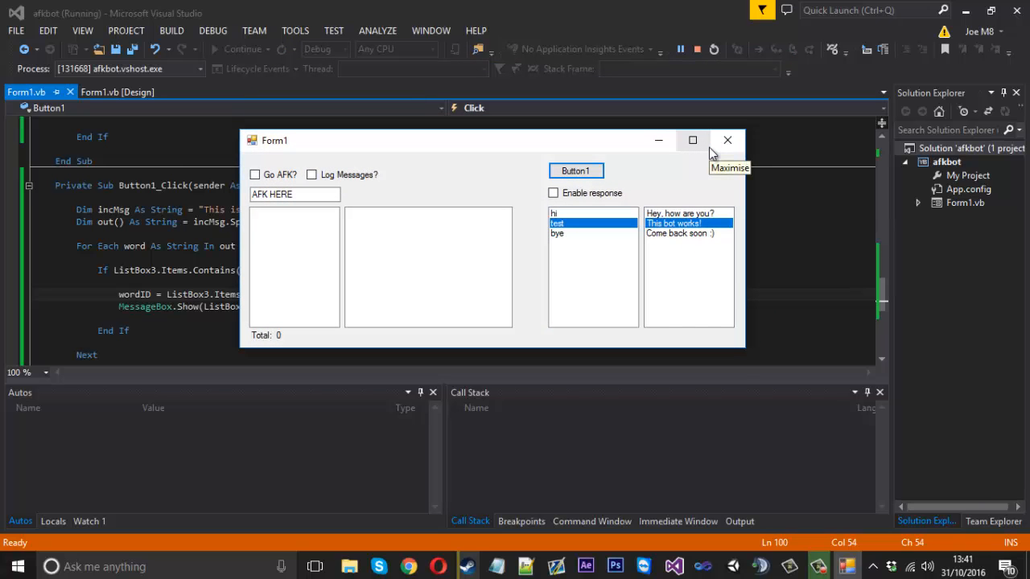